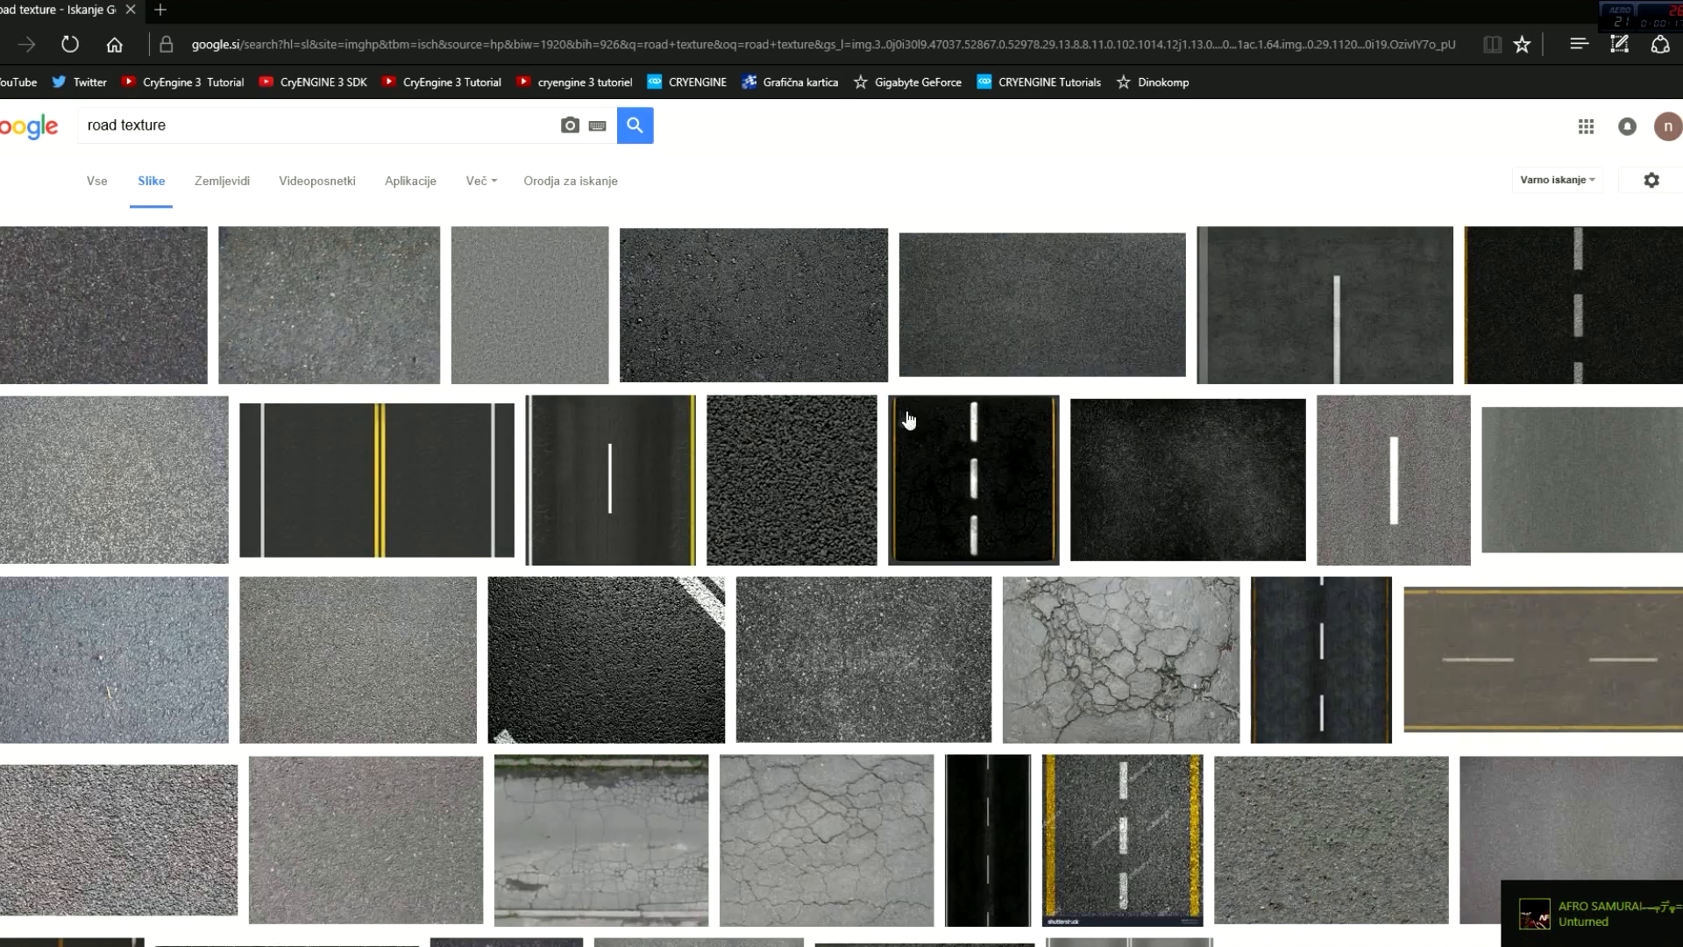
{"action": "mouse_move", "coordinate": [666, 512]}
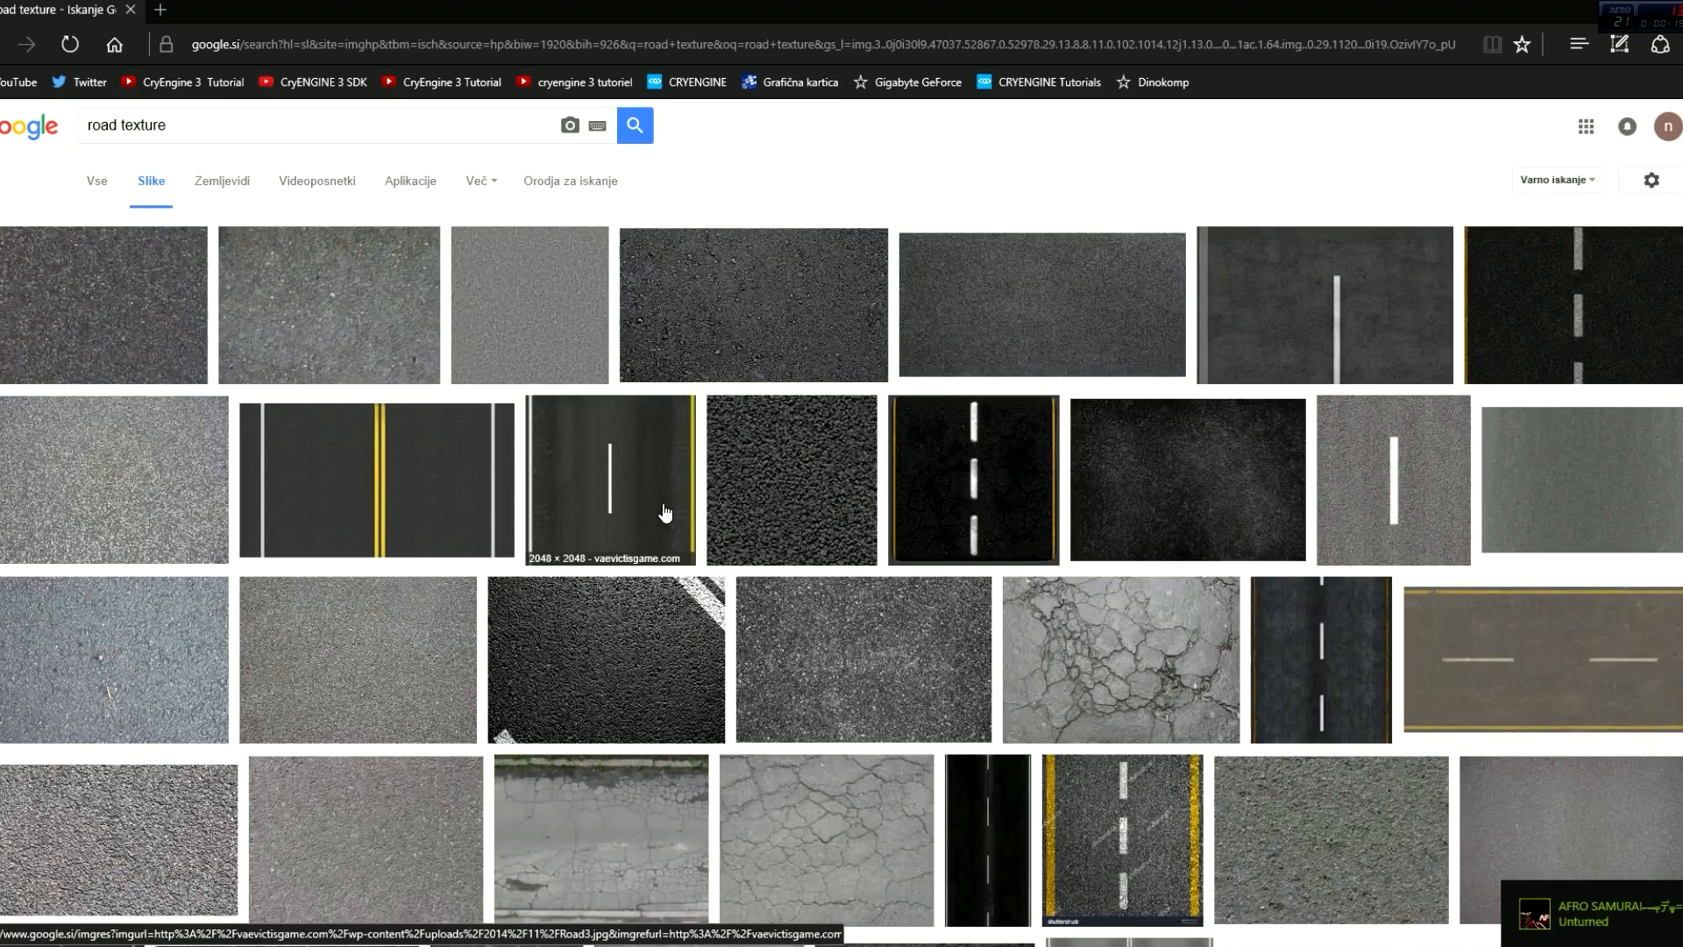
{"action": "mouse_move", "coordinate": [603, 516]}
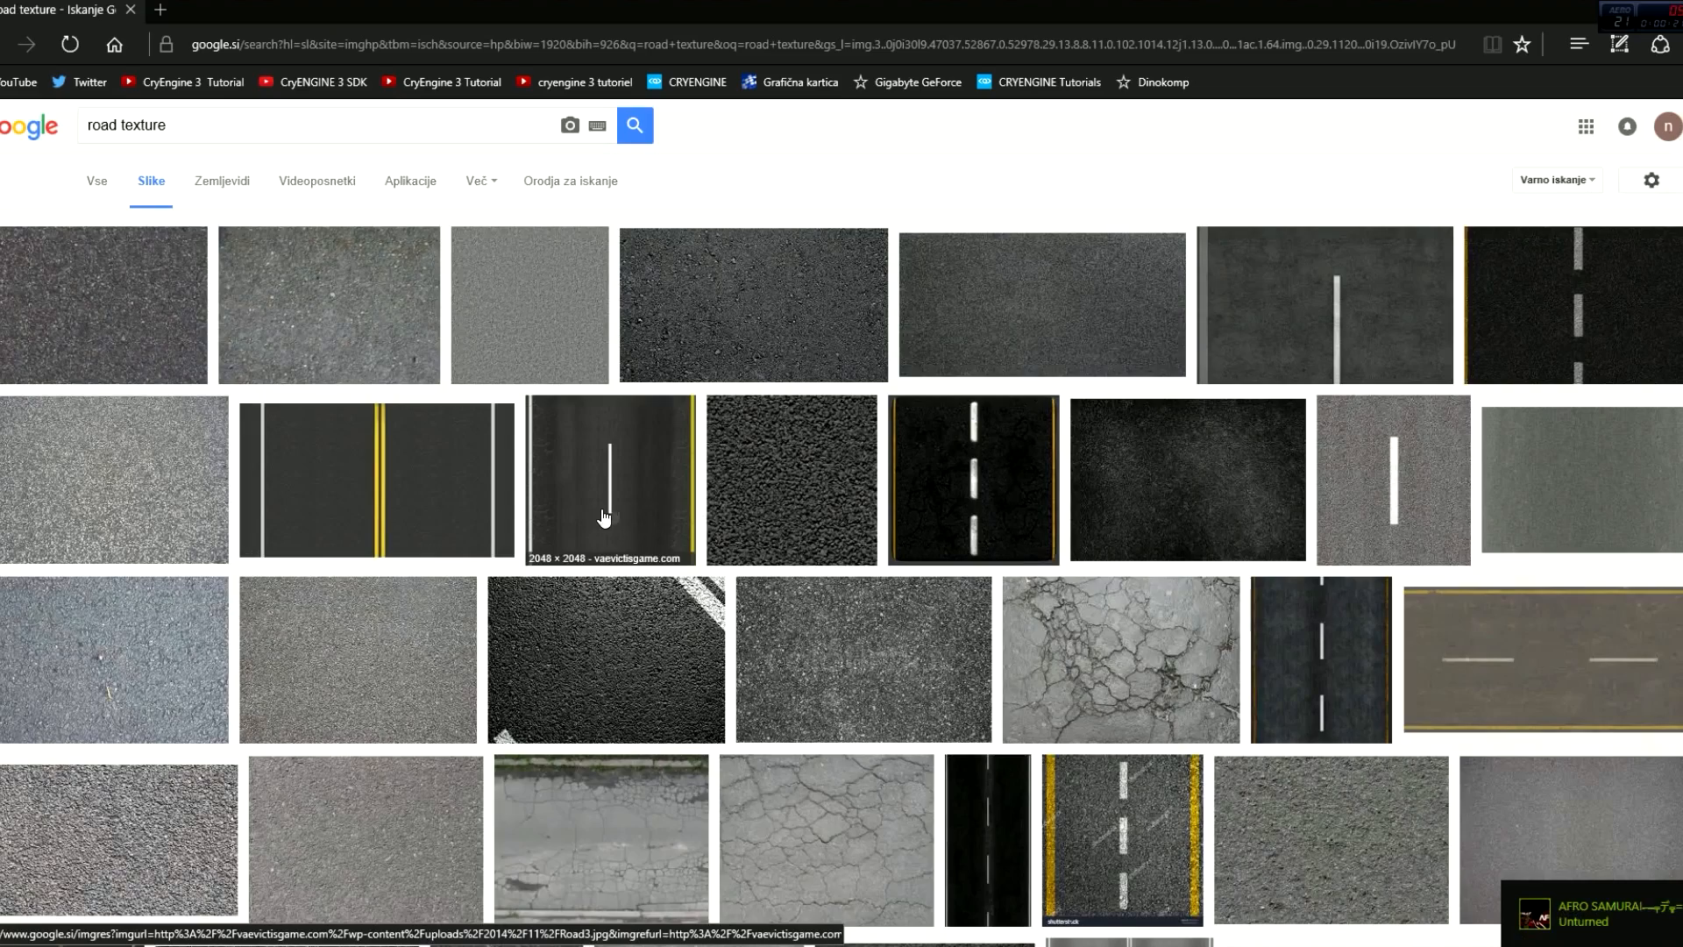
{"action": "mouse_move", "coordinate": [1040, 414]}
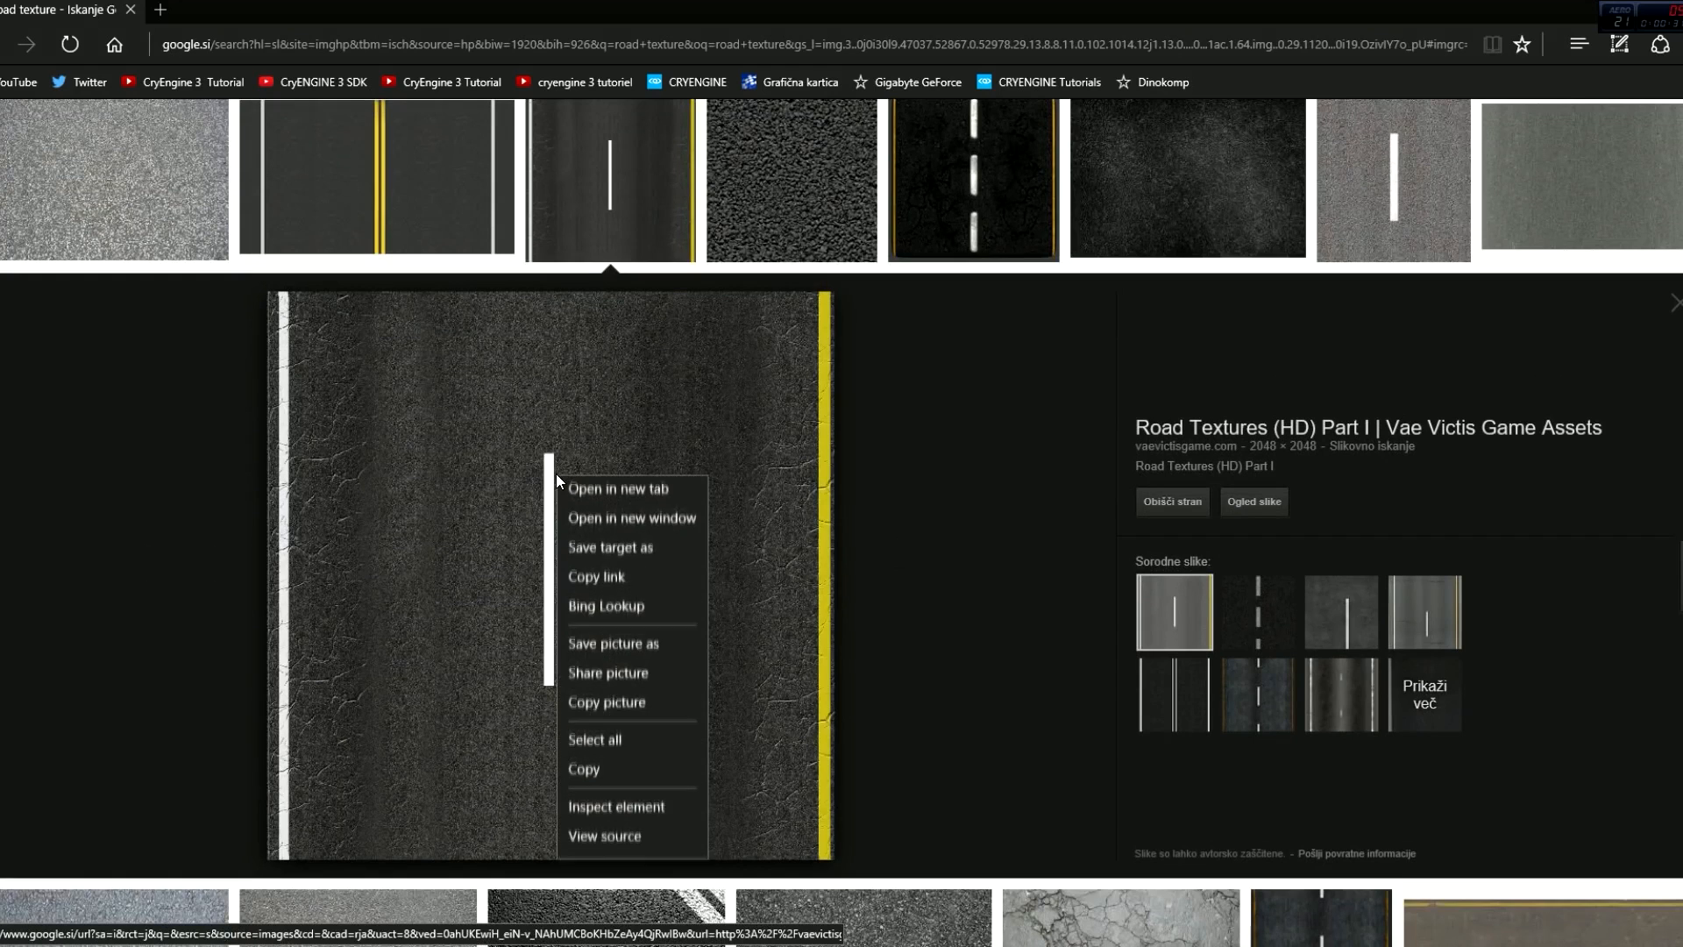
- Save the full-size road texture with white and yellow lane lines to the desktop
{"action": "left_click", "coordinate": [662, 486]}
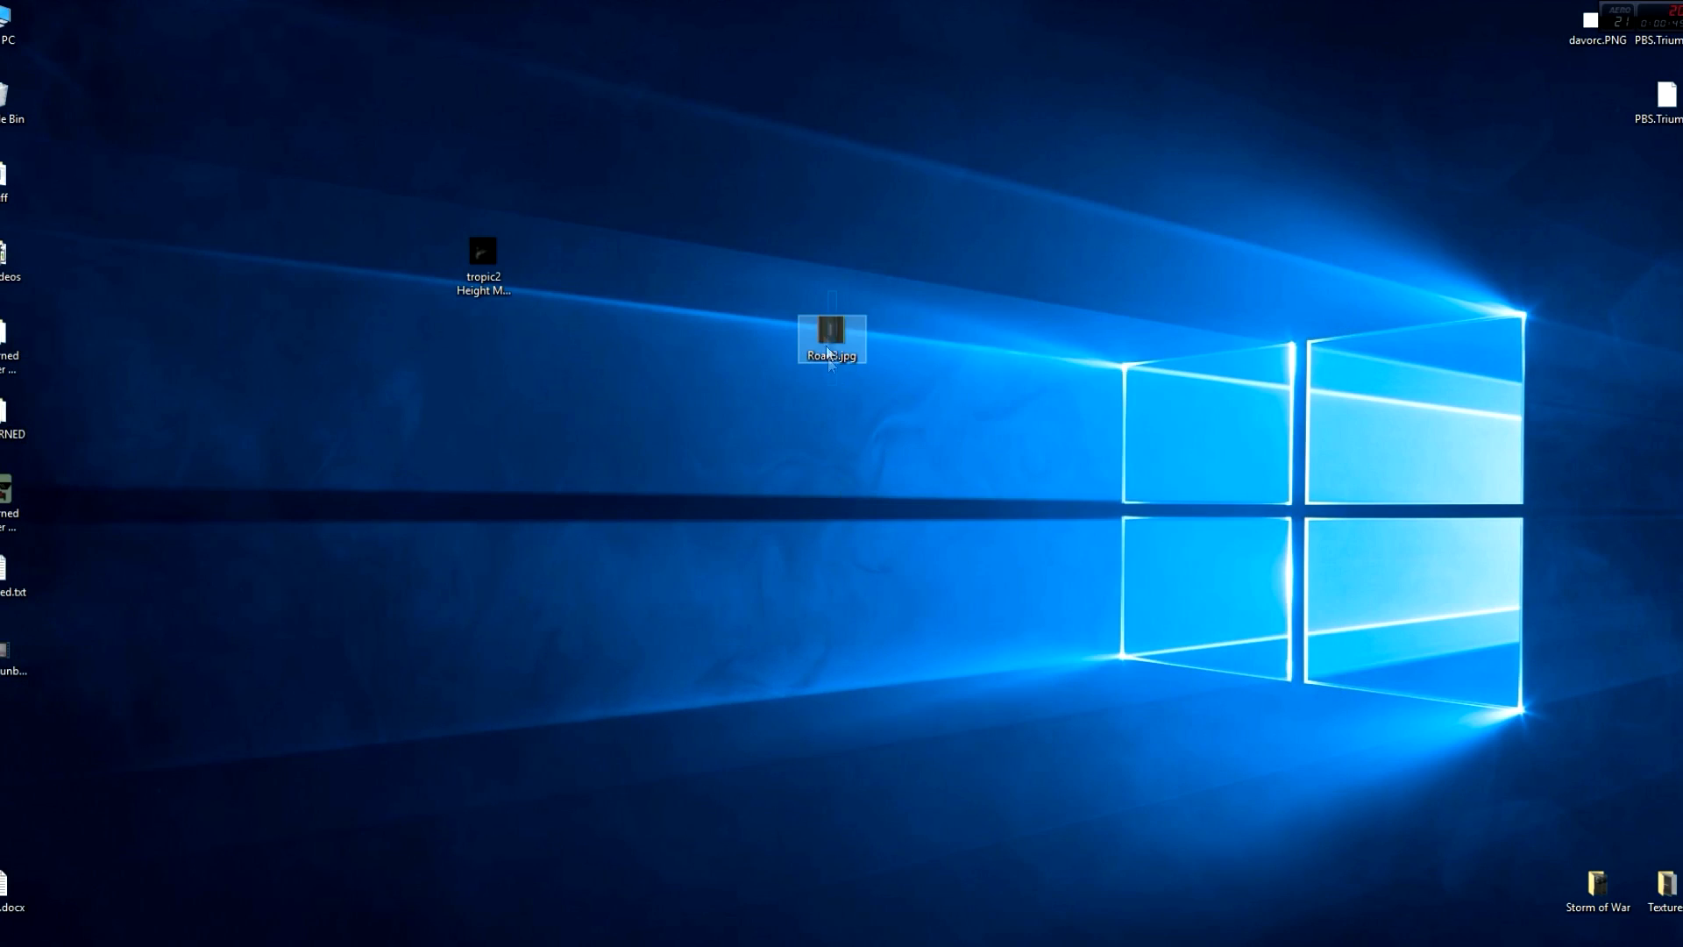
- Open Road3.jpg from the desktop with paint.net via Open with
{"action": "right_click", "coordinate": [830, 344]}
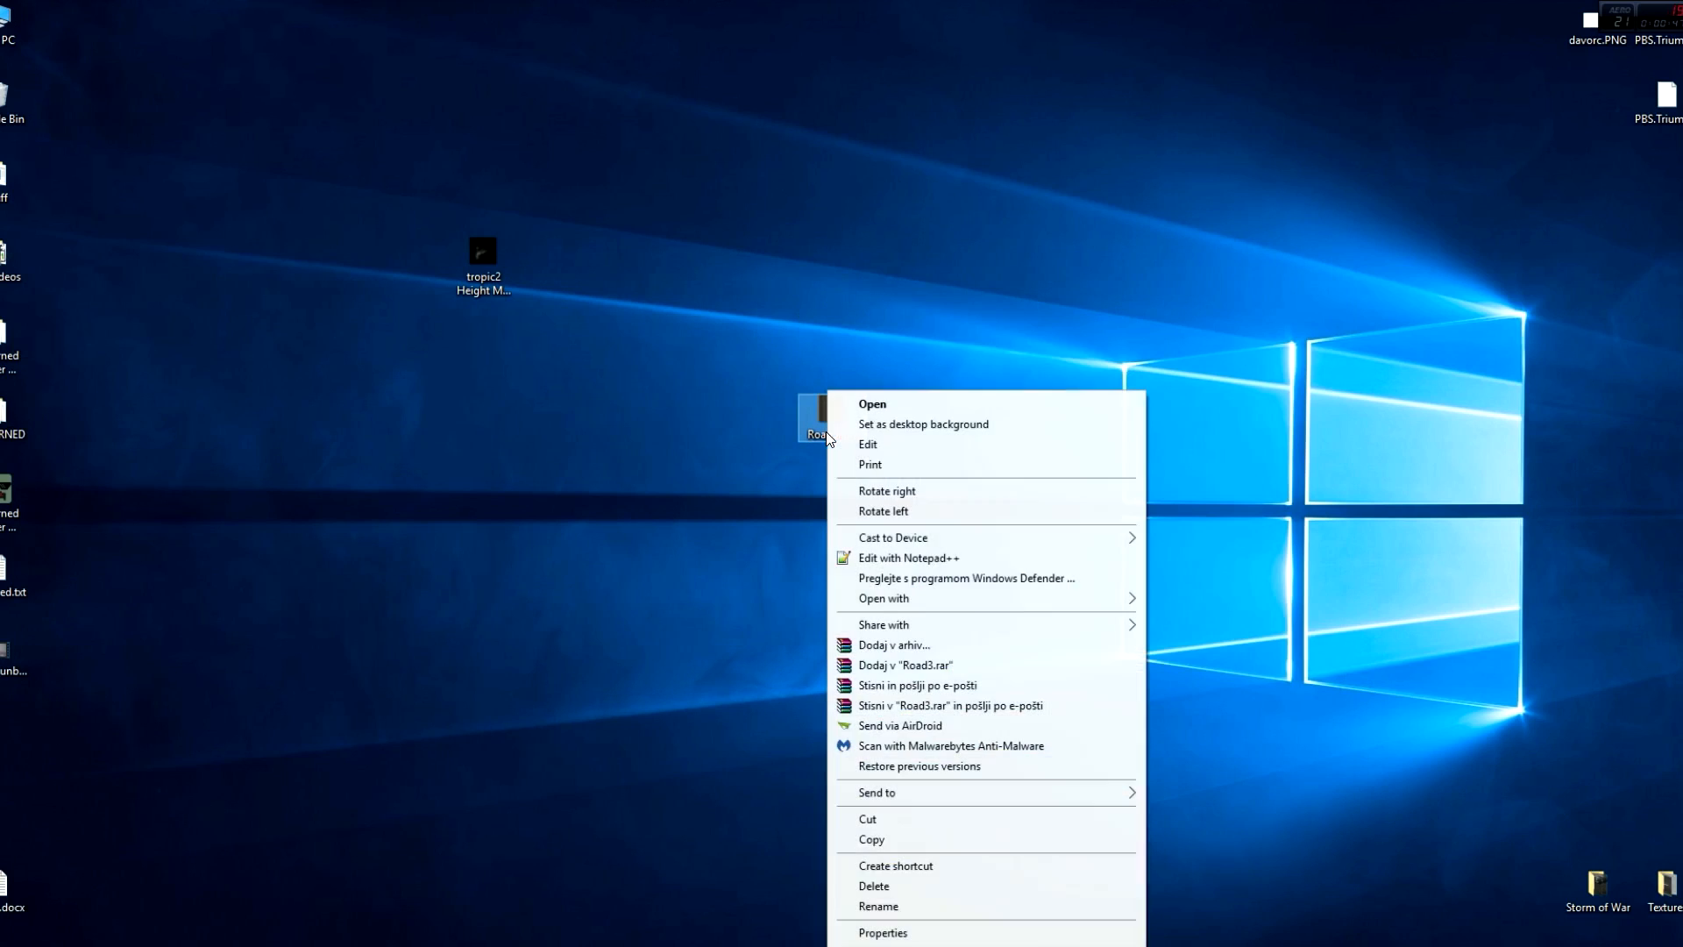
{"action": "mouse_move", "coordinate": [879, 403]}
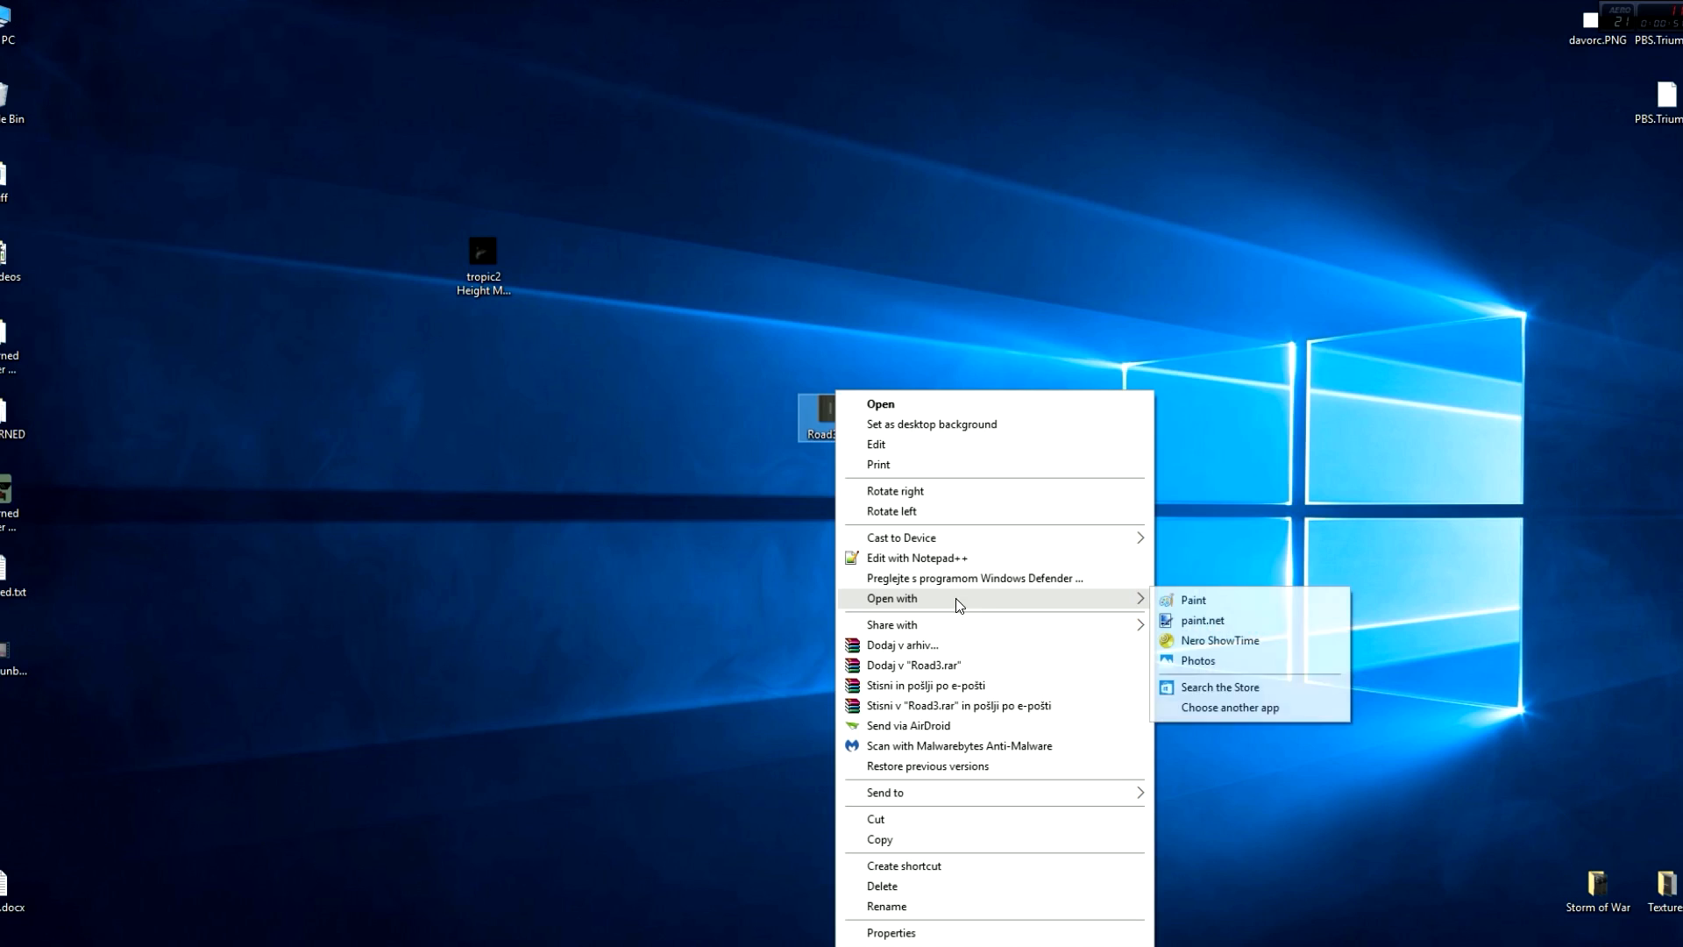
{"action": "mouse_move", "coordinate": [1201, 621]}
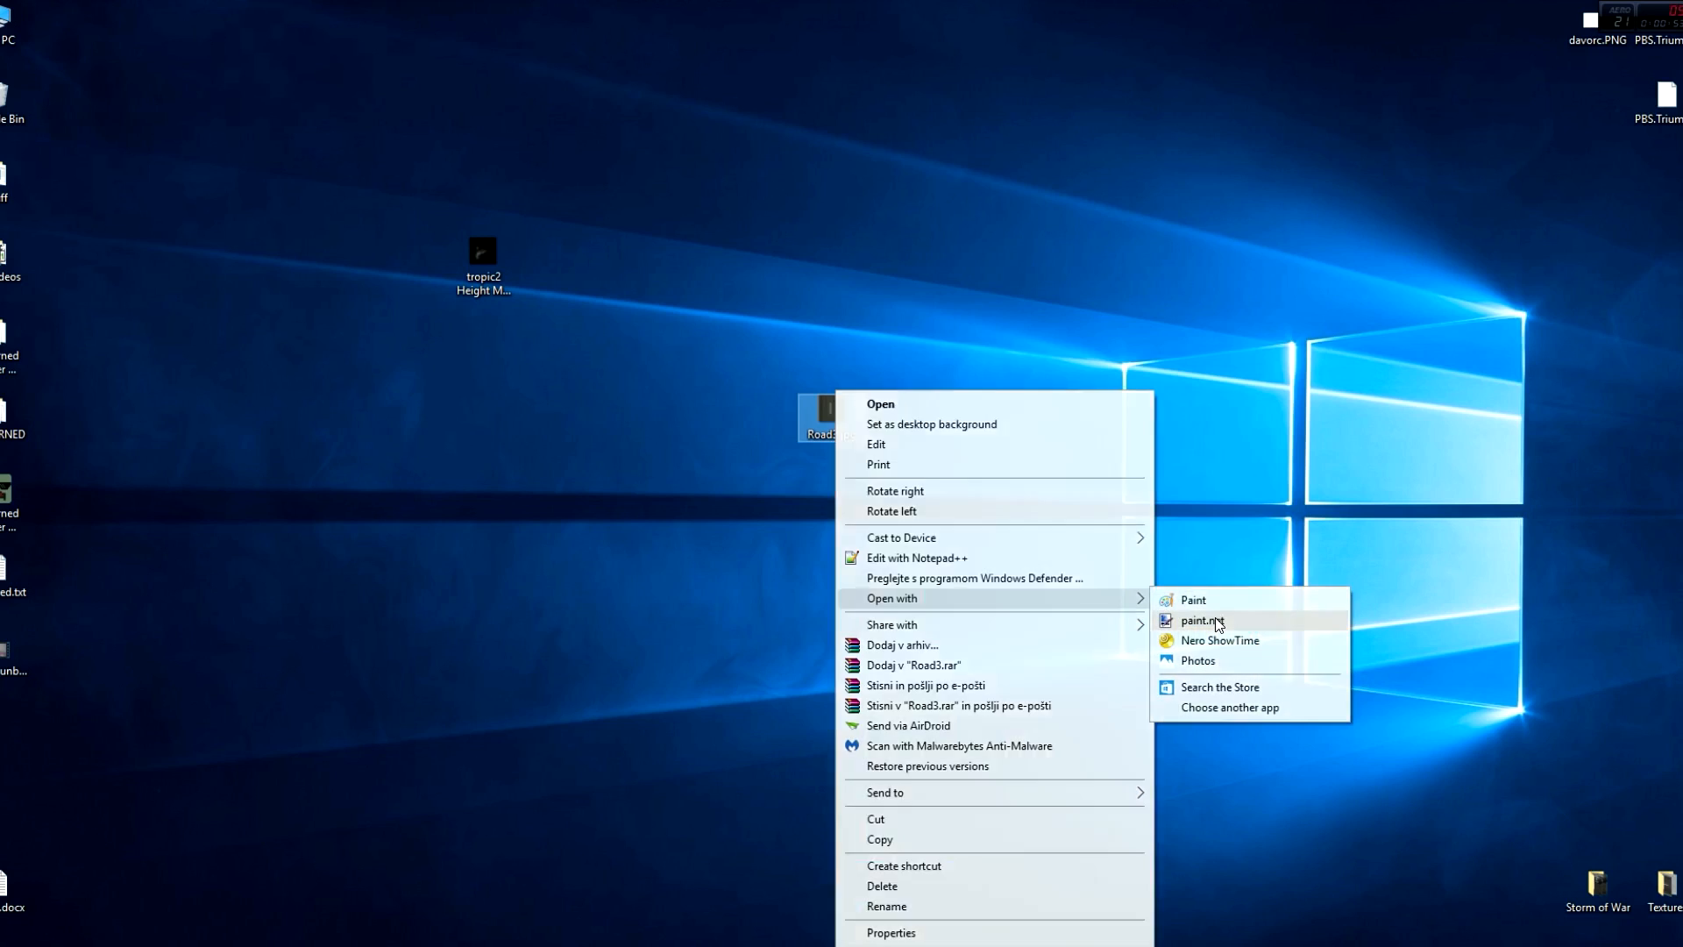
{"action": "left_click", "coordinate": [1199, 621]}
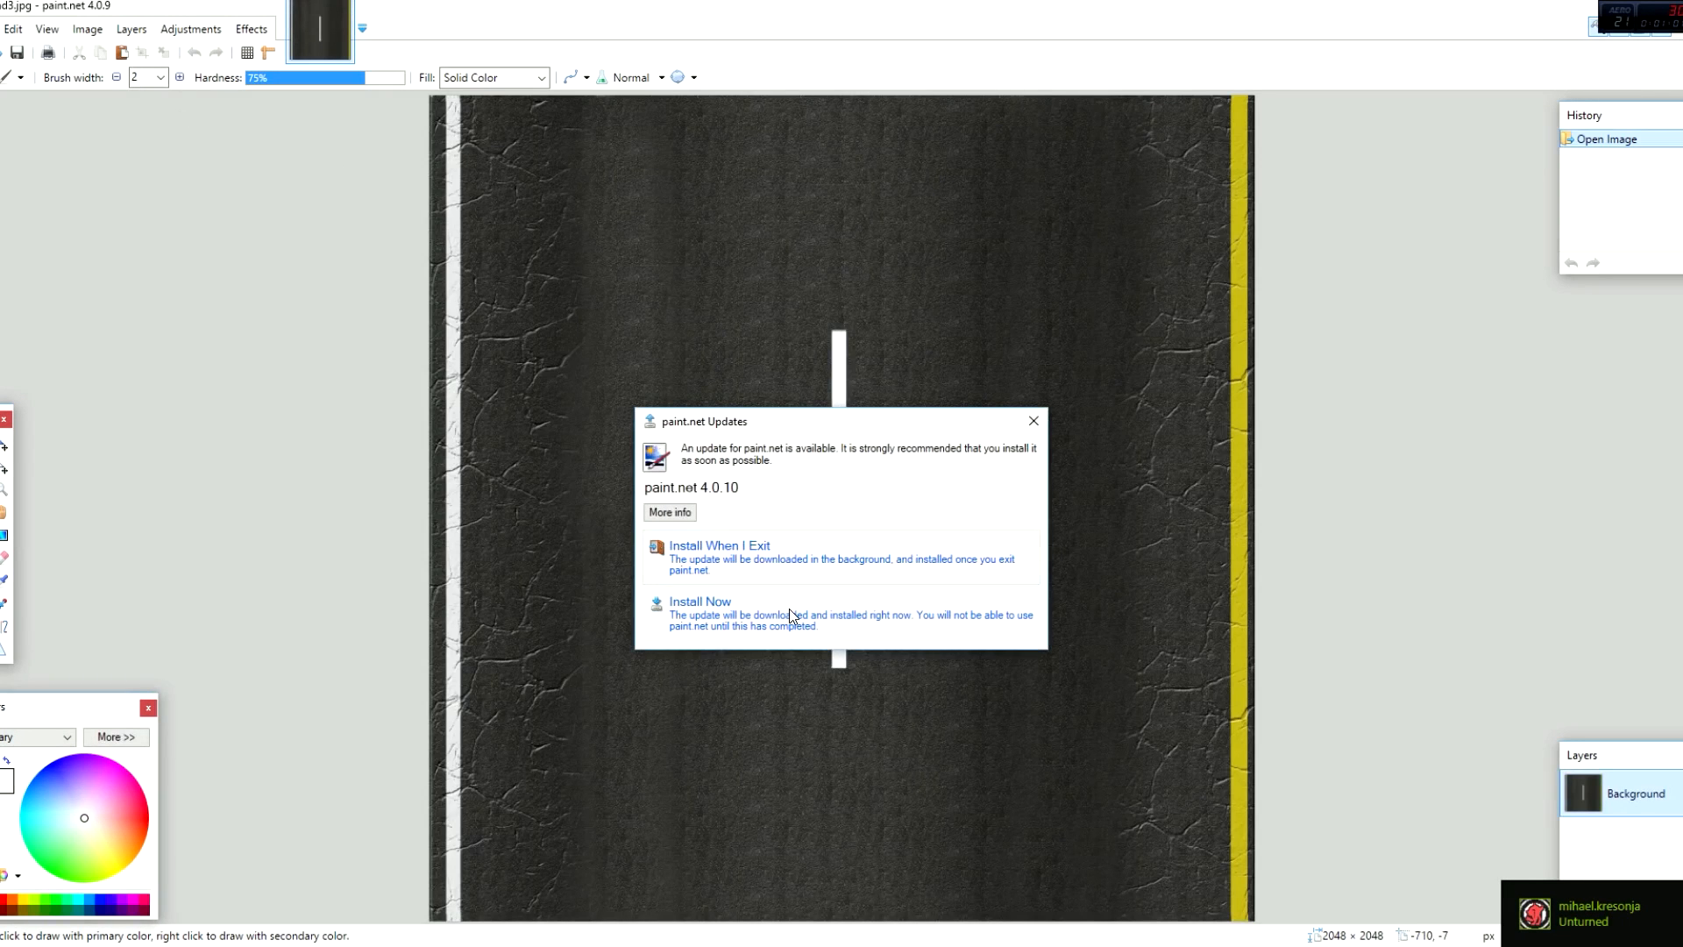
- Rotate the road image 90° clockwise and save it as JPG at quality 100
{"action": "left_click", "coordinate": [1031, 419]}
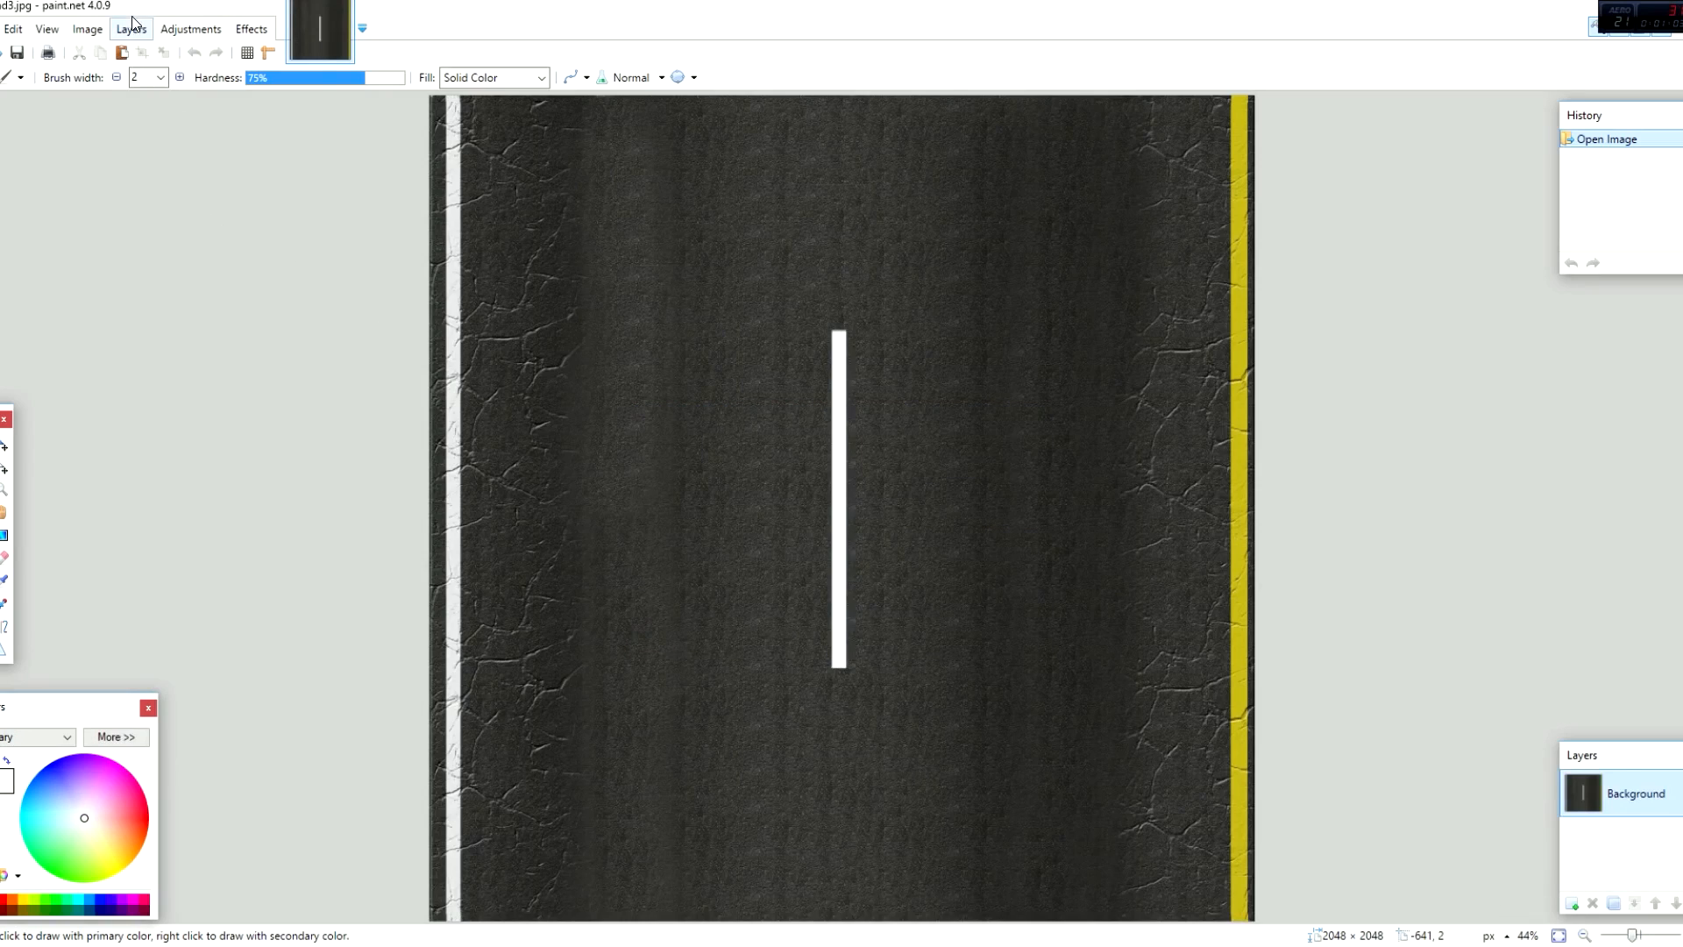
{"action": "left_click", "coordinate": [88, 30]}
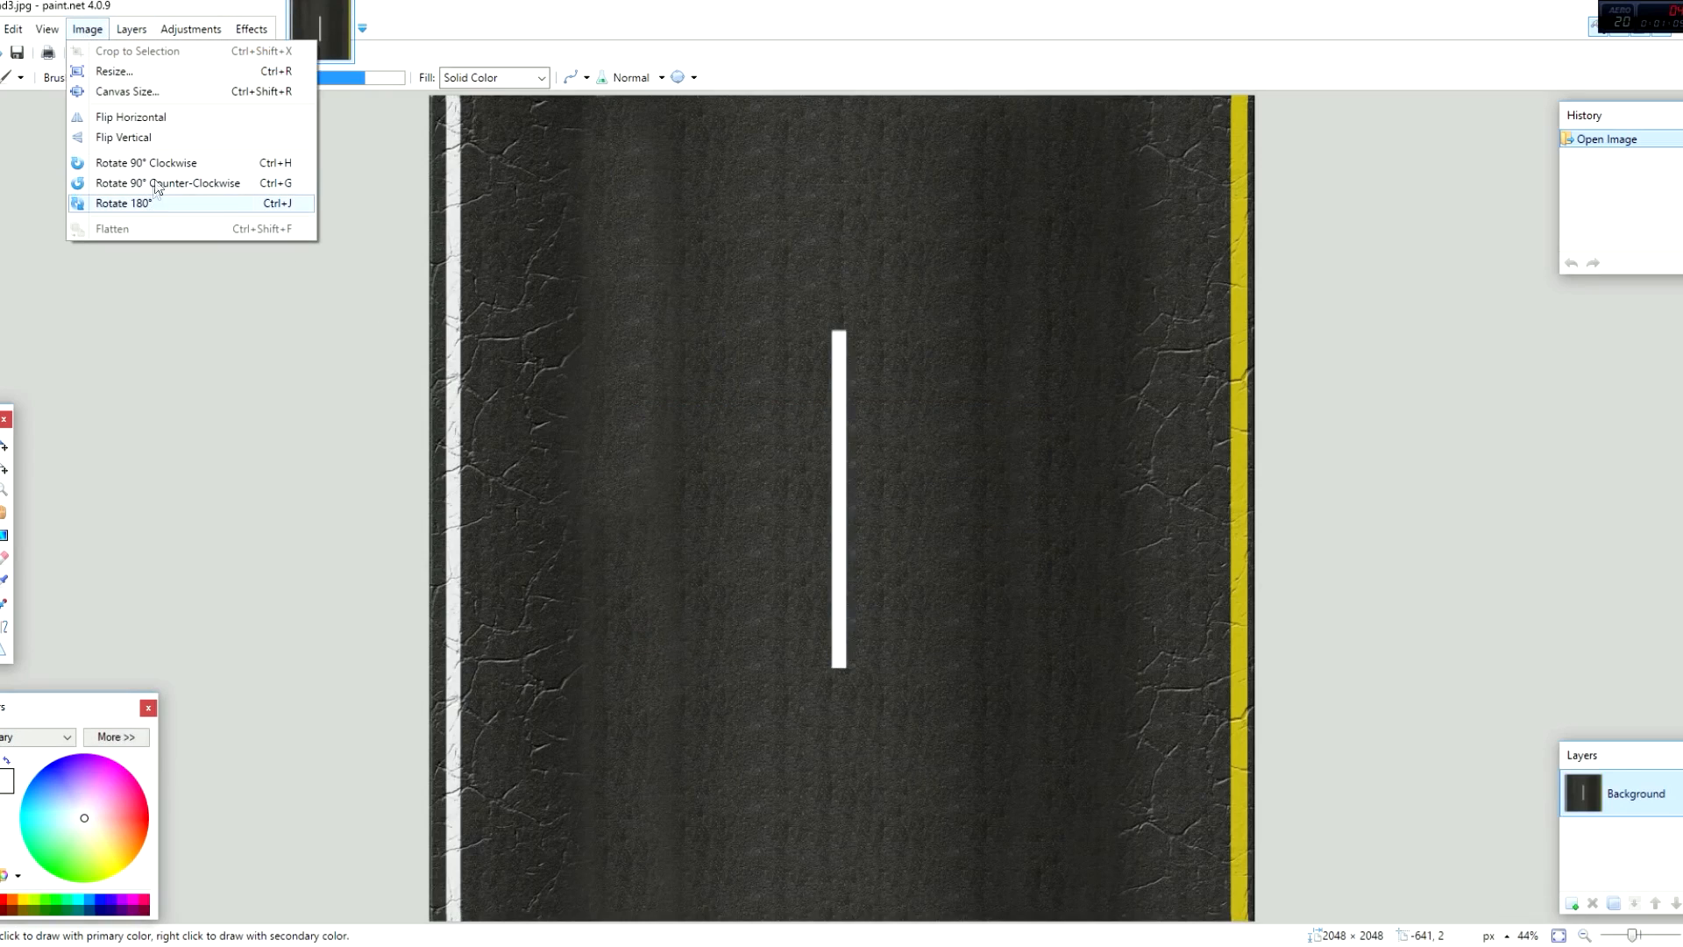
{"action": "mouse_move", "coordinate": [145, 162]}
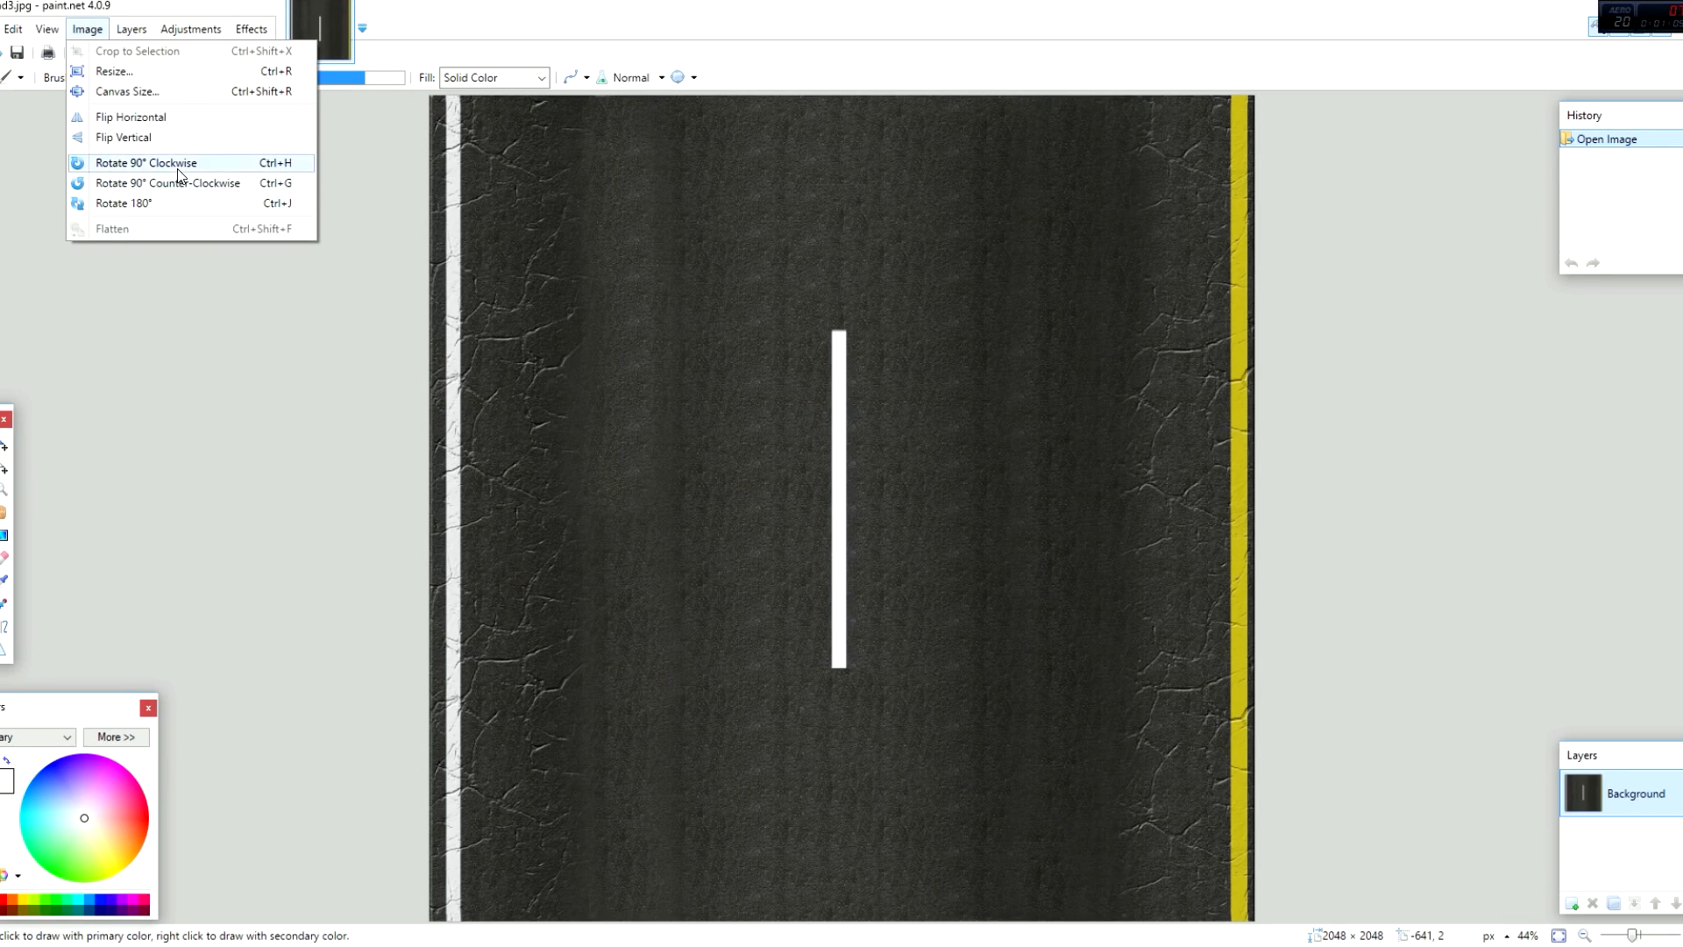
{"action": "left_click", "coordinate": [144, 162]}
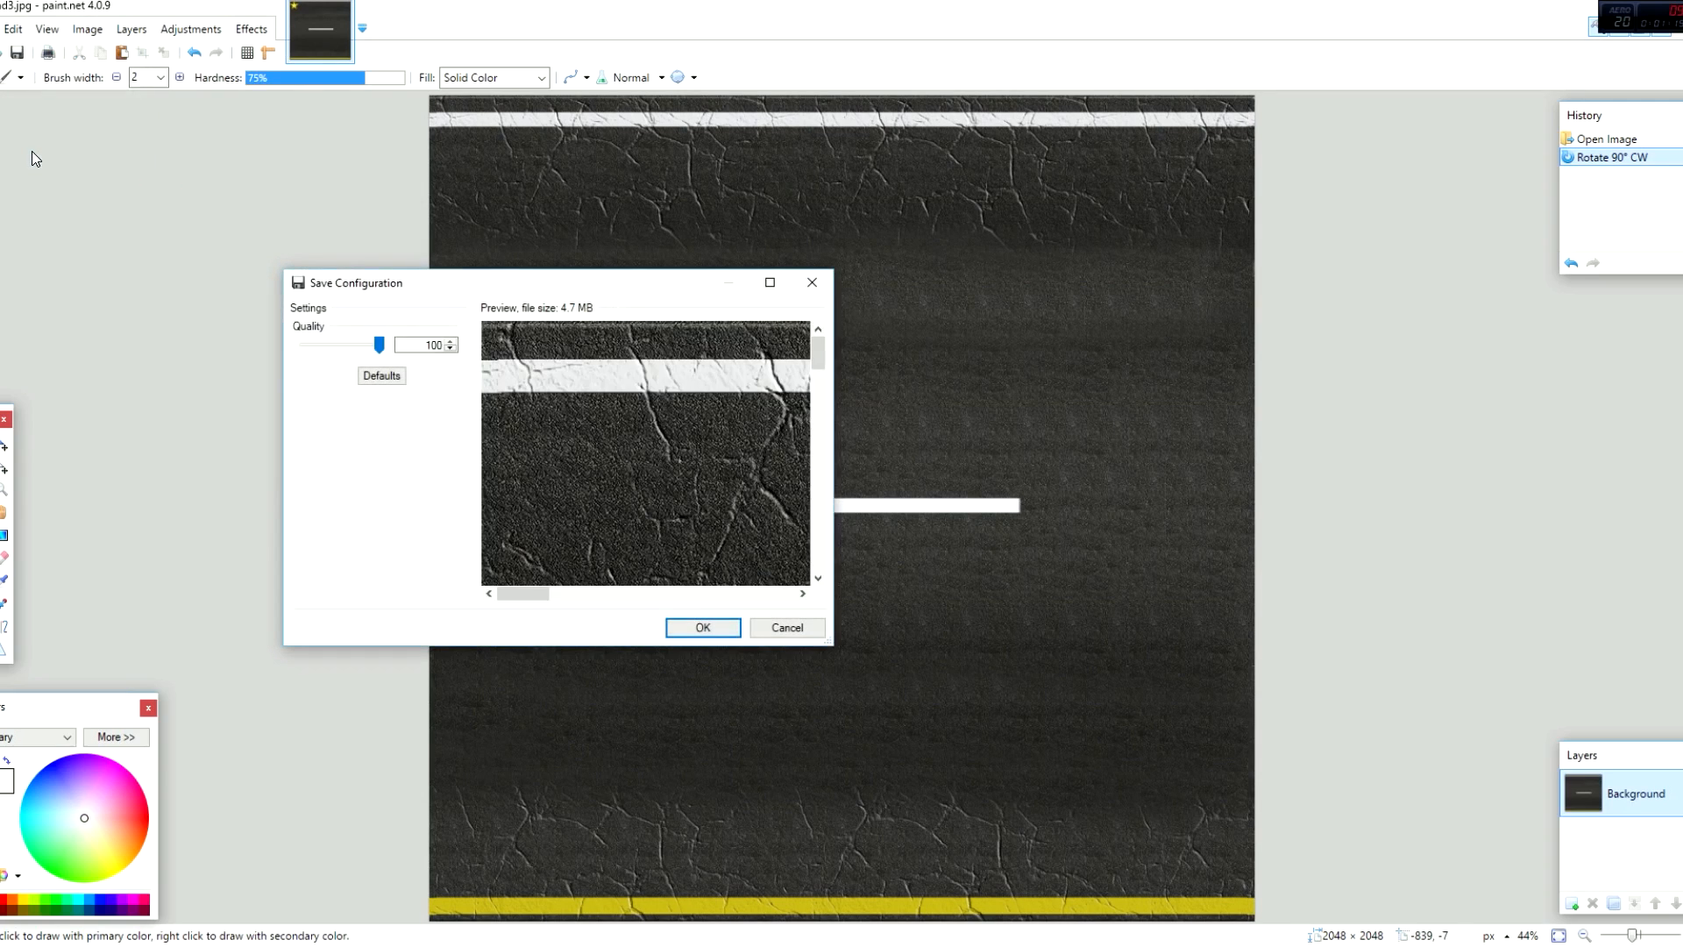
{"action": "left_click", "coordinate": [701, 628]}
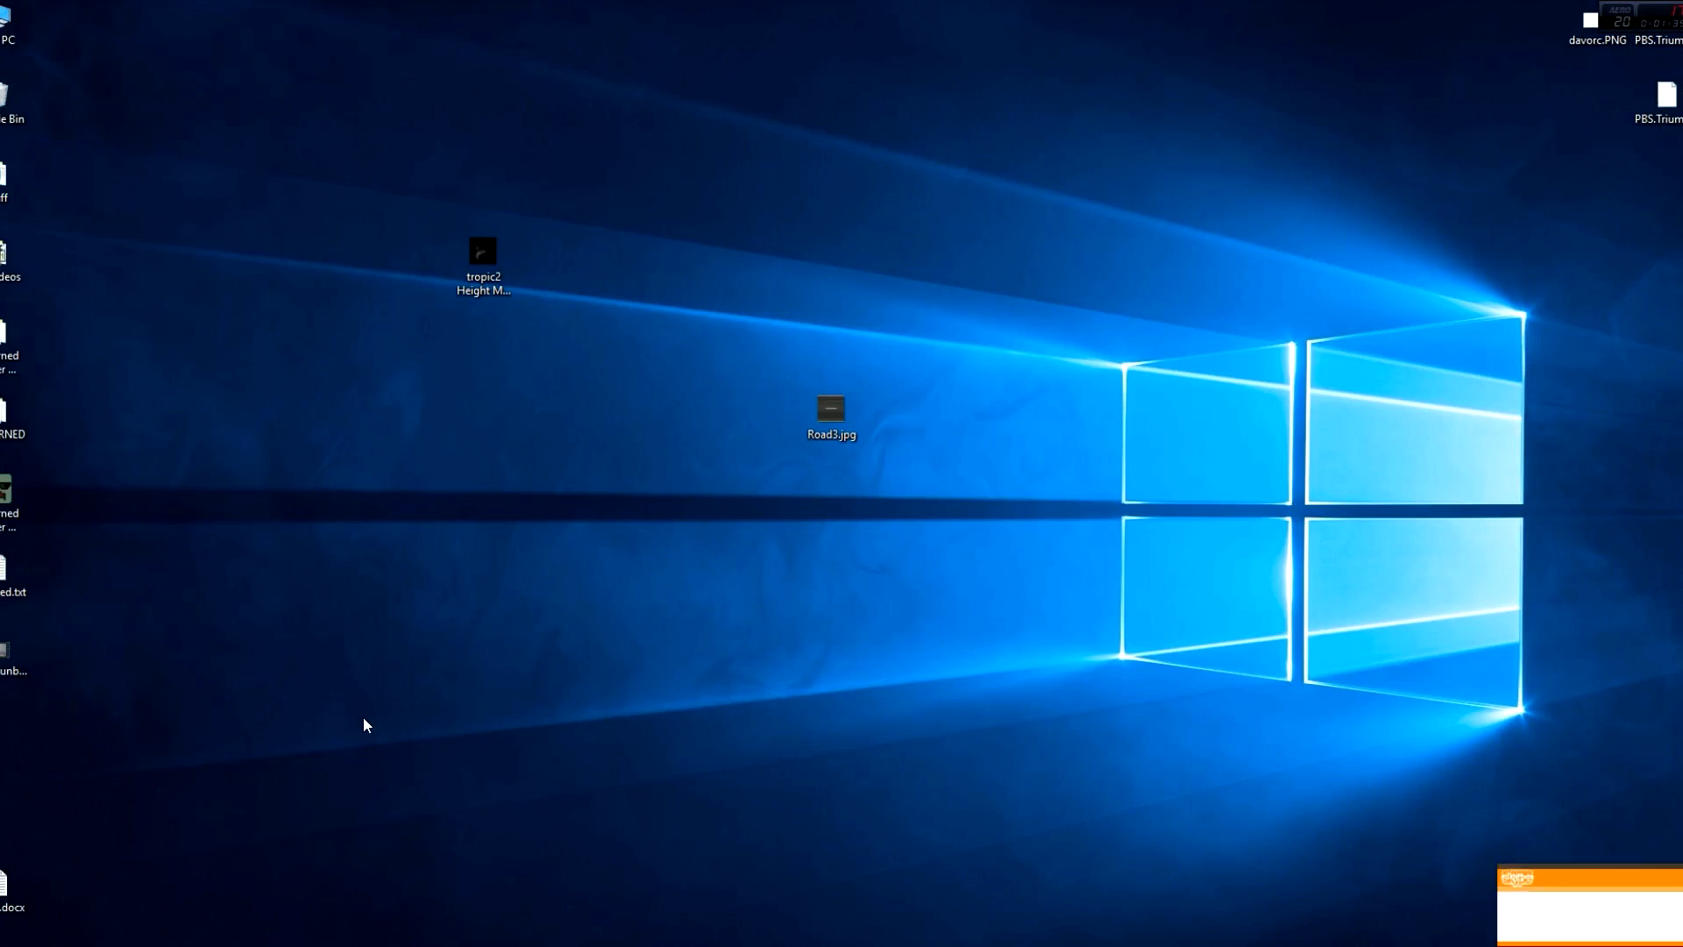
- Search Google for 'jpg to dds' and open the online-converting.com DDS converter result
{"action": "left_click", "coordinate": [831, 414]}
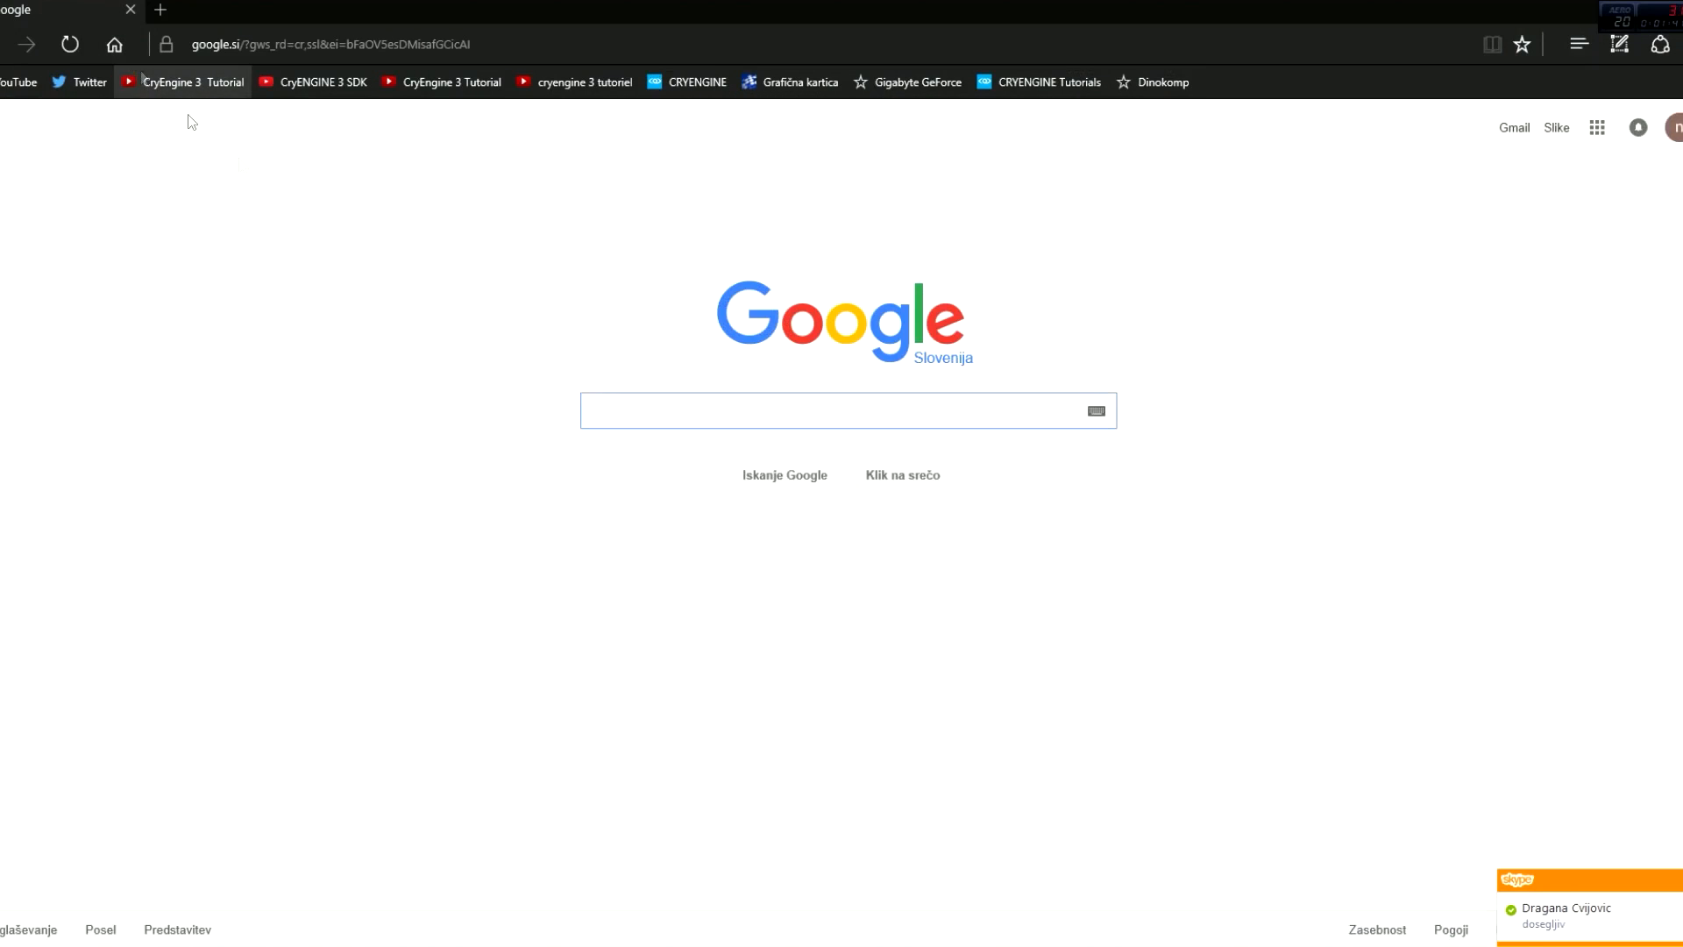
{"action": "left_click", "coordinate": [847, 410]}
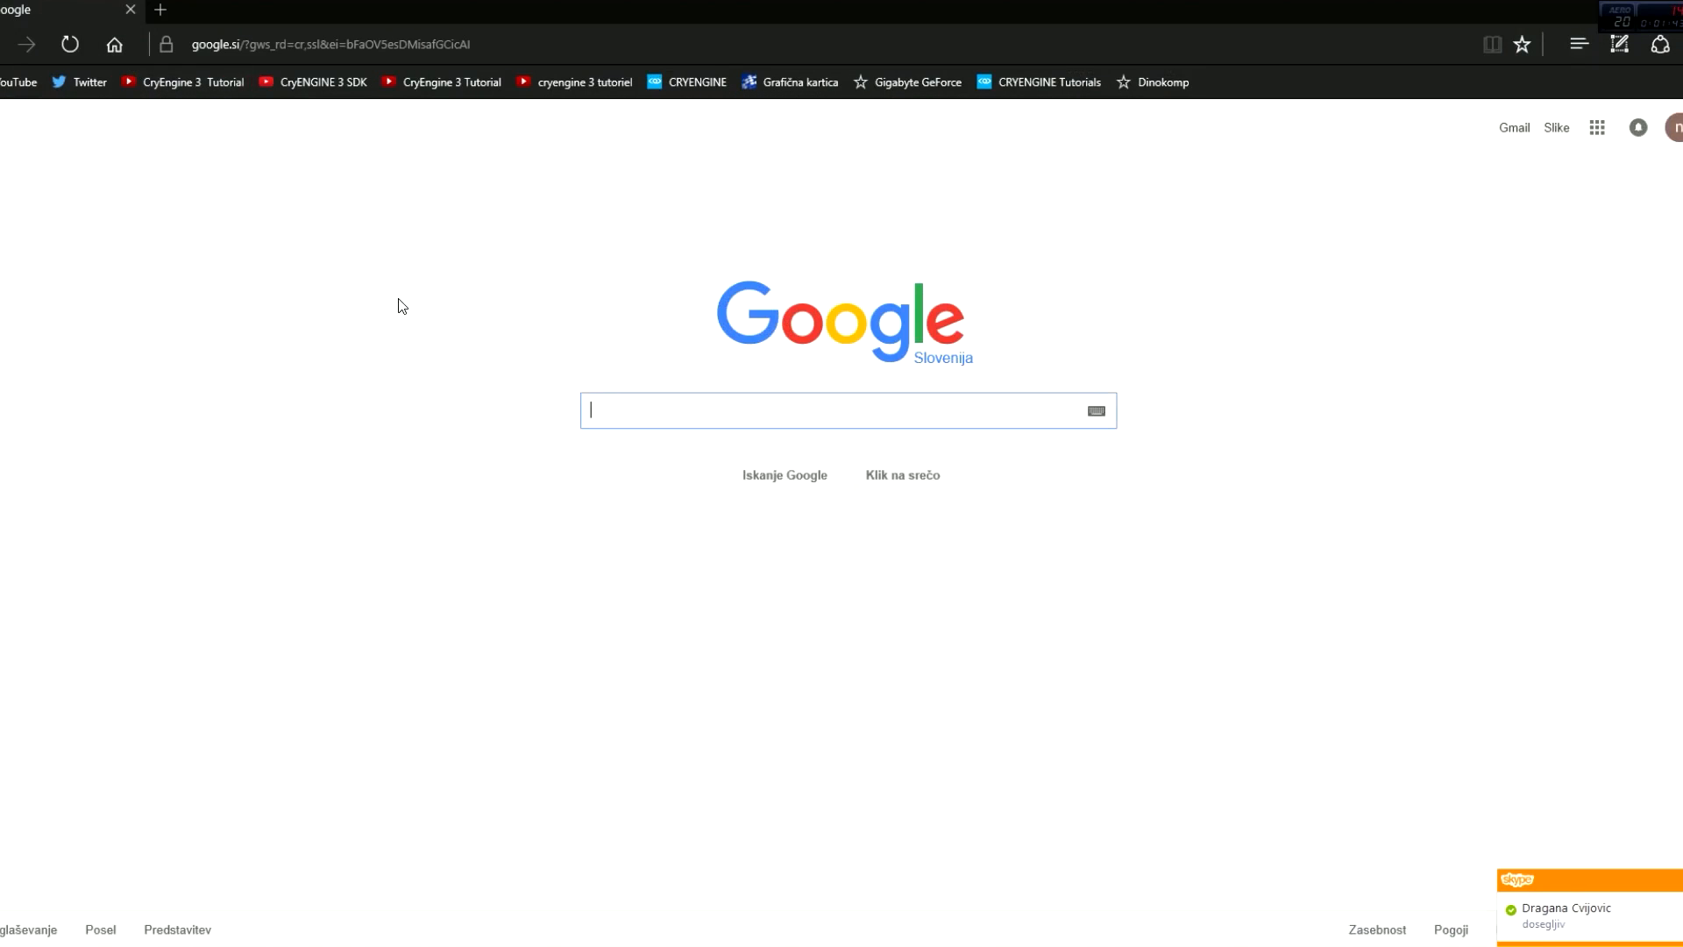
{"action": "type", "text": "jpg to dds"}
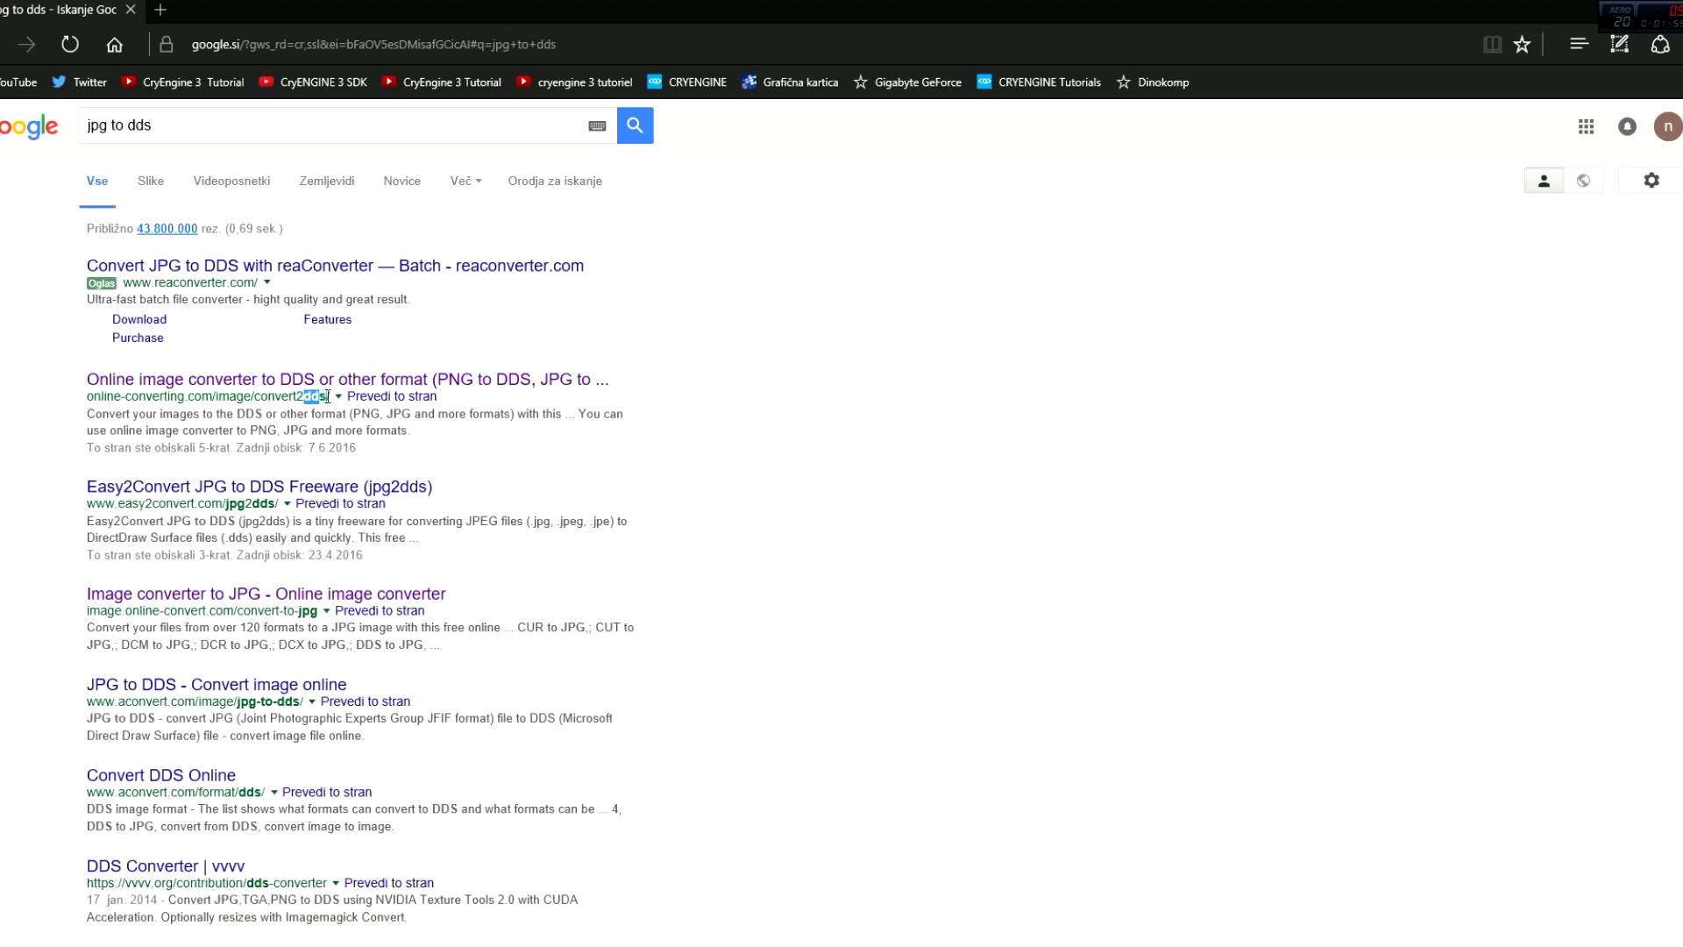
{"action": "left_click", "coordinate": [345, 378]}
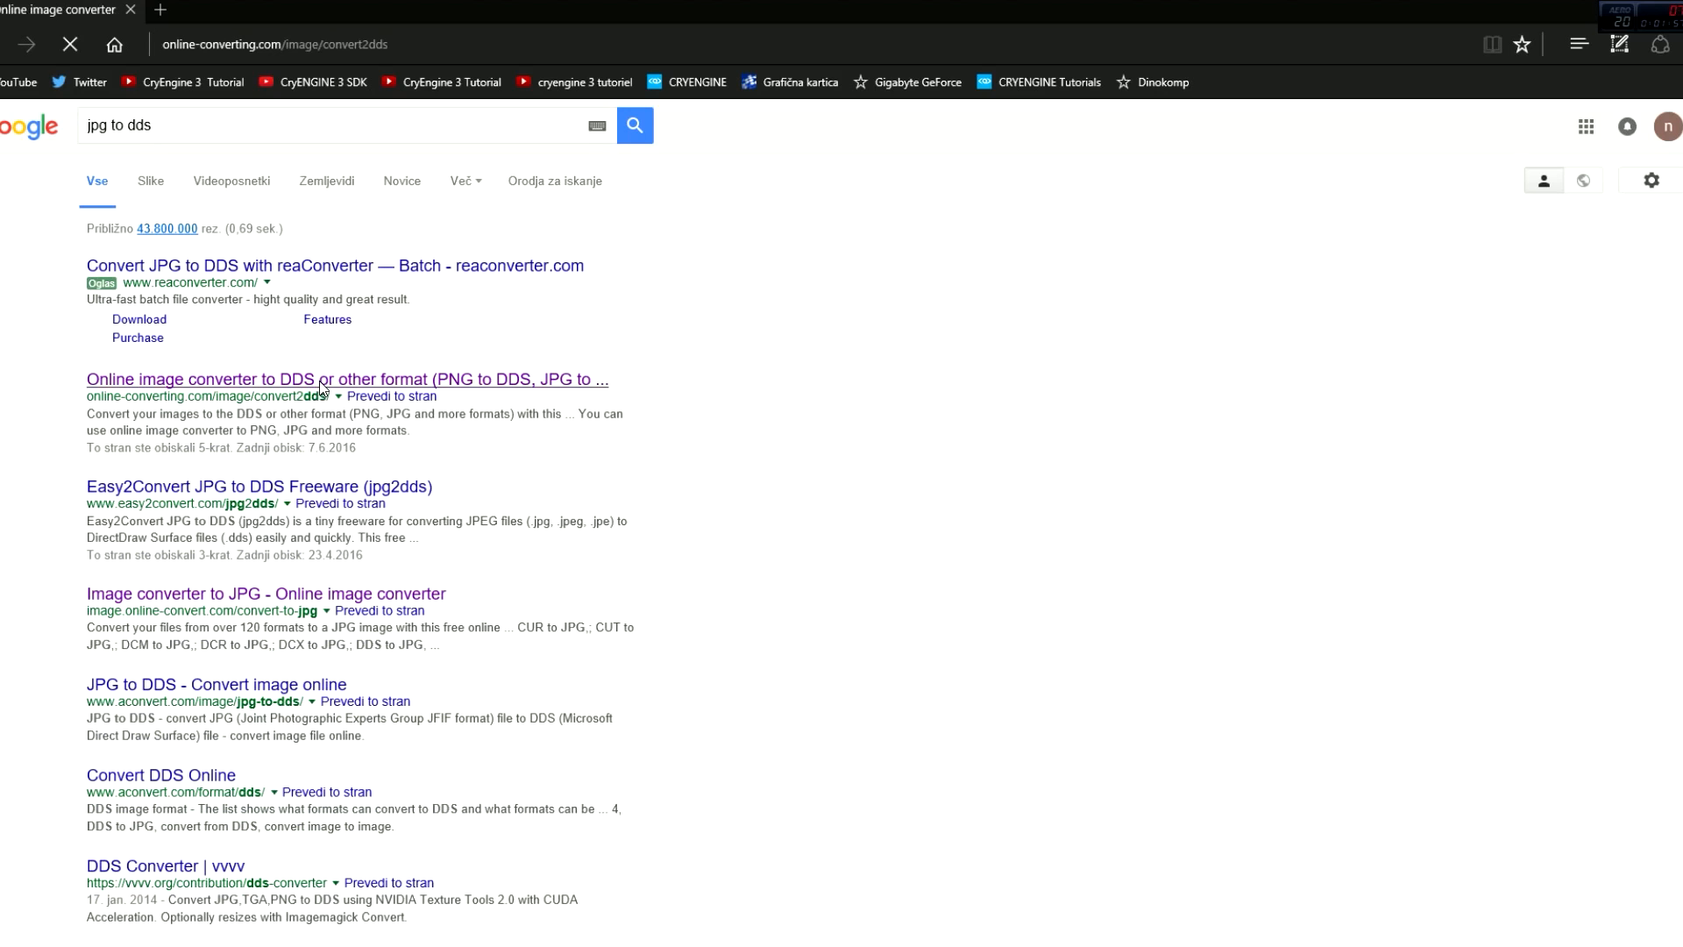
- Browse and select Road3.jpg from the desktop as the file to upload
{"action": "left_click", "coordinate": [346, 378]}
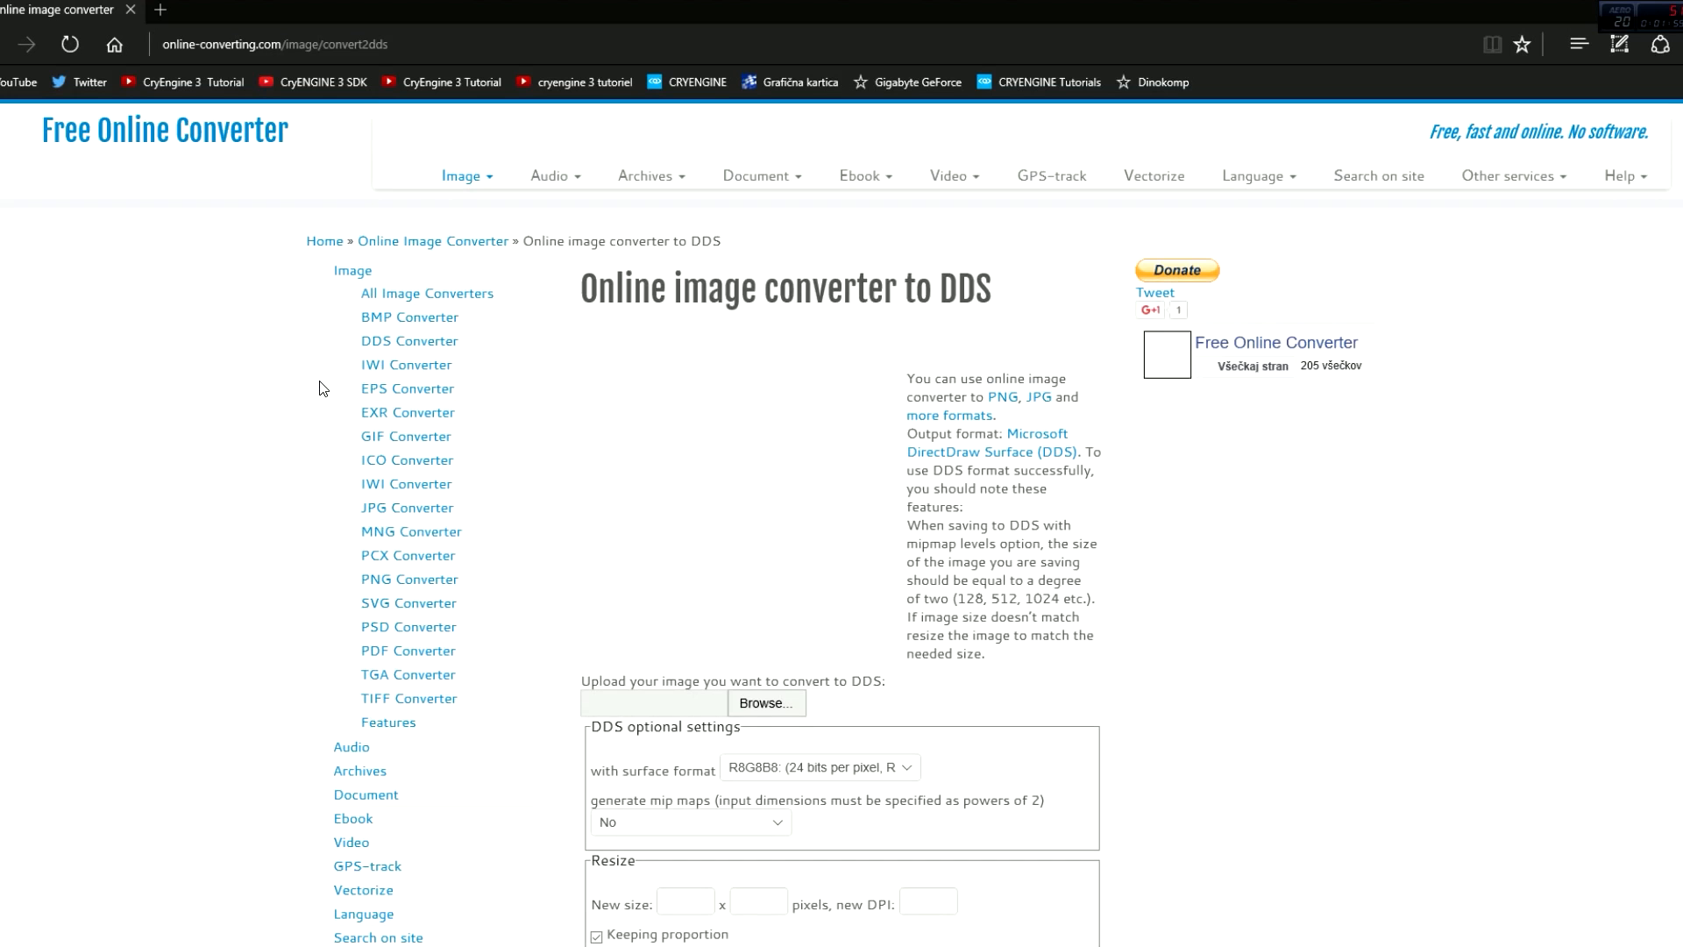
{"action": "scroll", "scroll_direction": "down", "scroll_amount": 3}
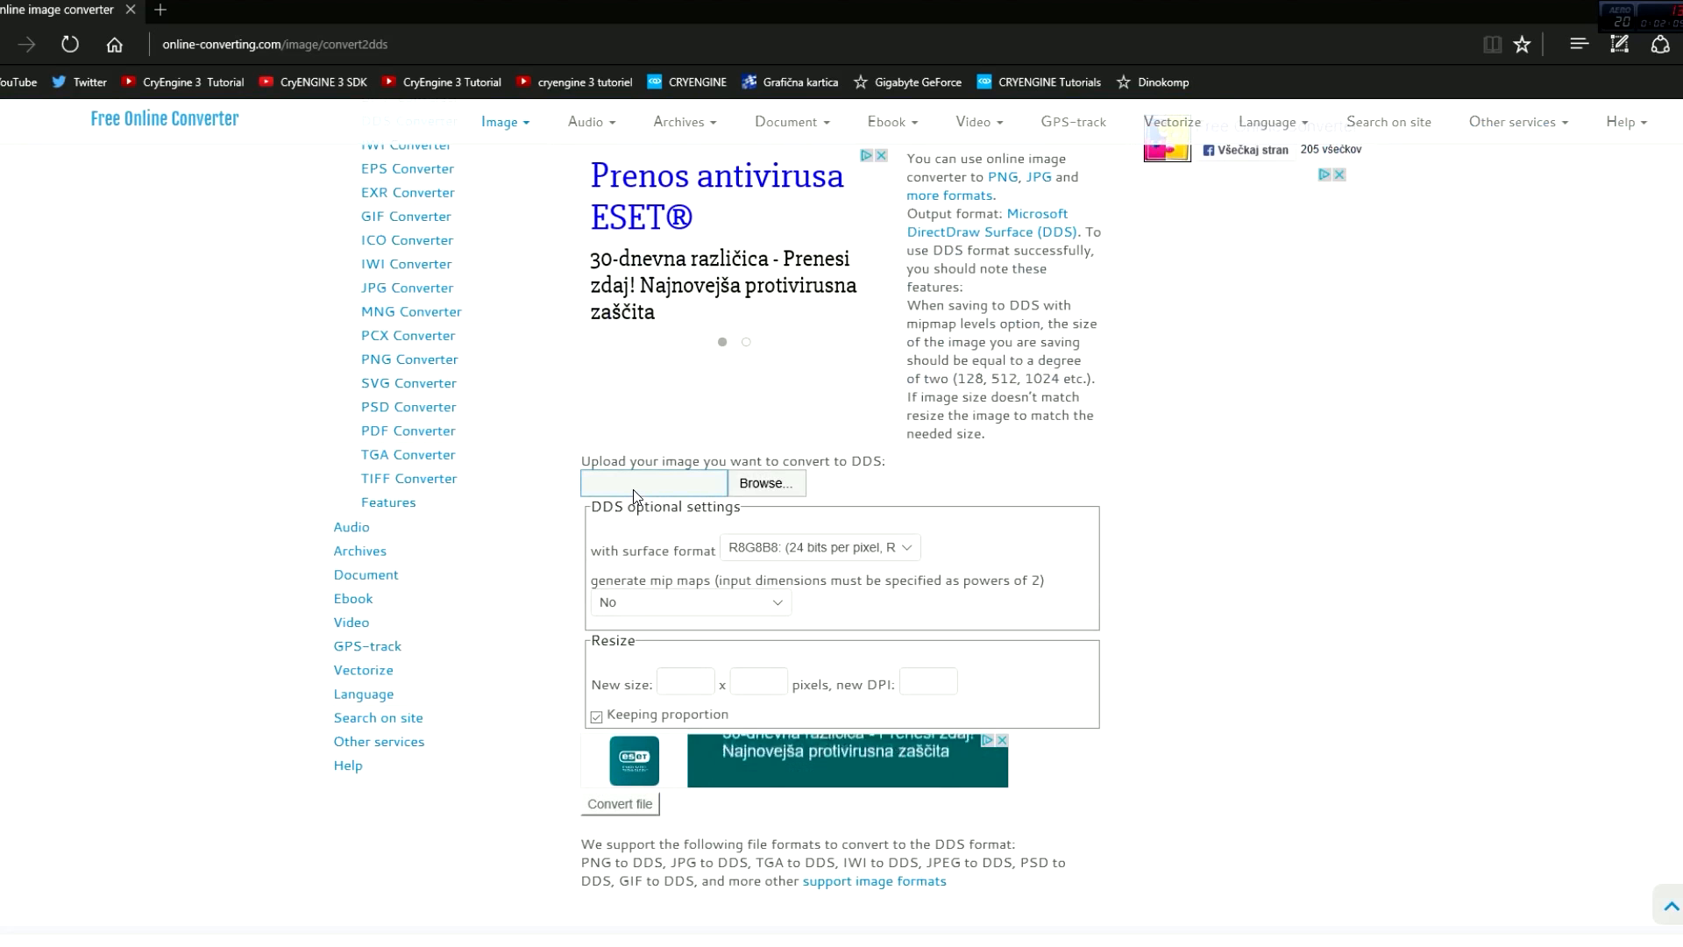
{"action": "left_click", "coordinate": [766, 484]}
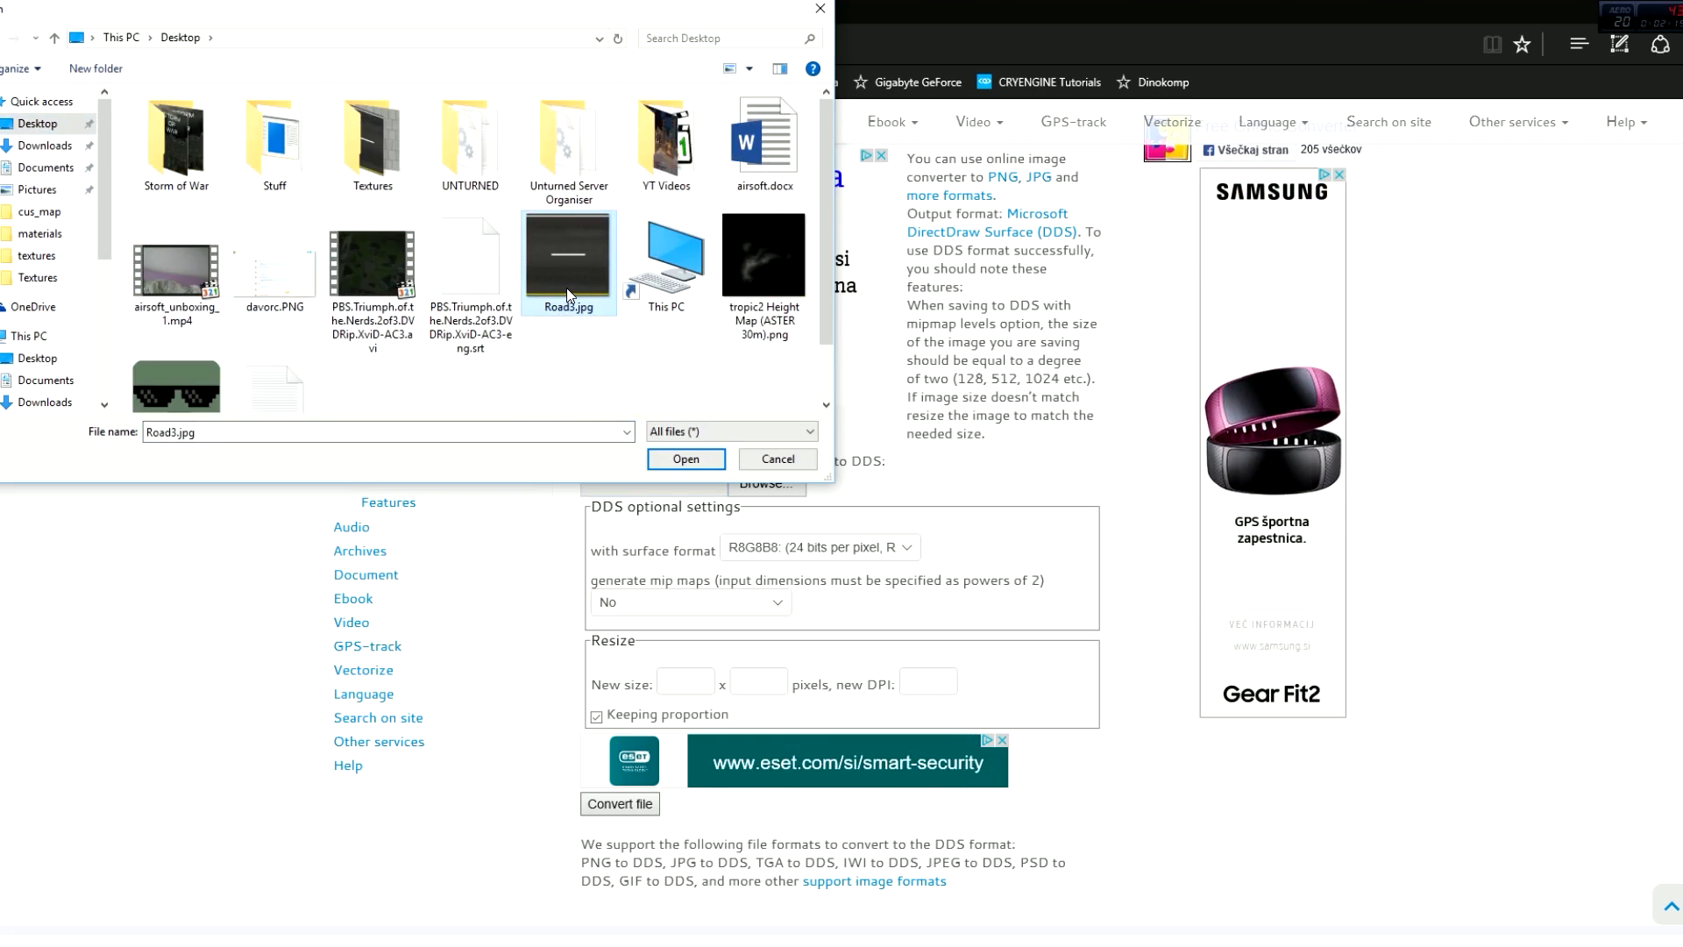
{"action": "left_click", "coordinate": [685, 463]}
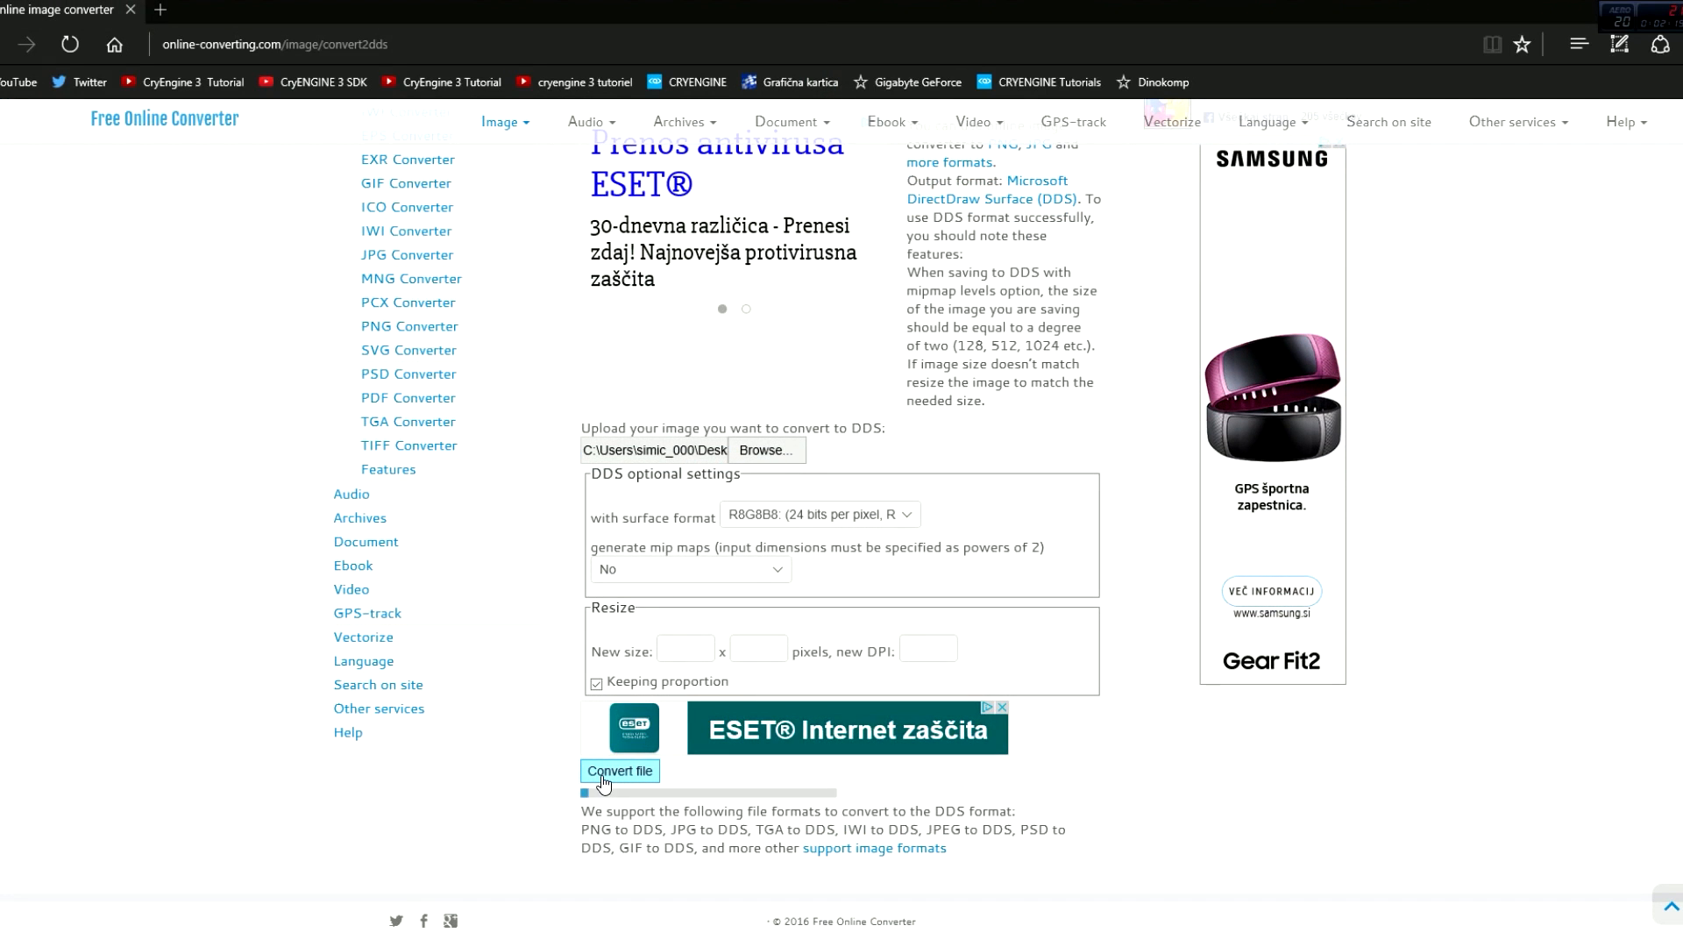
- Convert the uploaded road image to DDS and wait for Road3.dds to download
{"action": "left_click", "coordinate": [619, 769]}
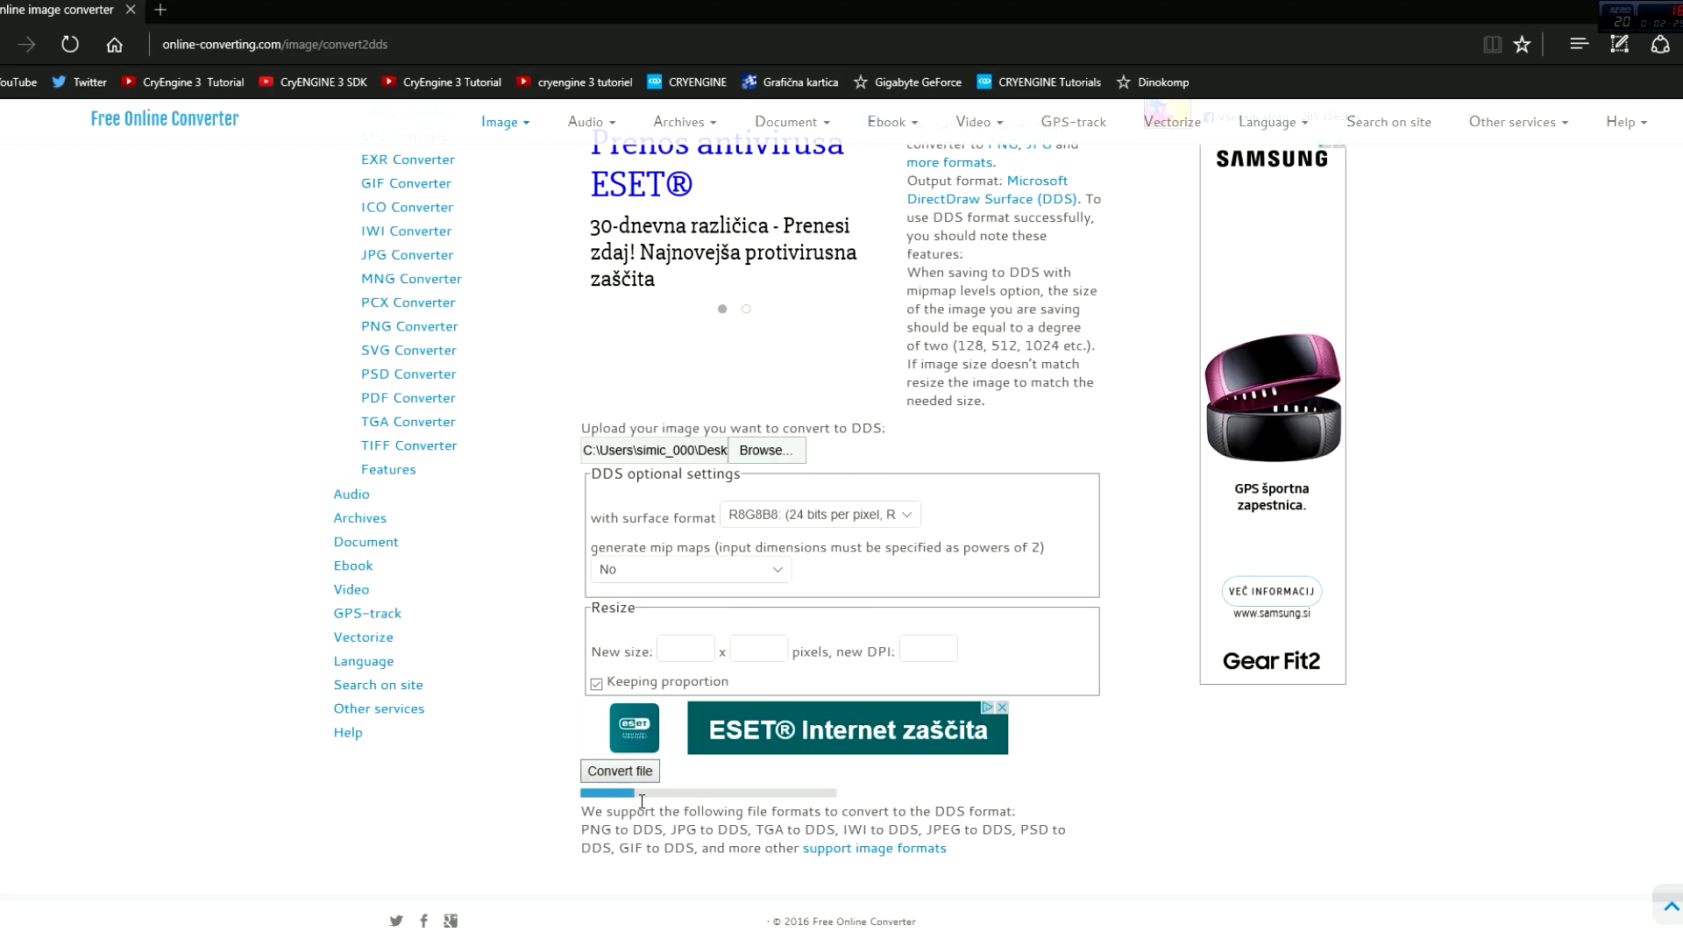
{"action": "left_click", "coordinate": [619, 771]}
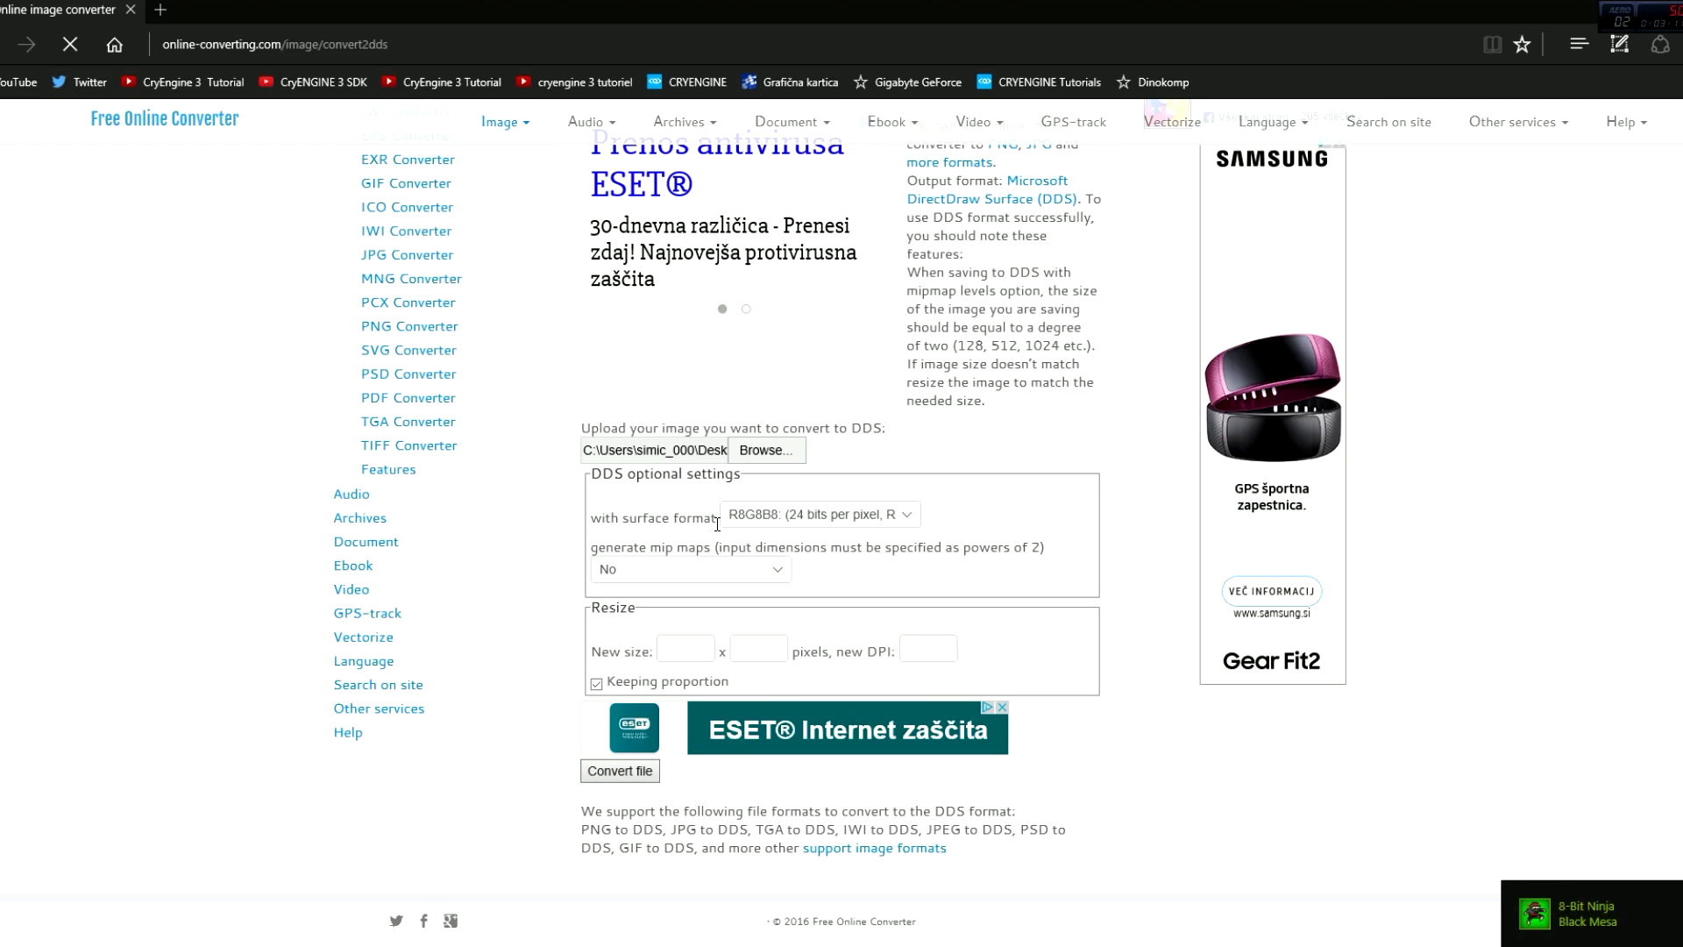
{"action": "mouse_move", "coordinate": [652, 501]}
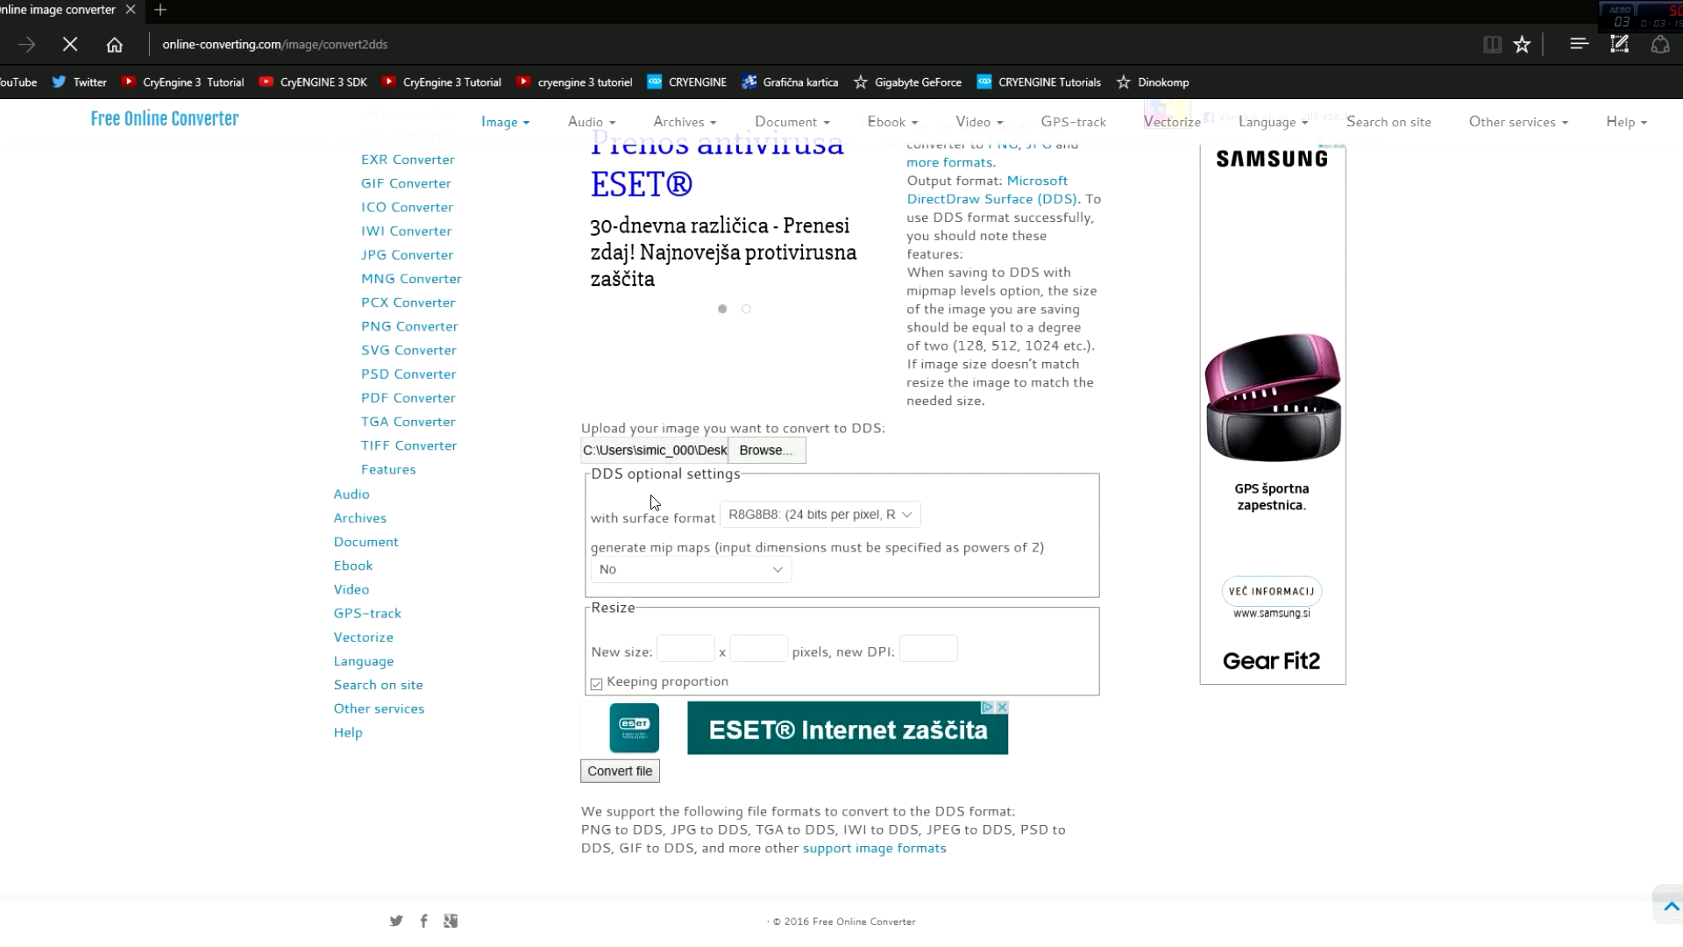
{"action": "left_click", "coordinate": [619, 771]}
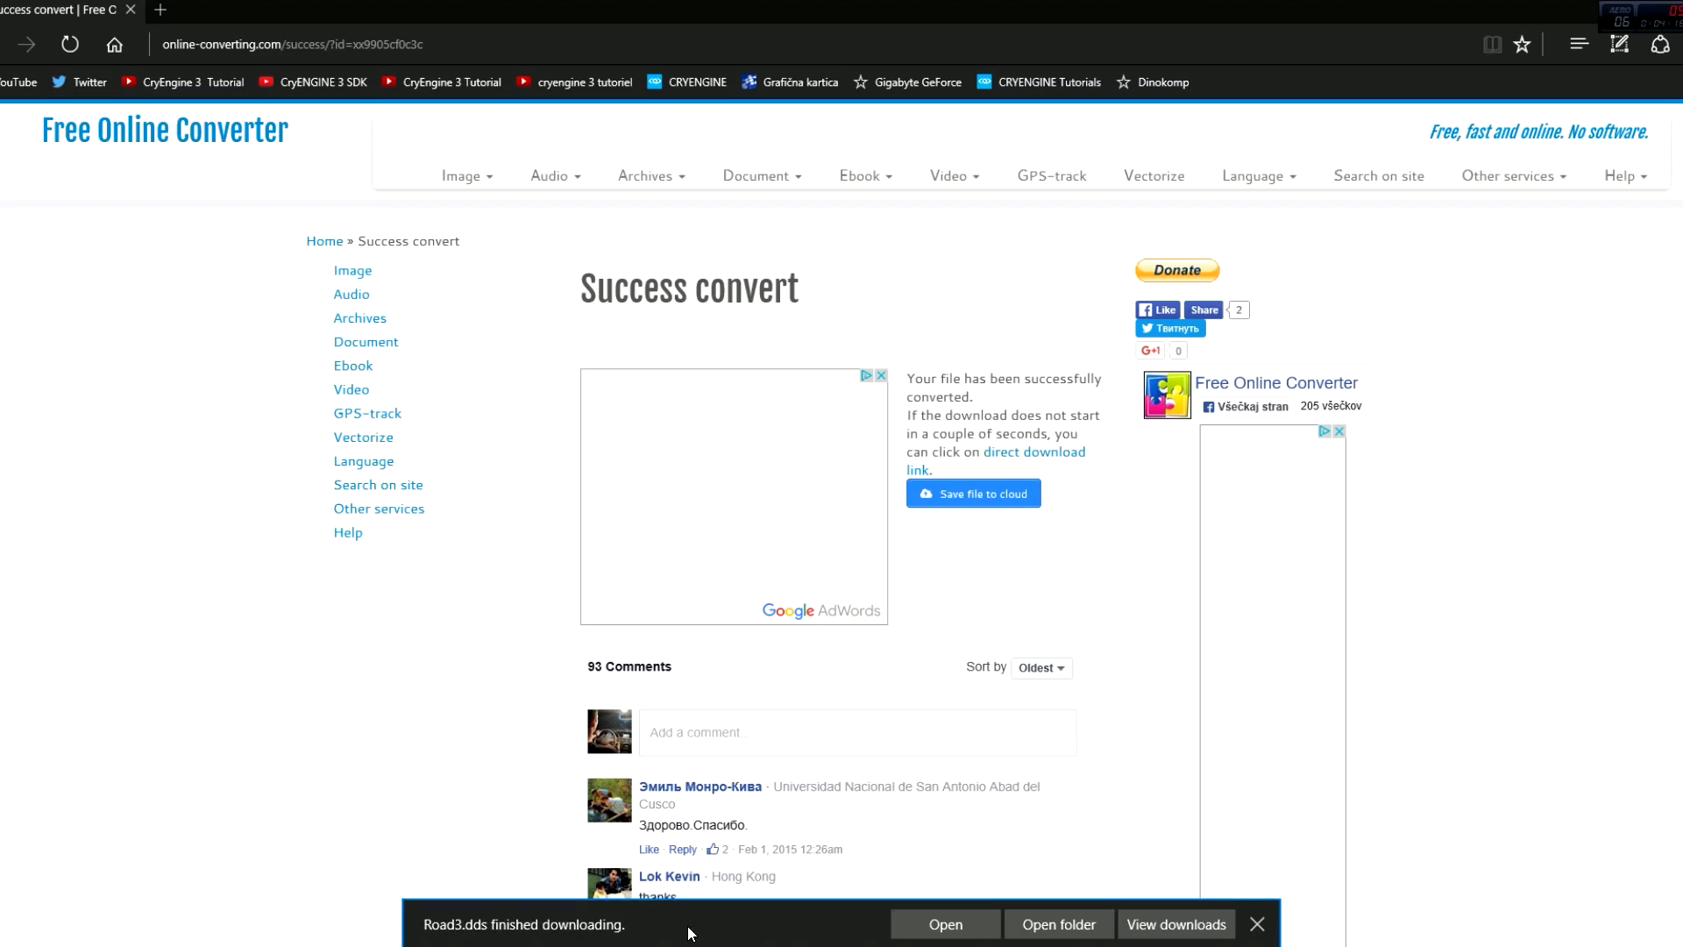
{"action": "mouse_move", "coordinate": [1059, 924]}
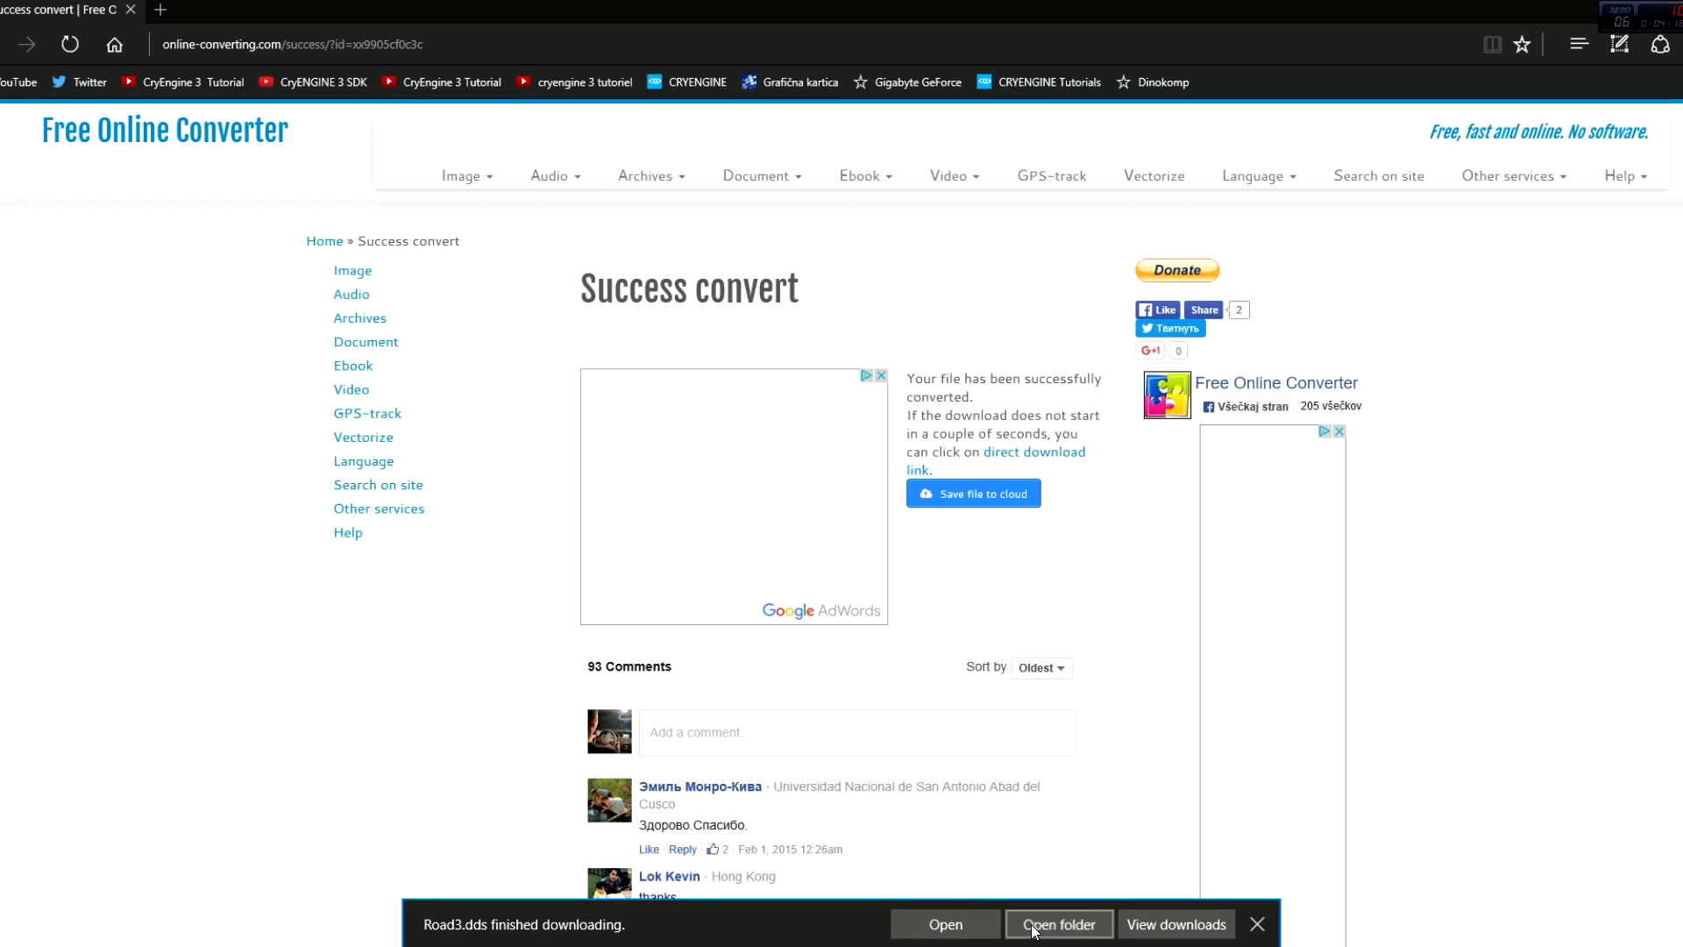
- Show Road3.dds in Downloads, then navigate to the Crytek folder under CRYENGINE Launcher
{"action": "left_click", "coordinate": [1256, 924]}
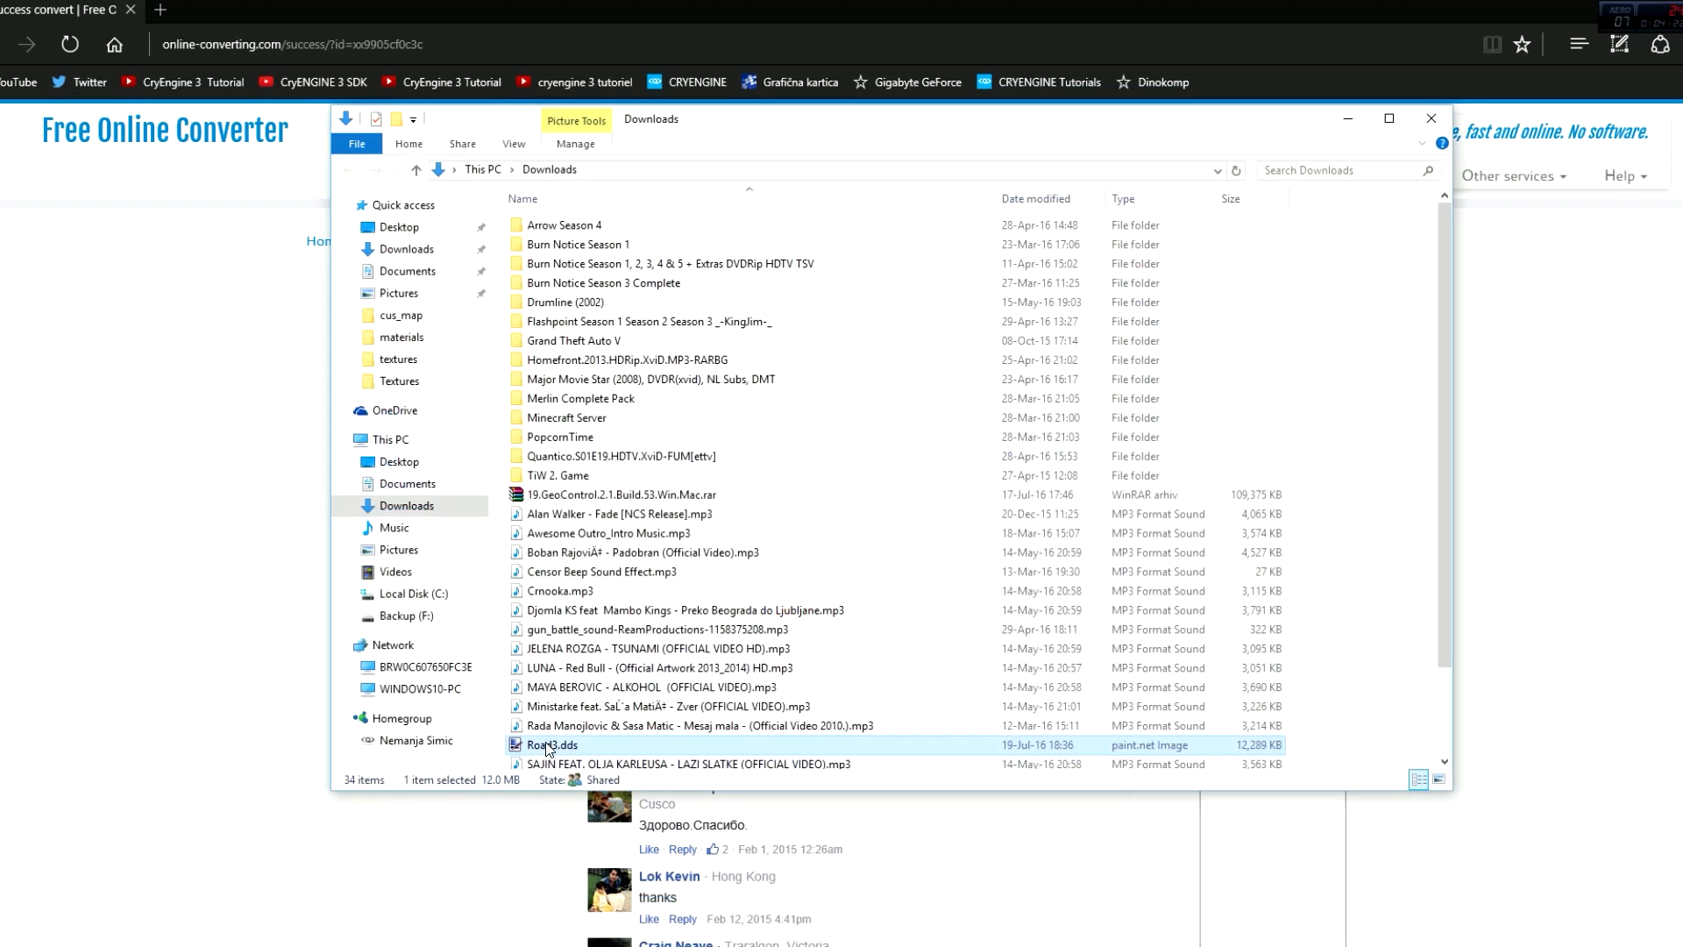
{"action": "mouse_move", "coordinate": [872, 121]}
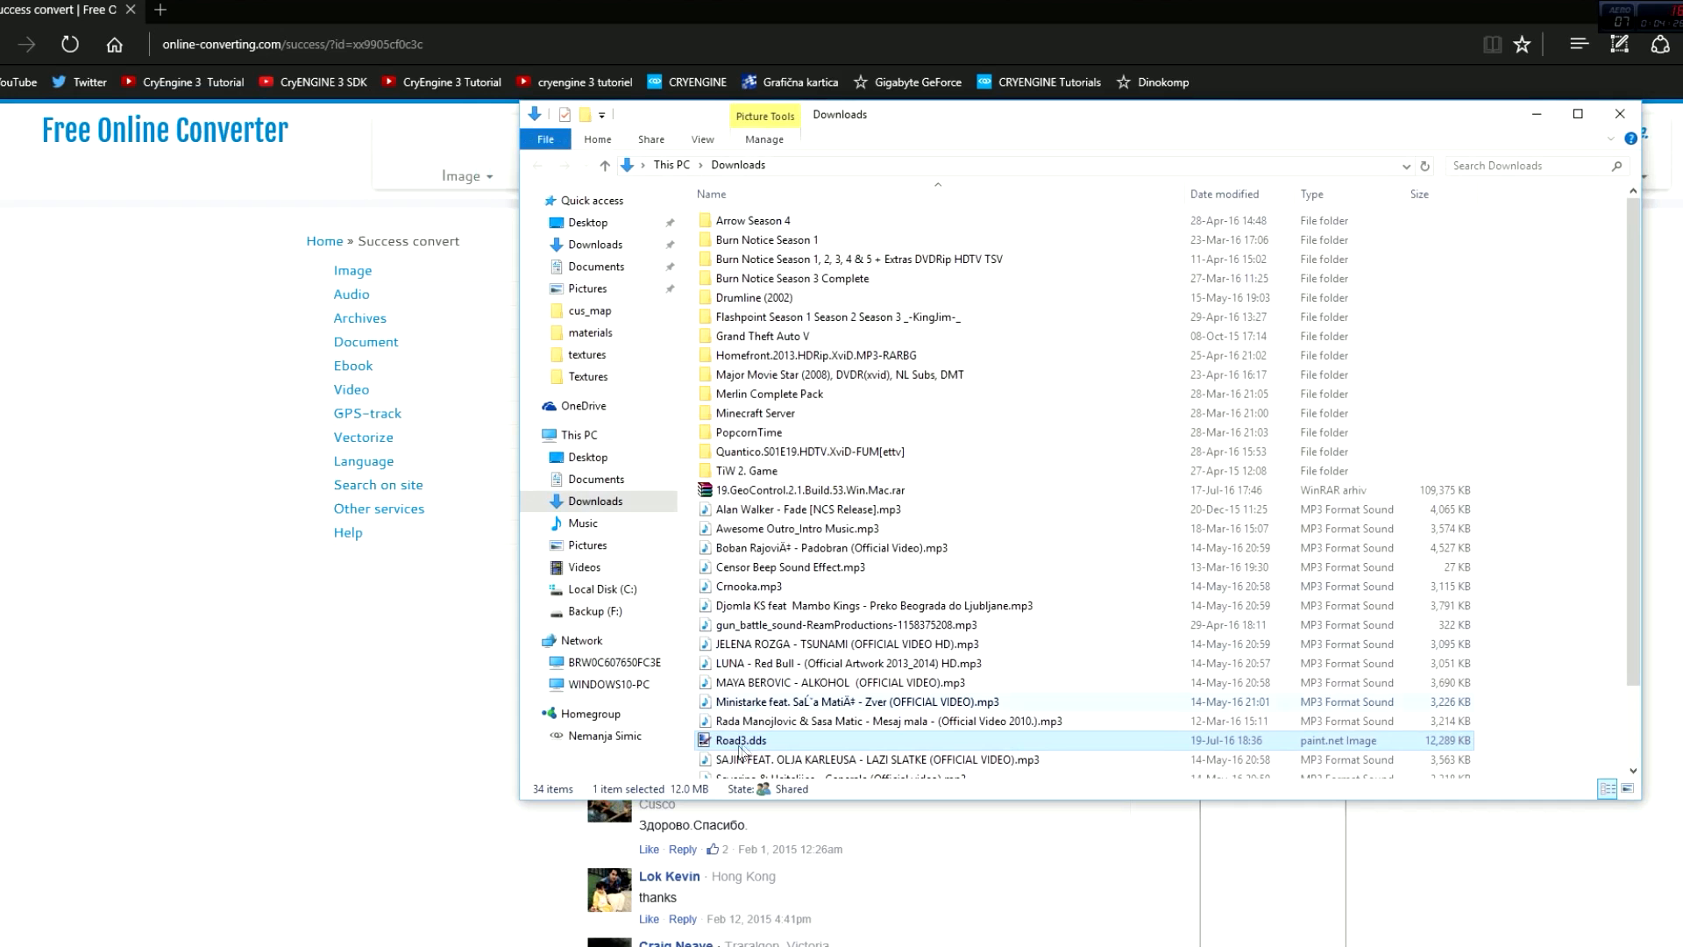
{"action": "mouse_move", "coordinate": [812, 749]}
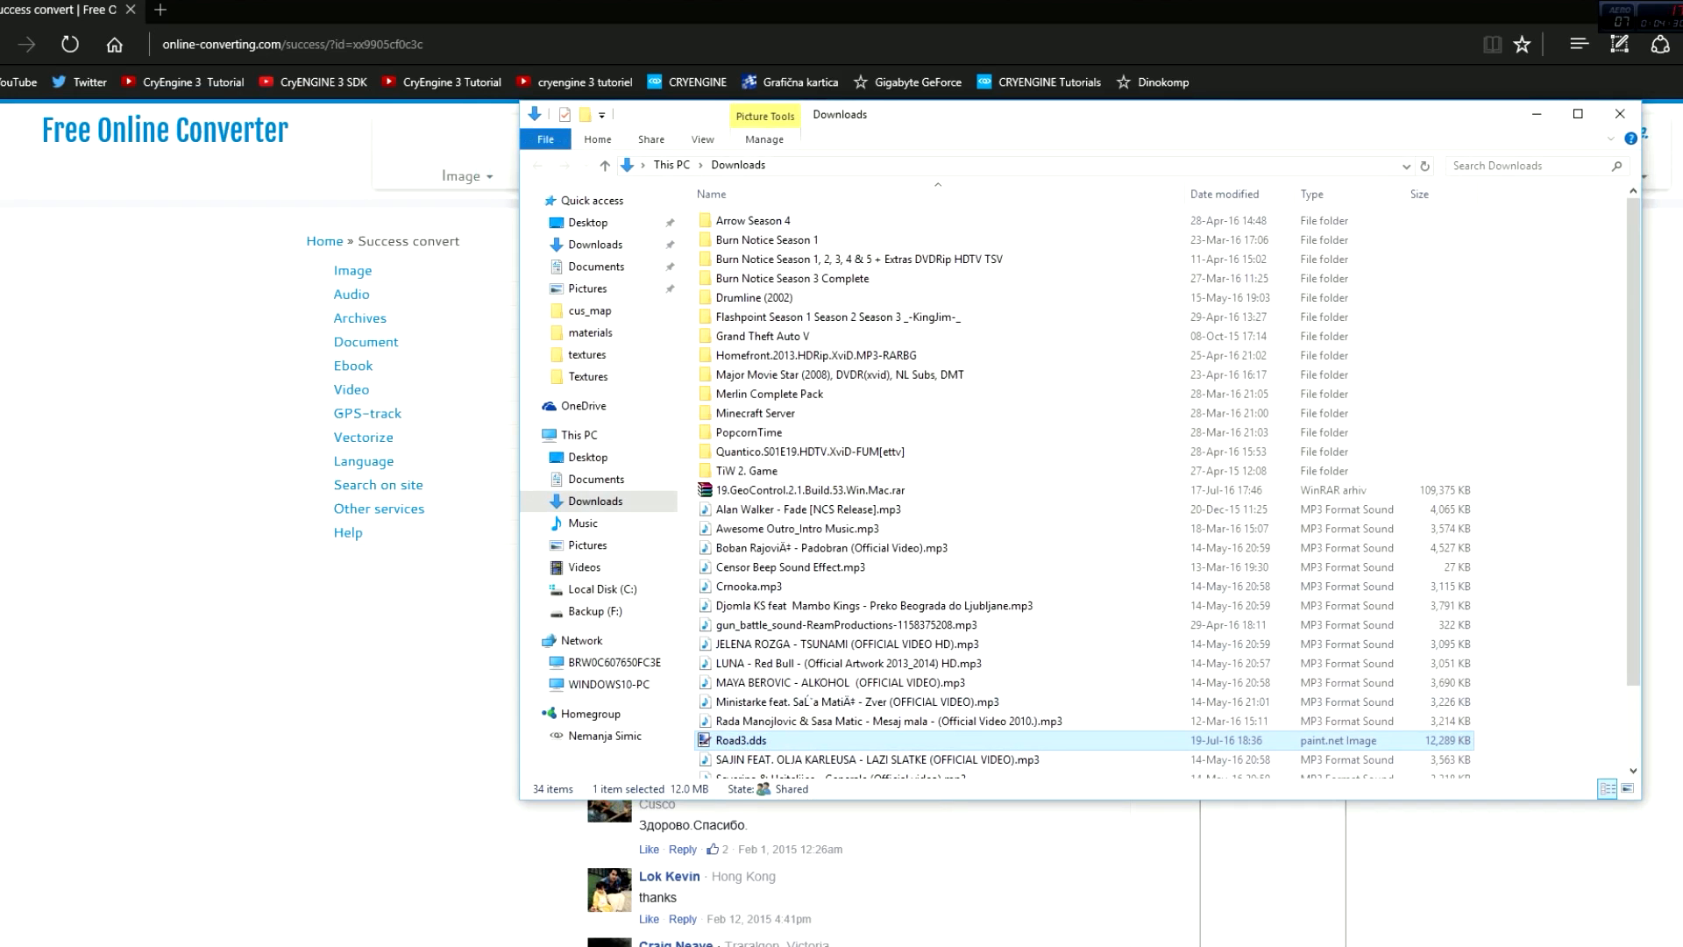
{"action": "left_click", "coordinate": [9, 935]}
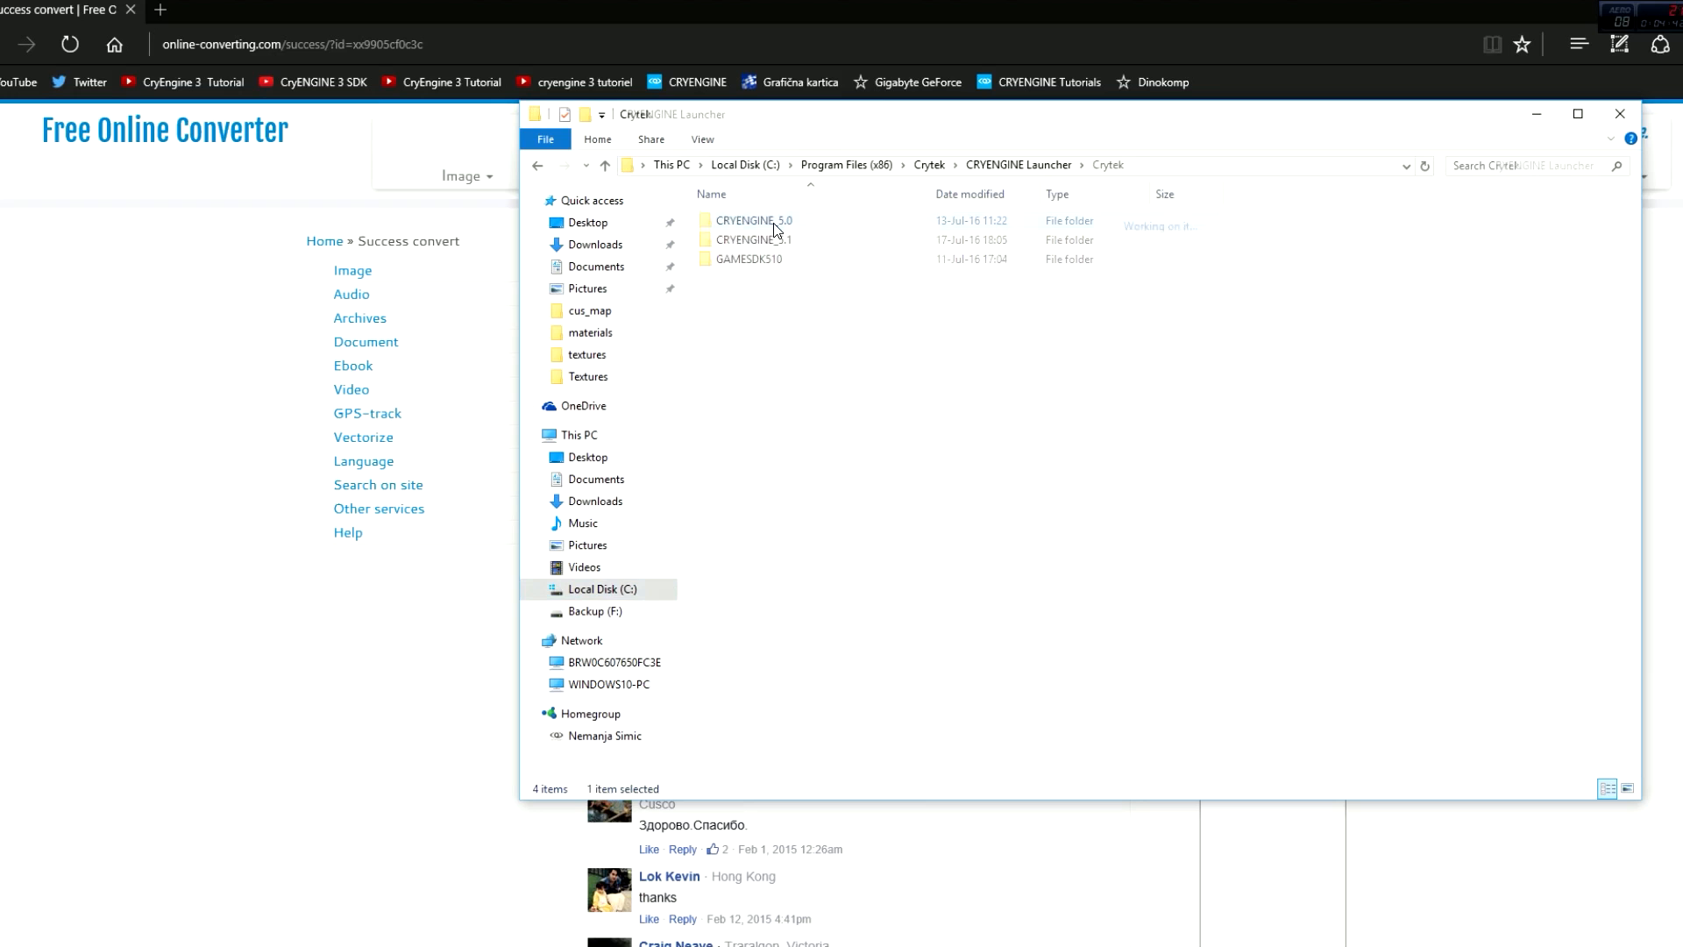
- Navigate into CRYENGINE_5.1 > gamezero > assets and paste Road3.dds into textures
{"action": "double_click", "coordinate": [754, 241]}
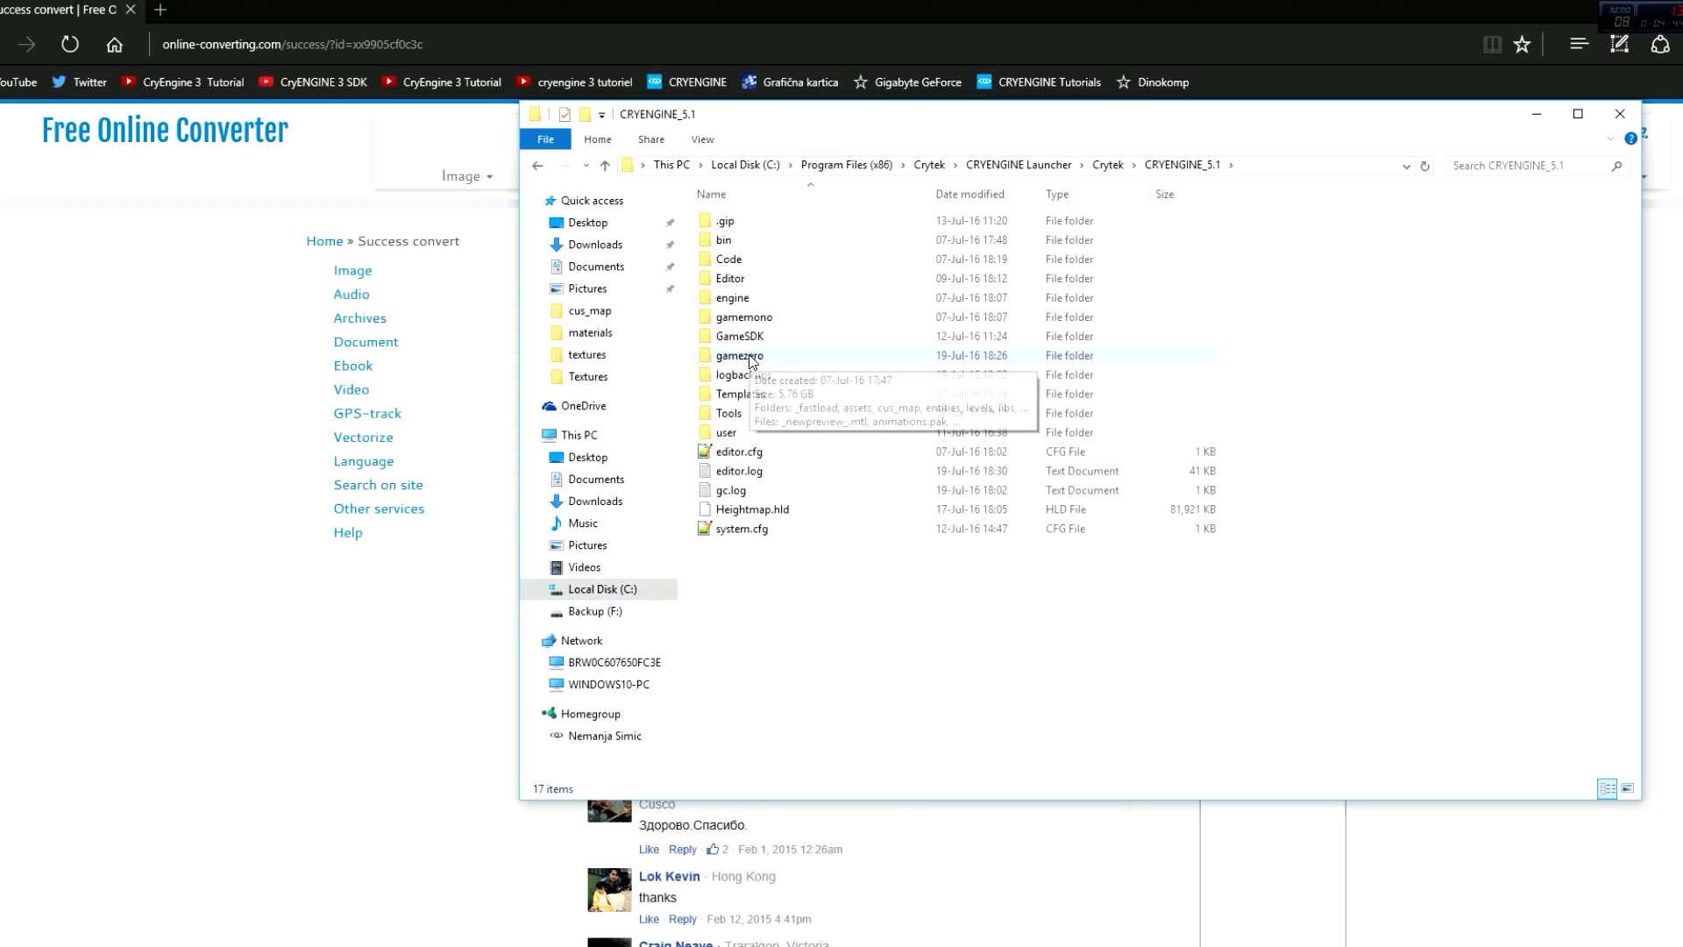
{"action": "double_click", "coordinate": [740, 356]}
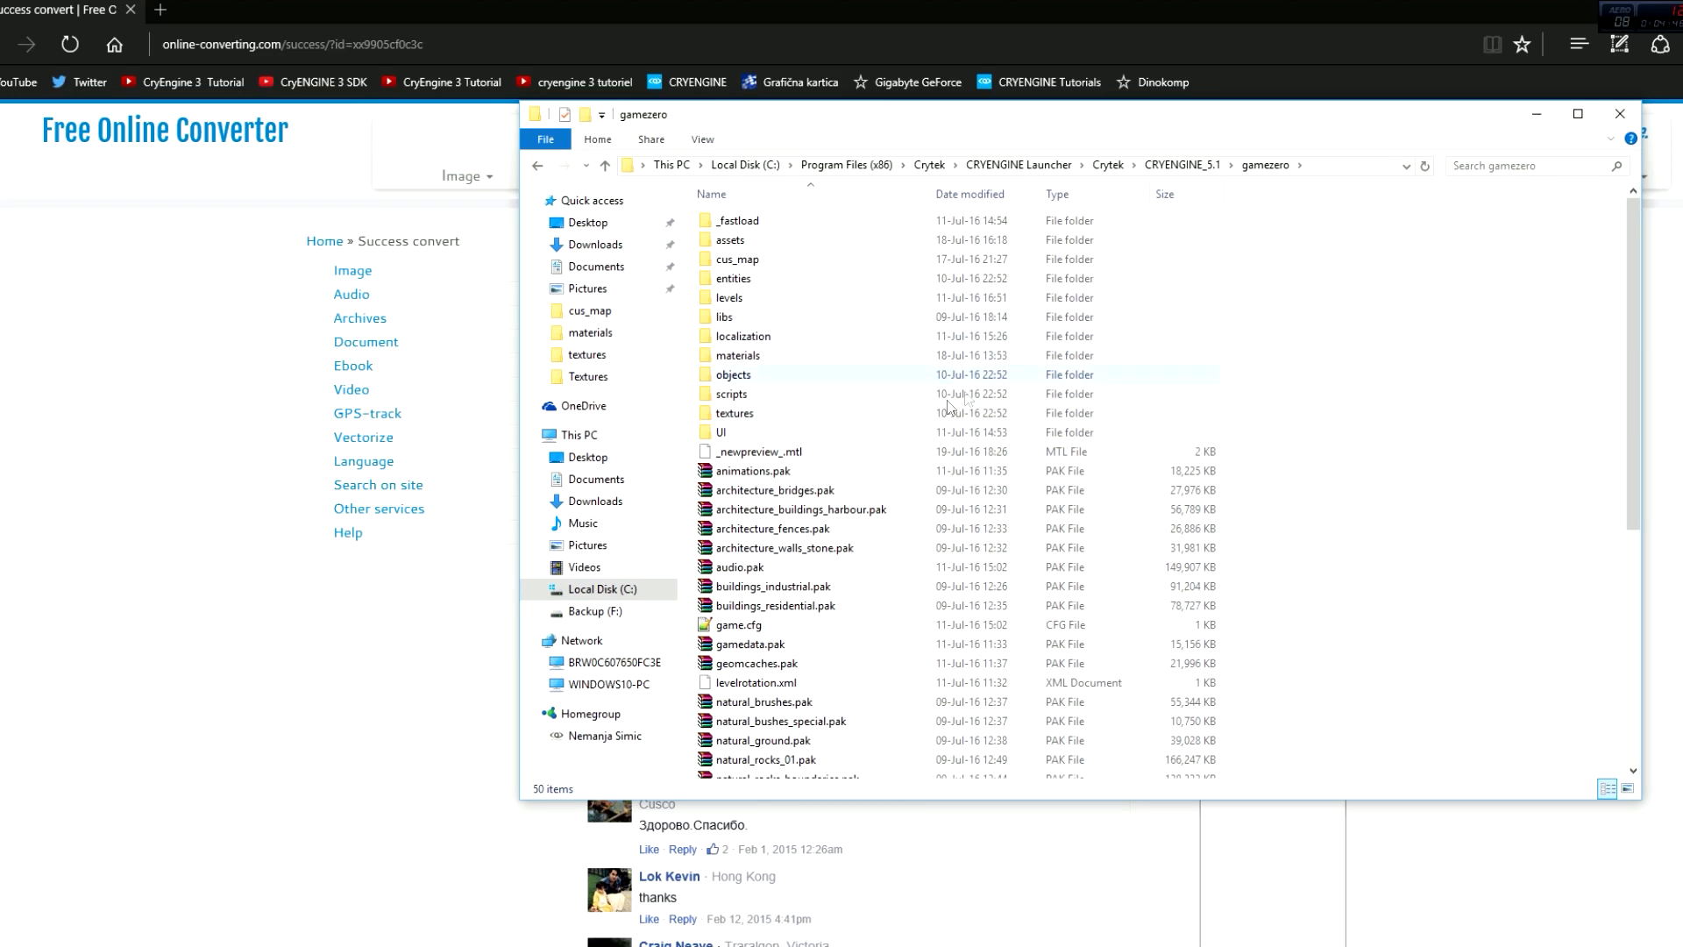
{"action": "mouse_move", "coordinate": [773, 370]}
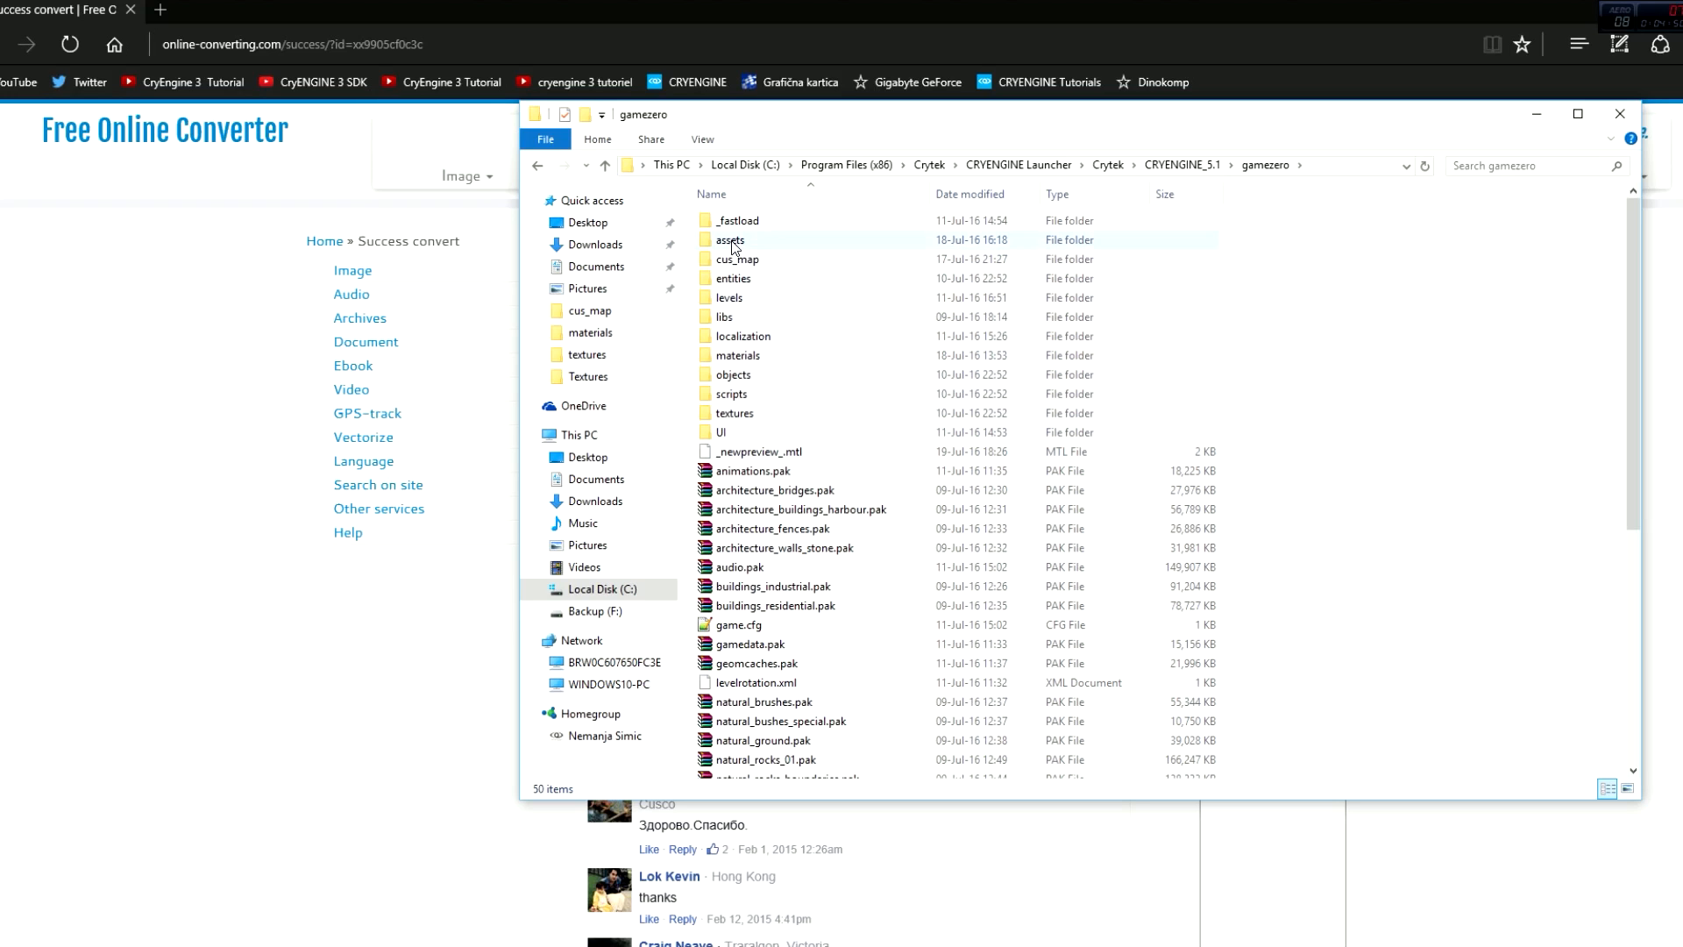
{"action": "double_click", "coordinate": [729, 241]}
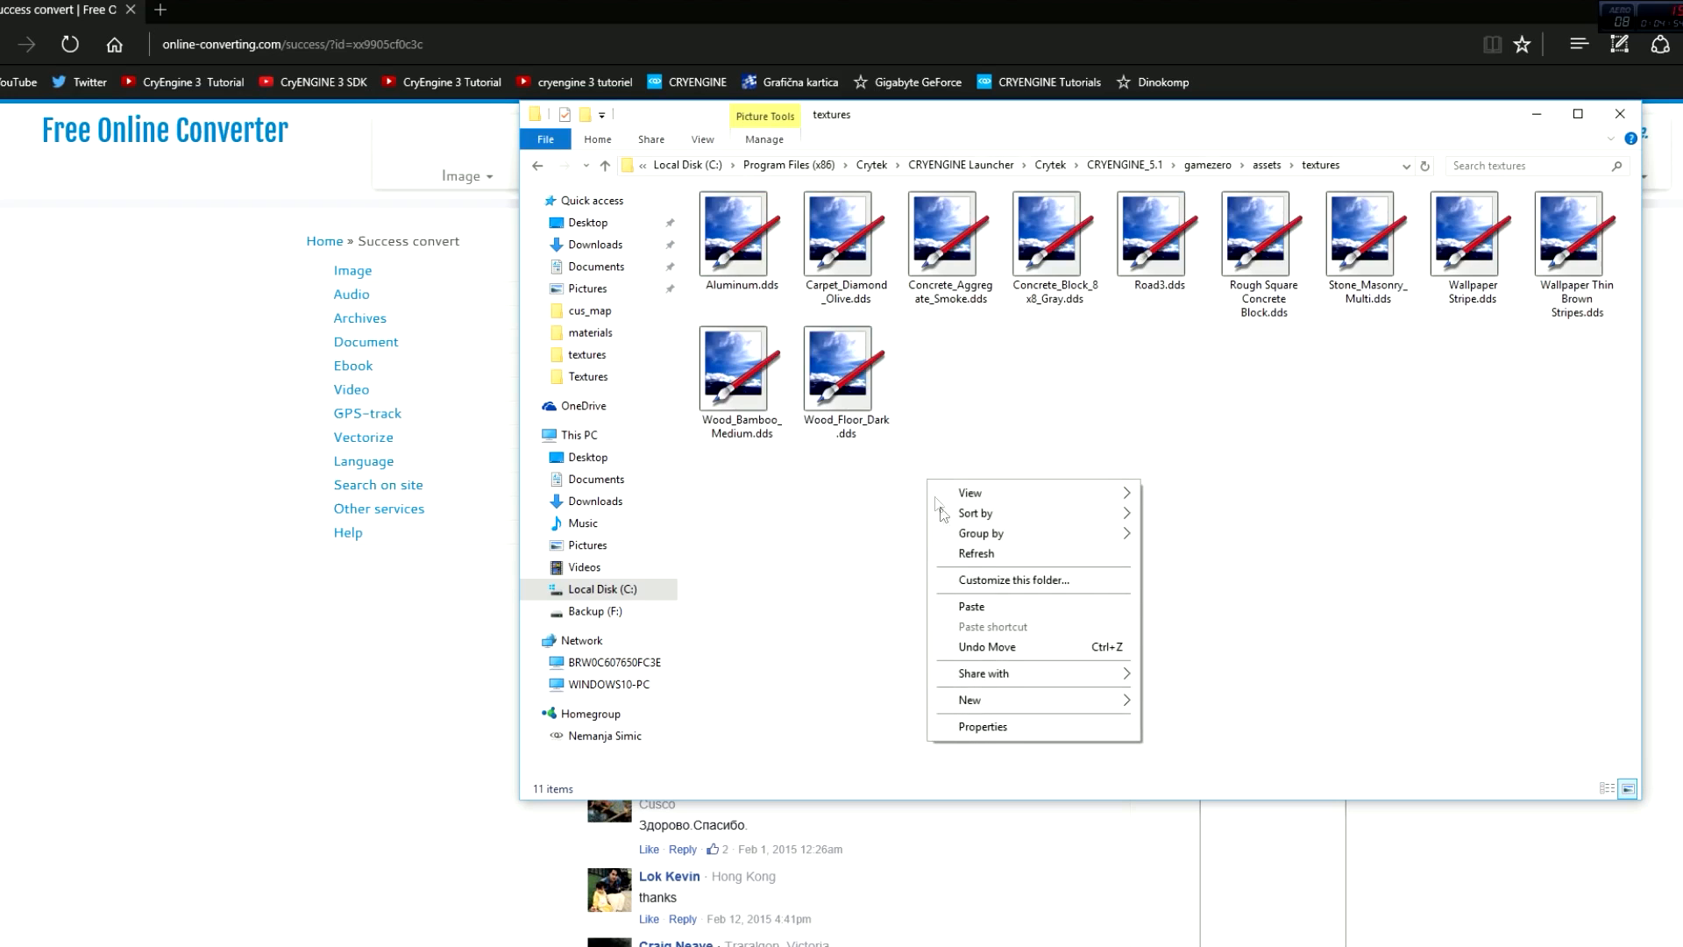
{"action": "left_click", "coordinate": [1154, 237]}
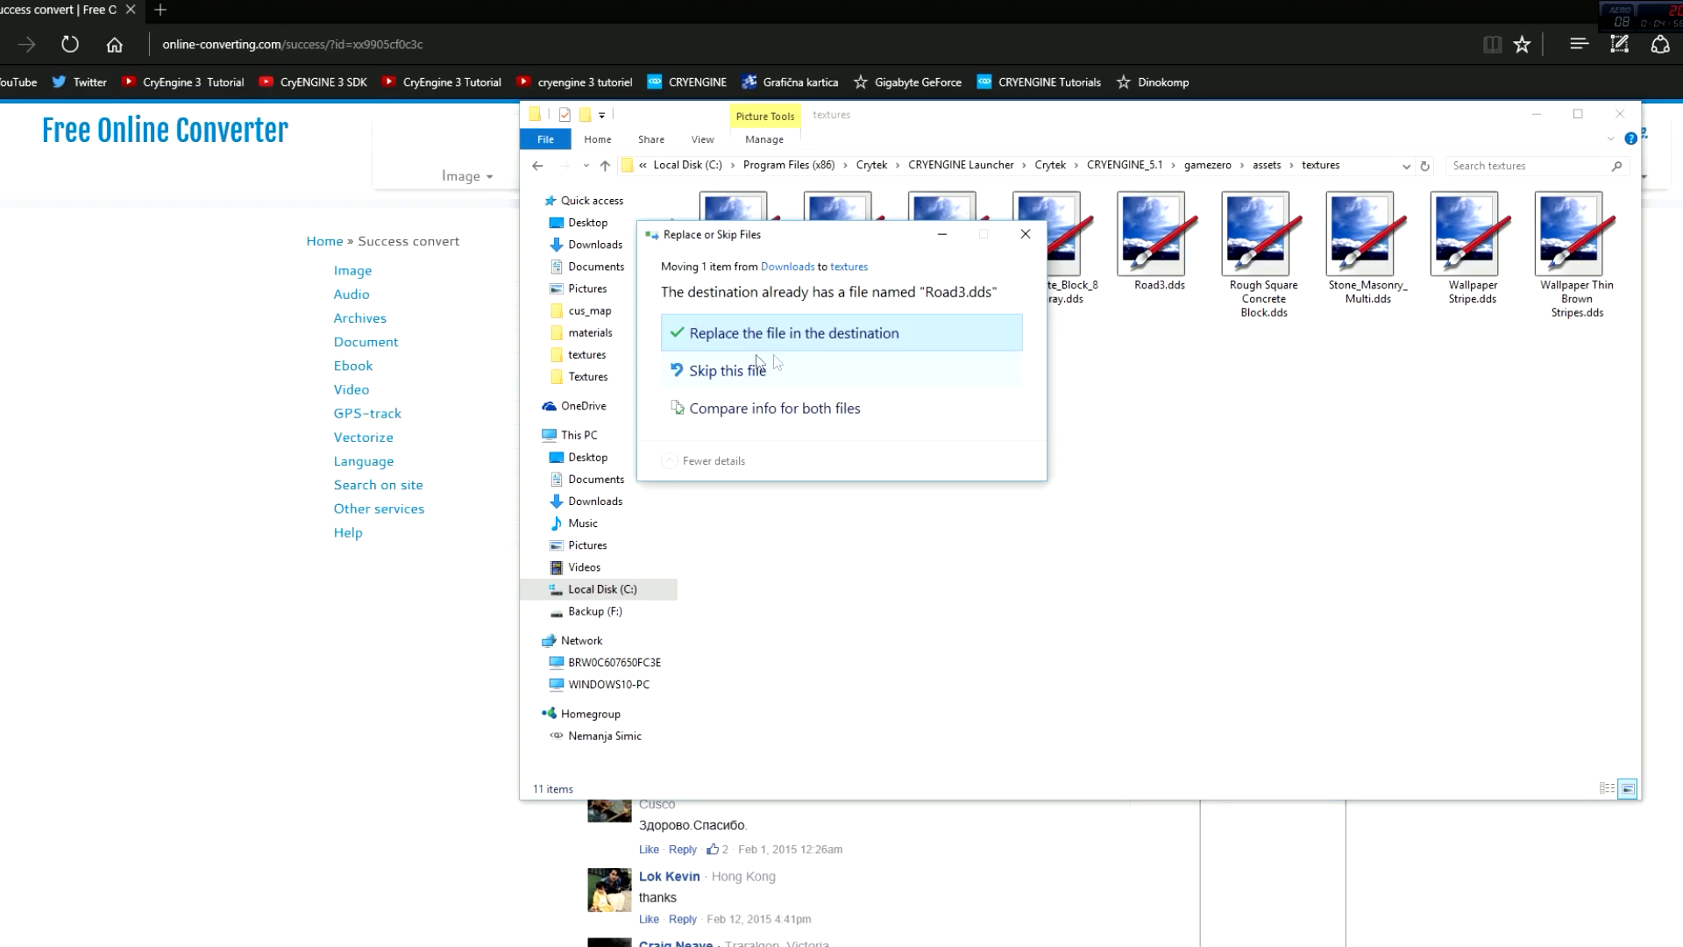
- Resolve the name clash by comparing versions and keeping the Road3.dds already in textures
{"action": "left_click", "coordinate": [774, 408]}
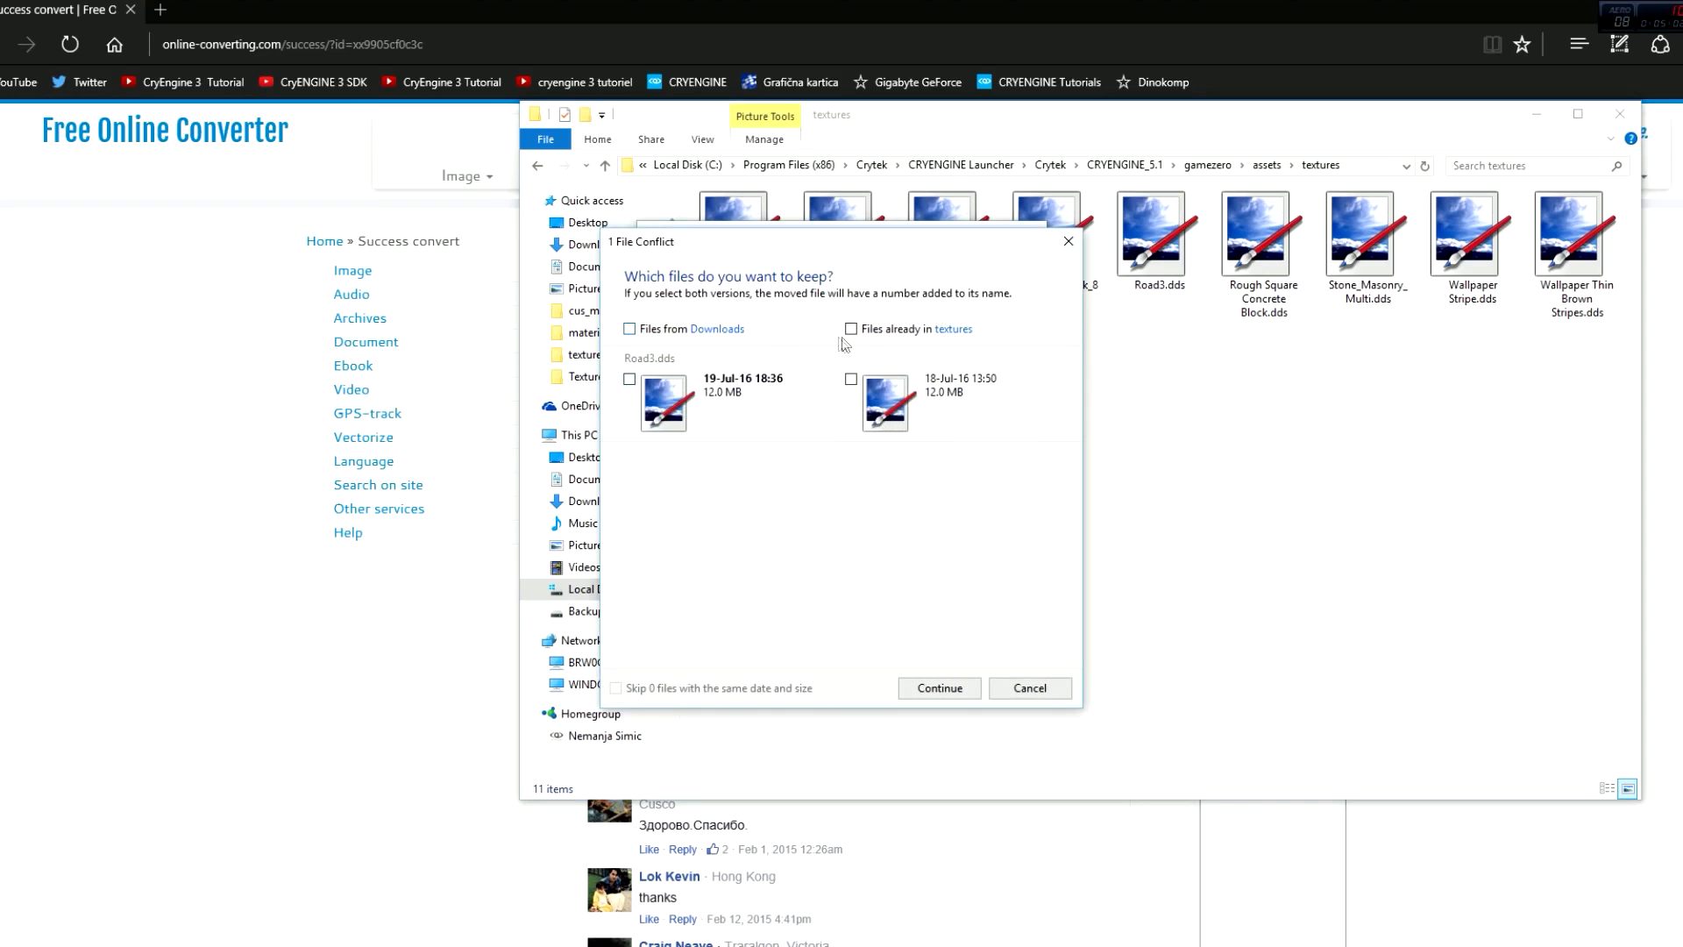
{"action": "left_click", "coordinate": [850, 329]}
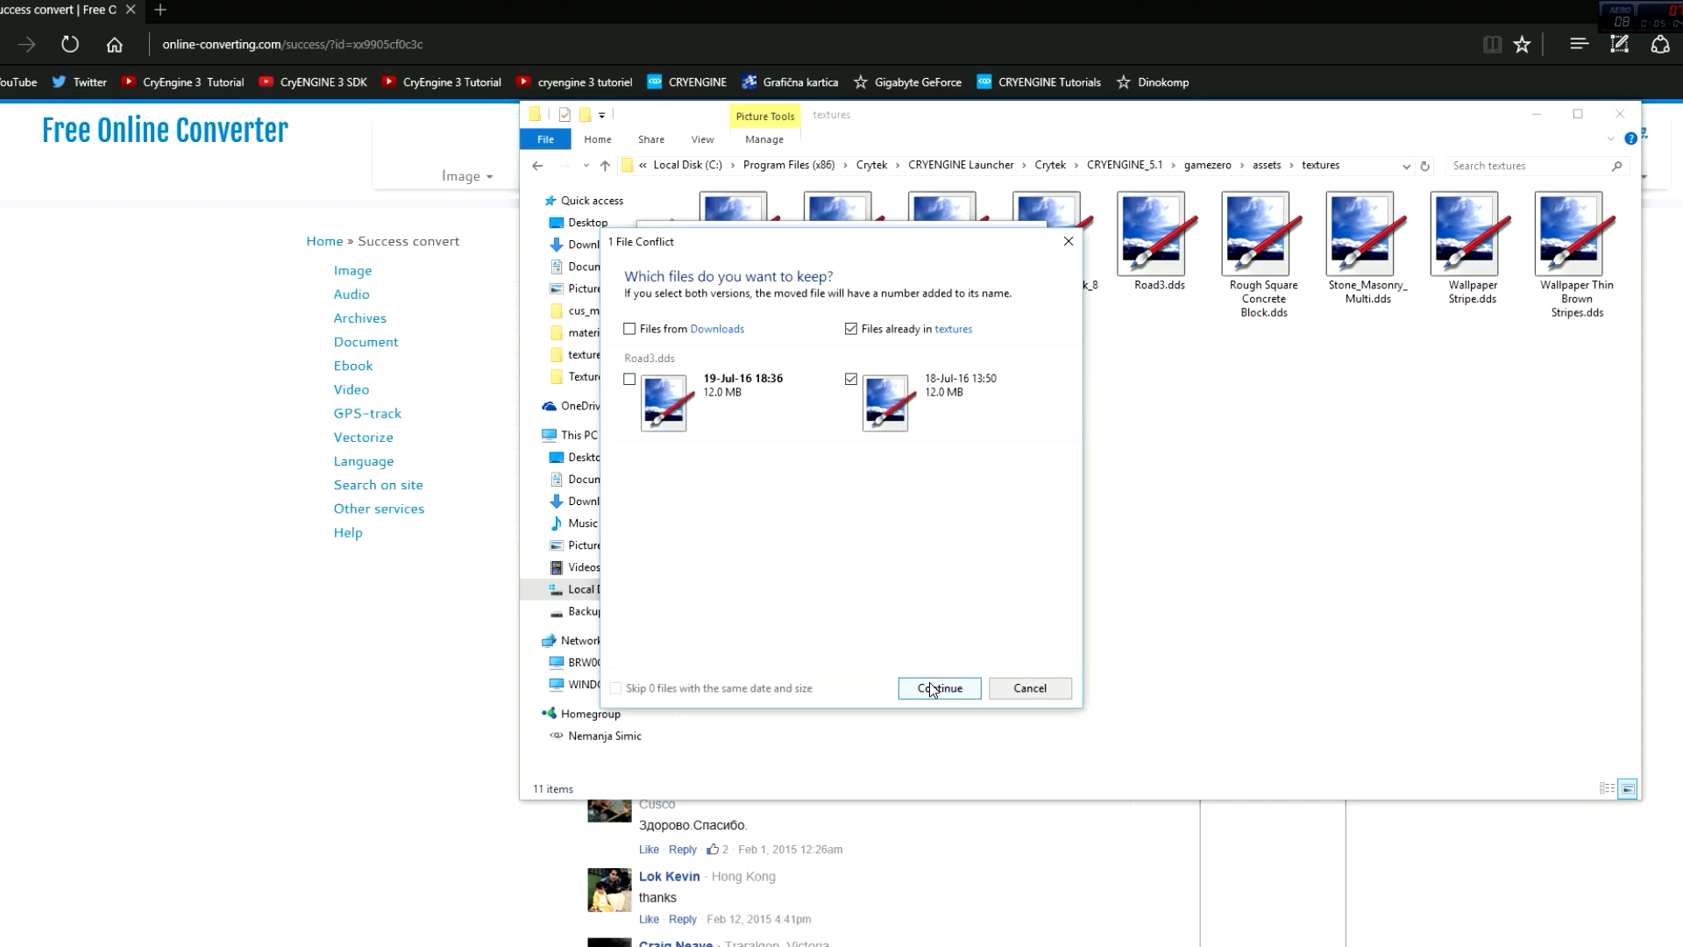
{"action": "left_click", "coordinate": [937, 687]}
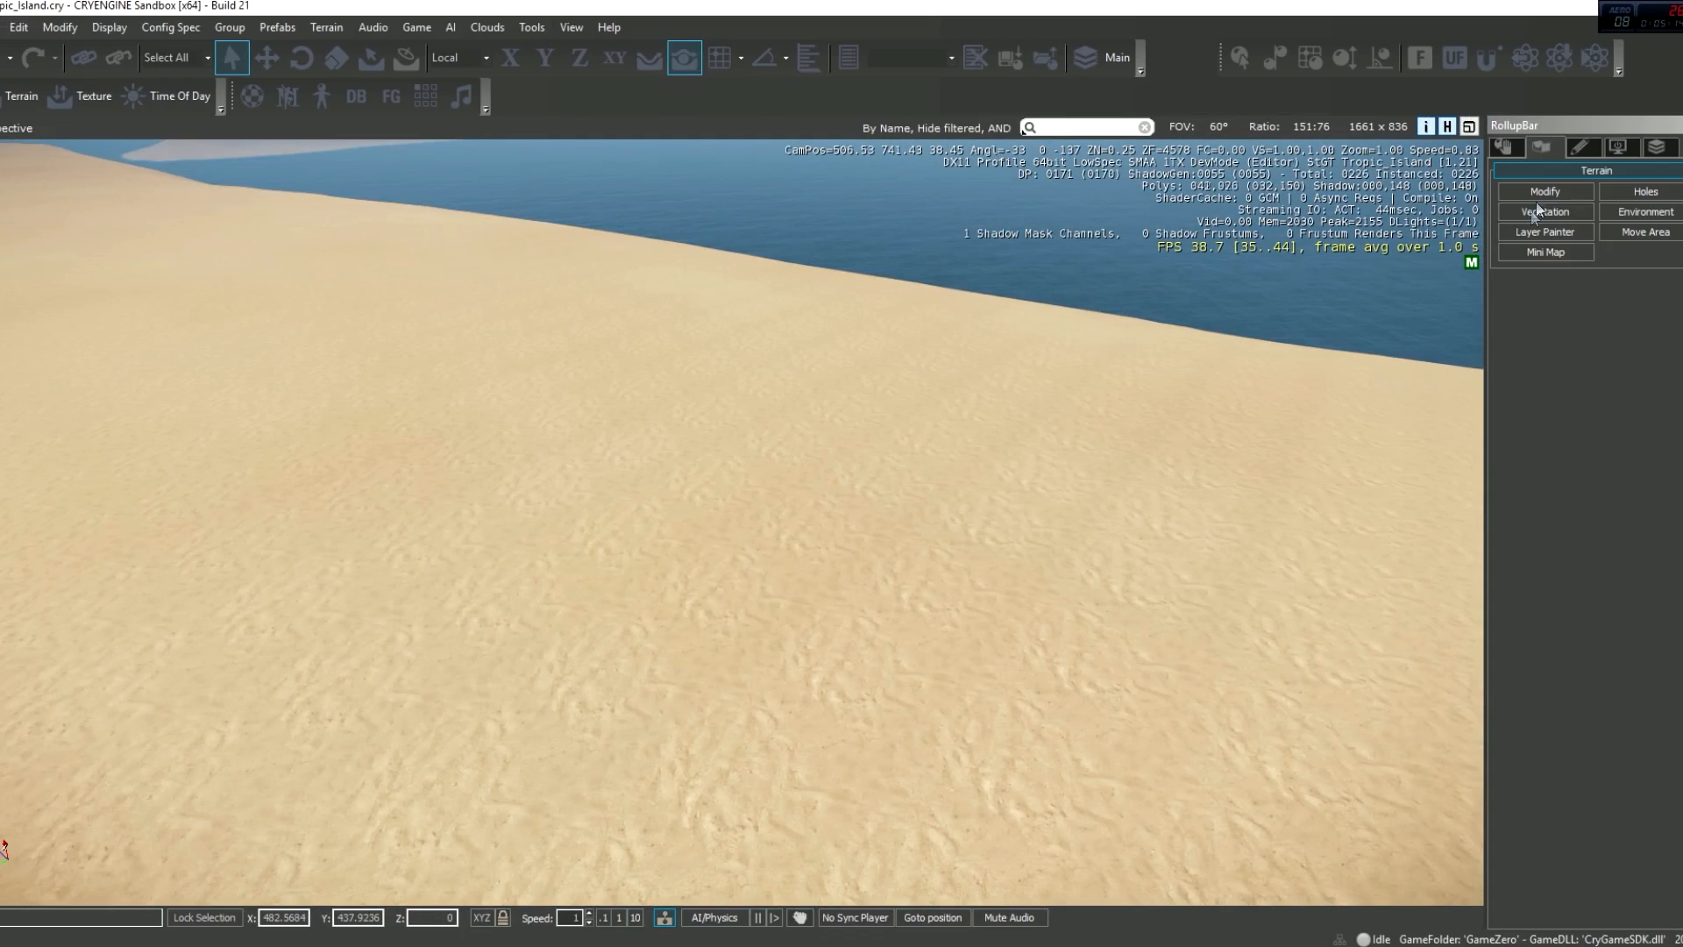
- Select the road object from the RollupBar Objects categories before bringing up the Material Editor
{"action": "left_click", "coordinate": [1542, 148]}
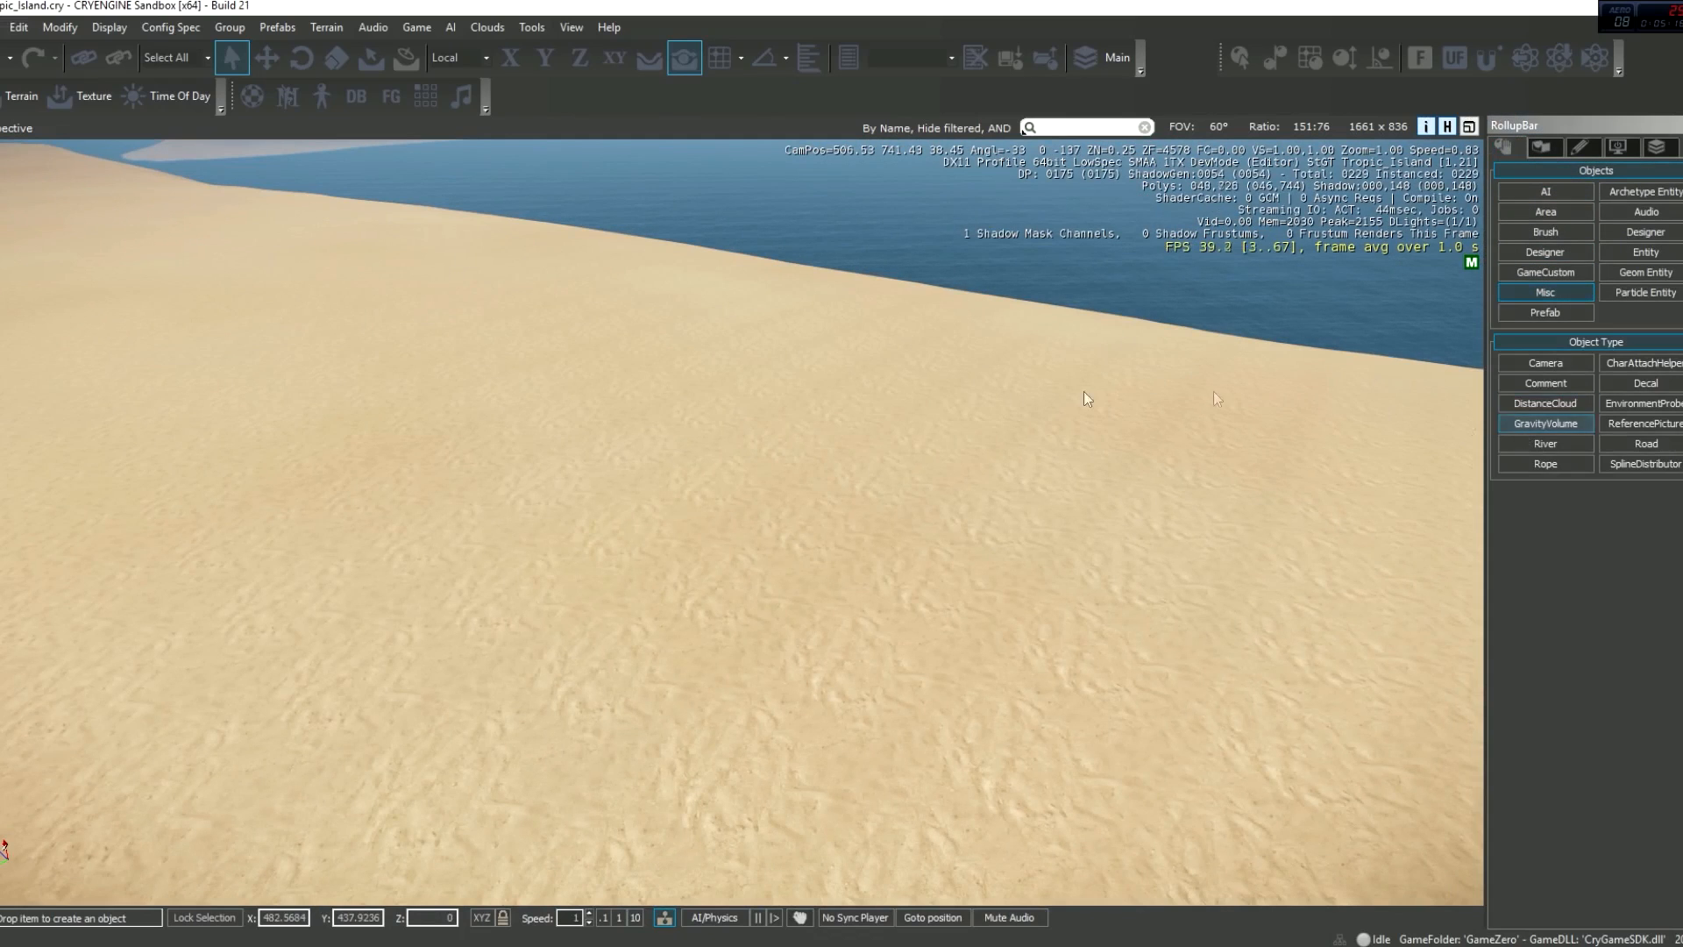
{"action": "left_click", "coordinate": [1644, 444]}
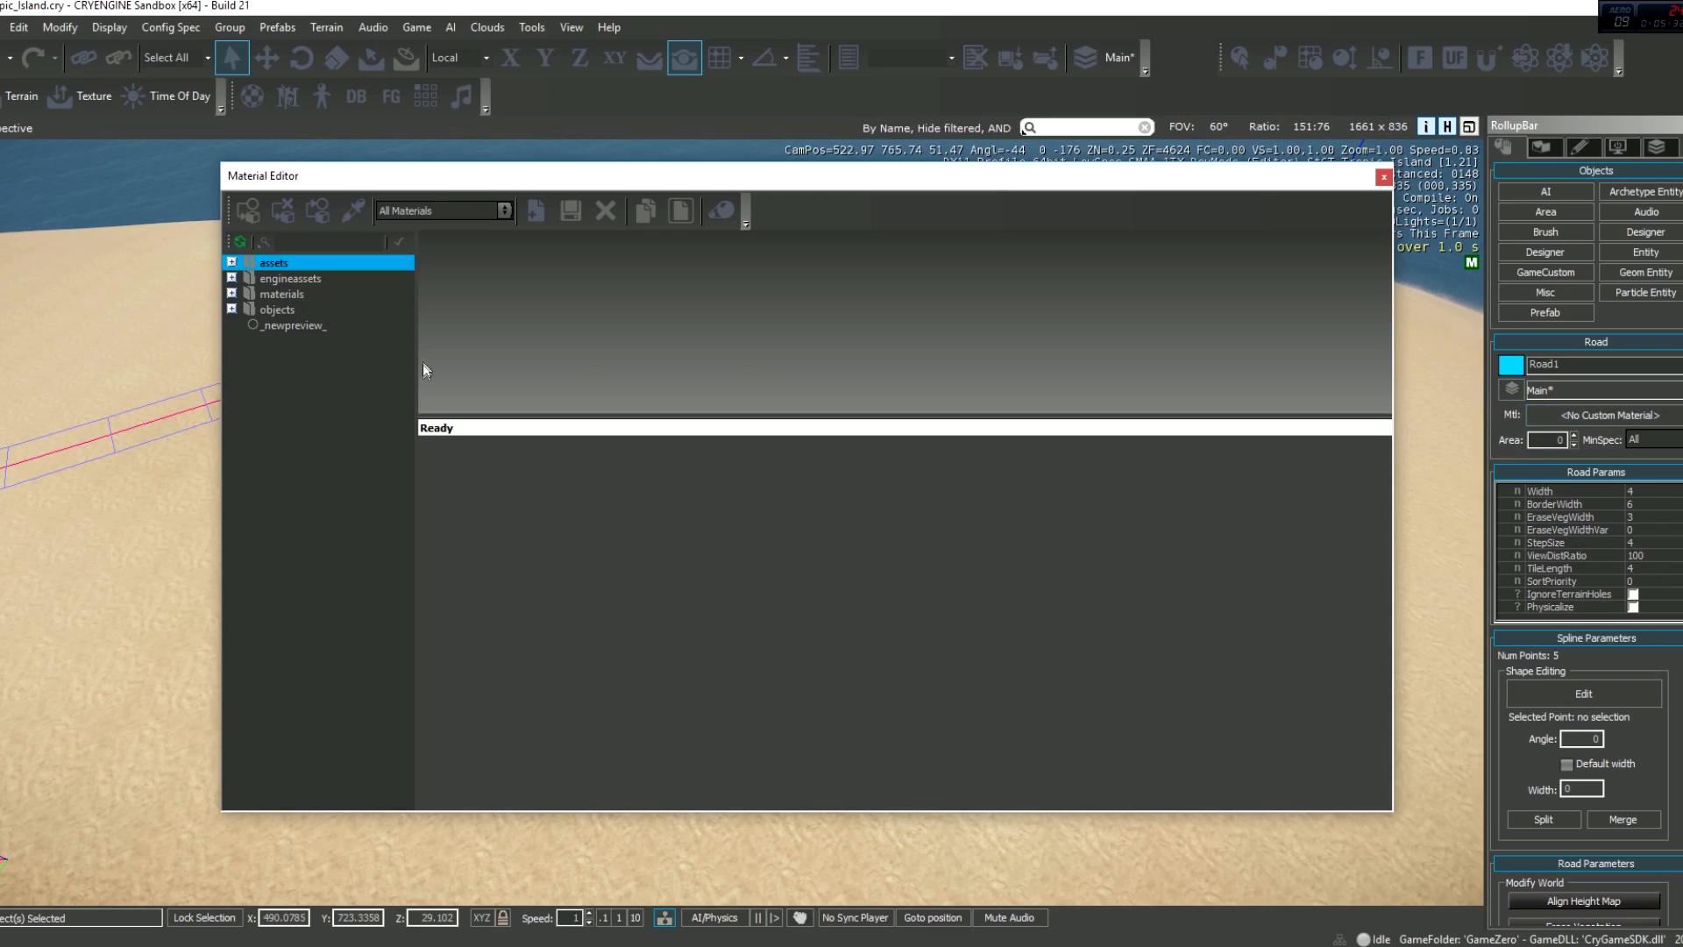
{"action": "mouse_move", "coordinate": [272, 298]}
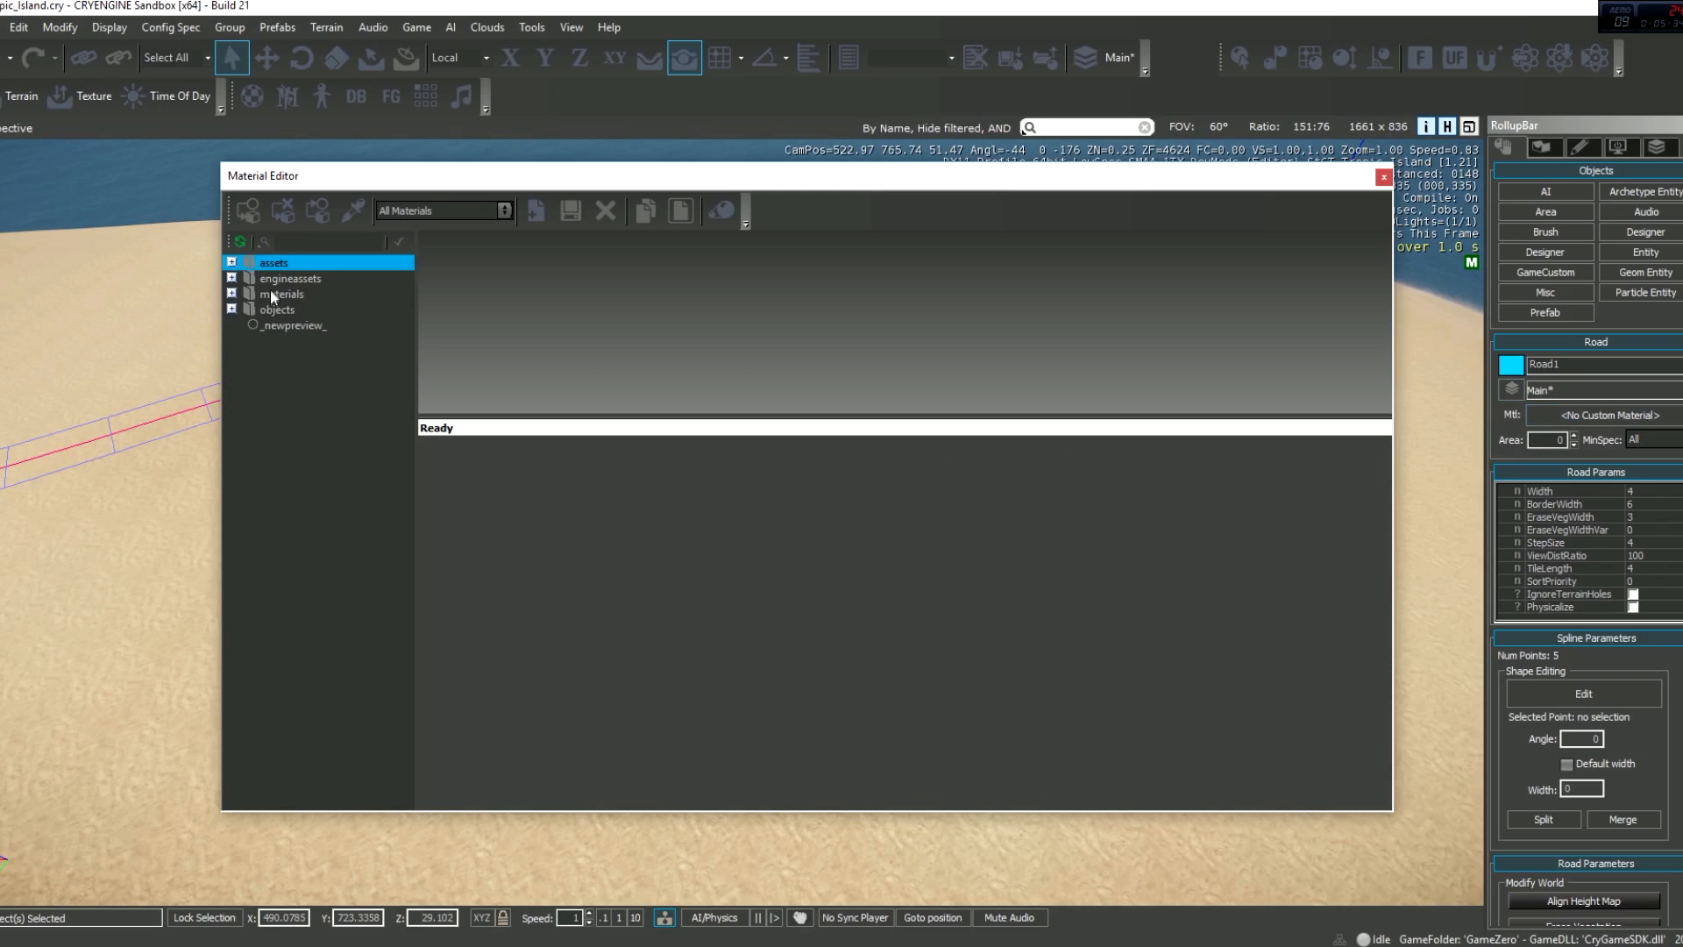
- Expand the materials folder and inspect roadasphalt1 and material_default
{"action": "left_click", "coordinate": [231, 293]}
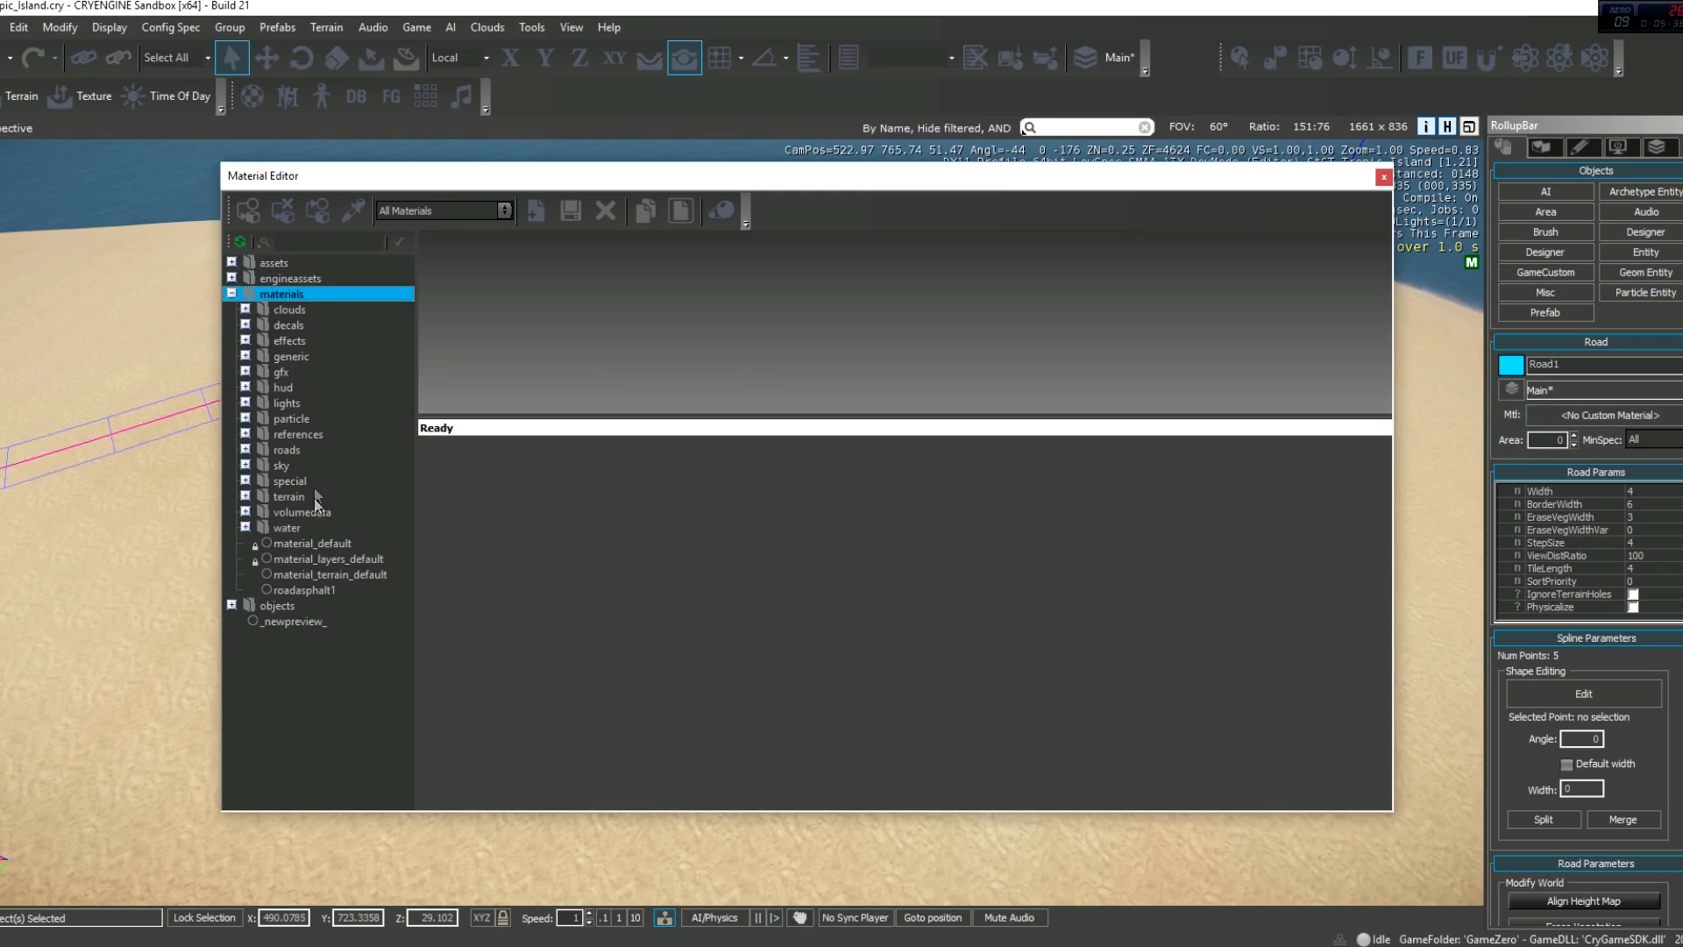
{"action": "left_click", "coordinate": [304, 591]}
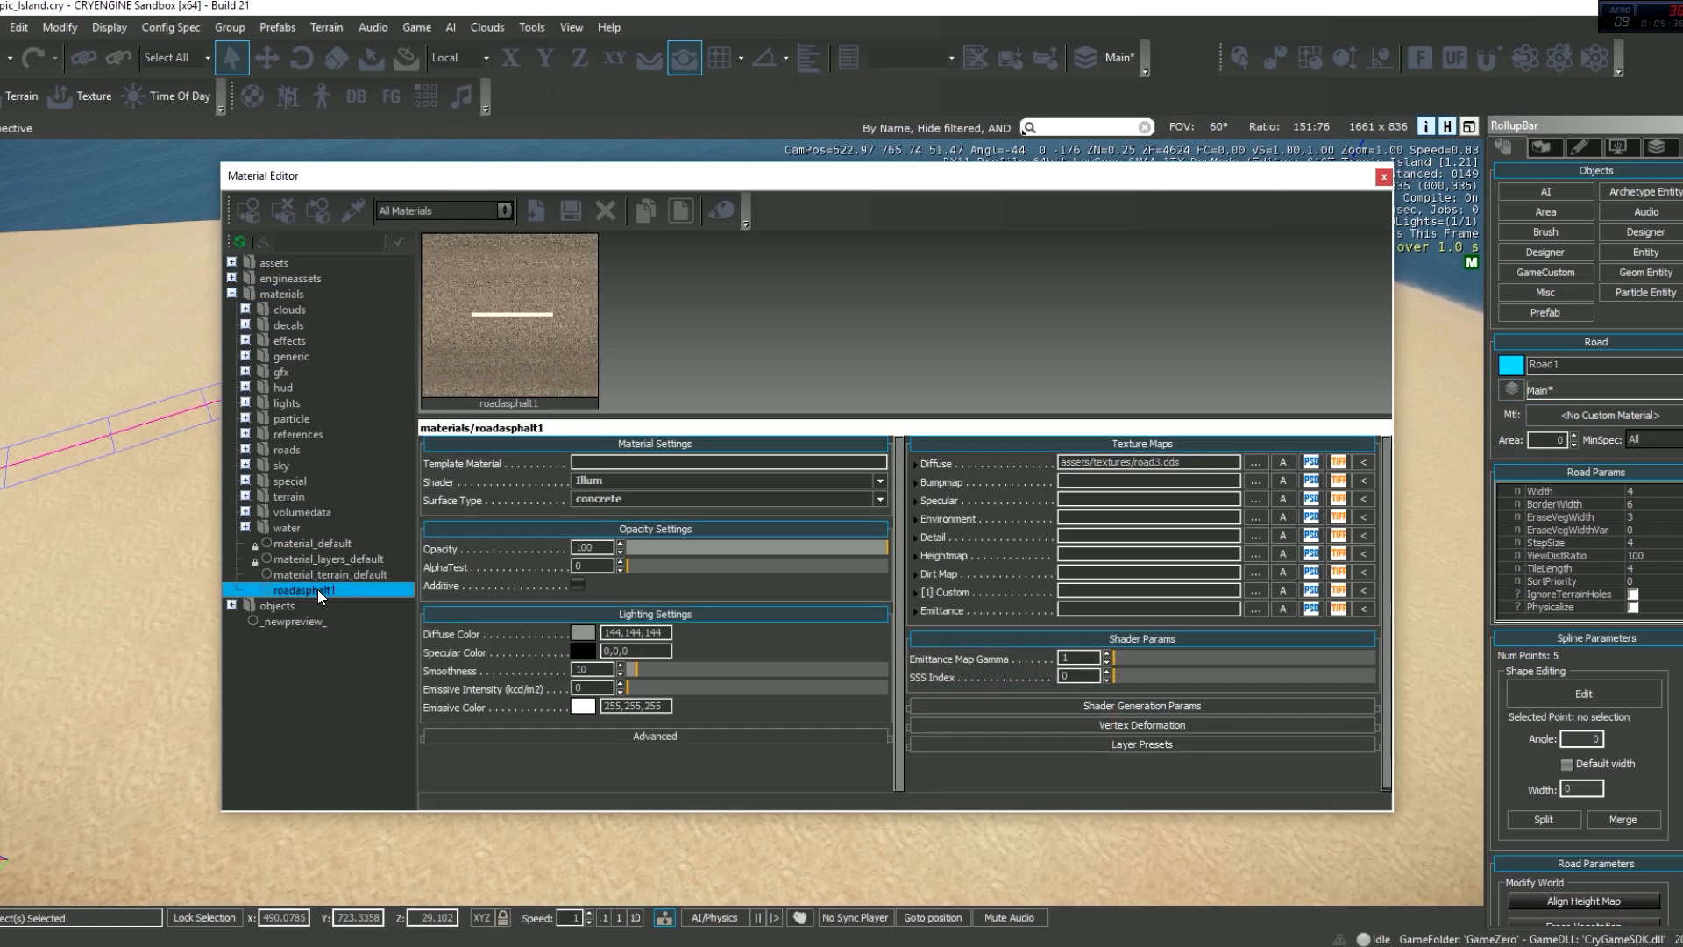
{"action": "left_click", "coordinate": [312, 544]}
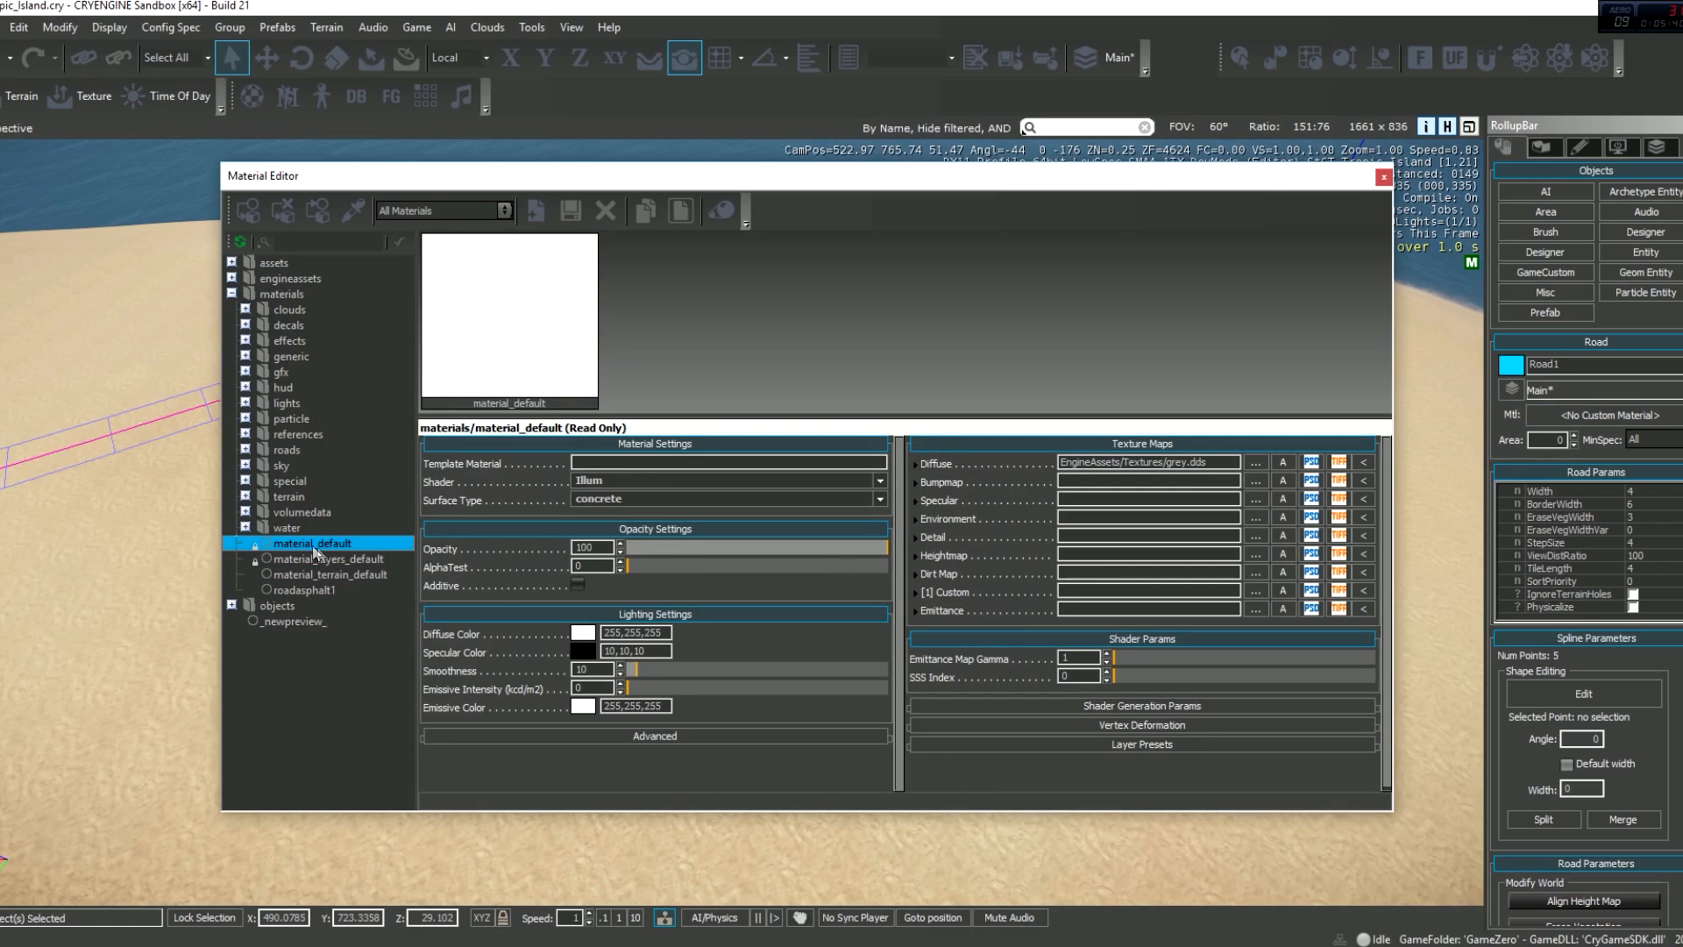
{"action": "mouse_move", "coordinate": [258, 684]}
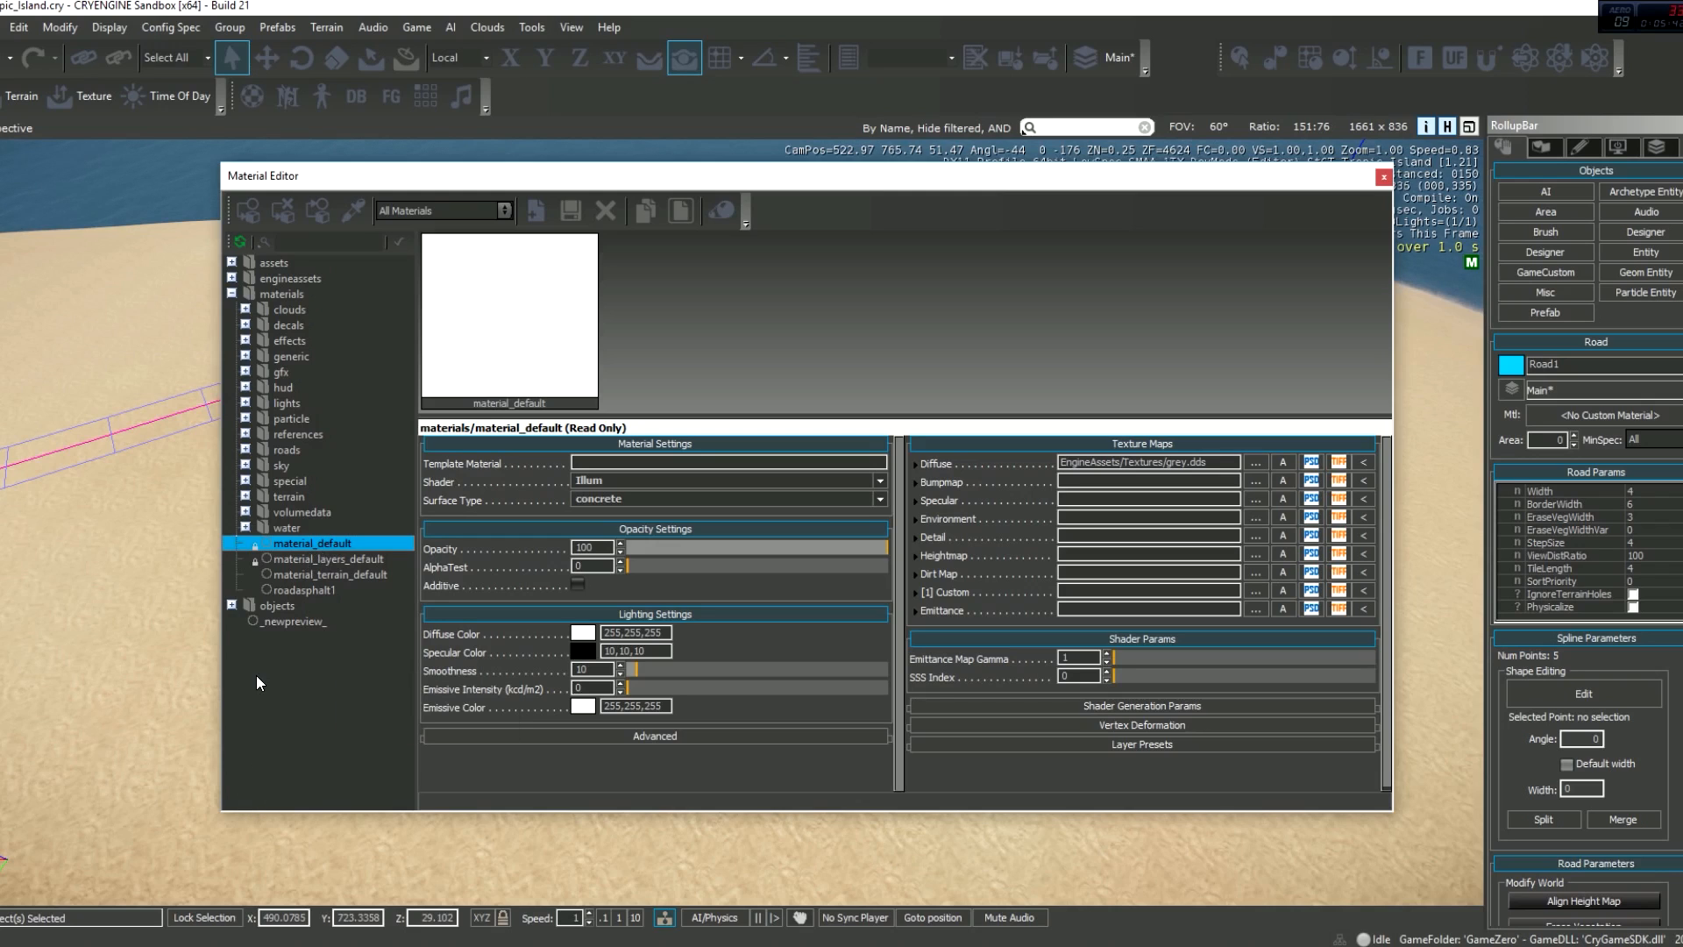
{"action": "mouse_move", "coordinate": [318, 721]}
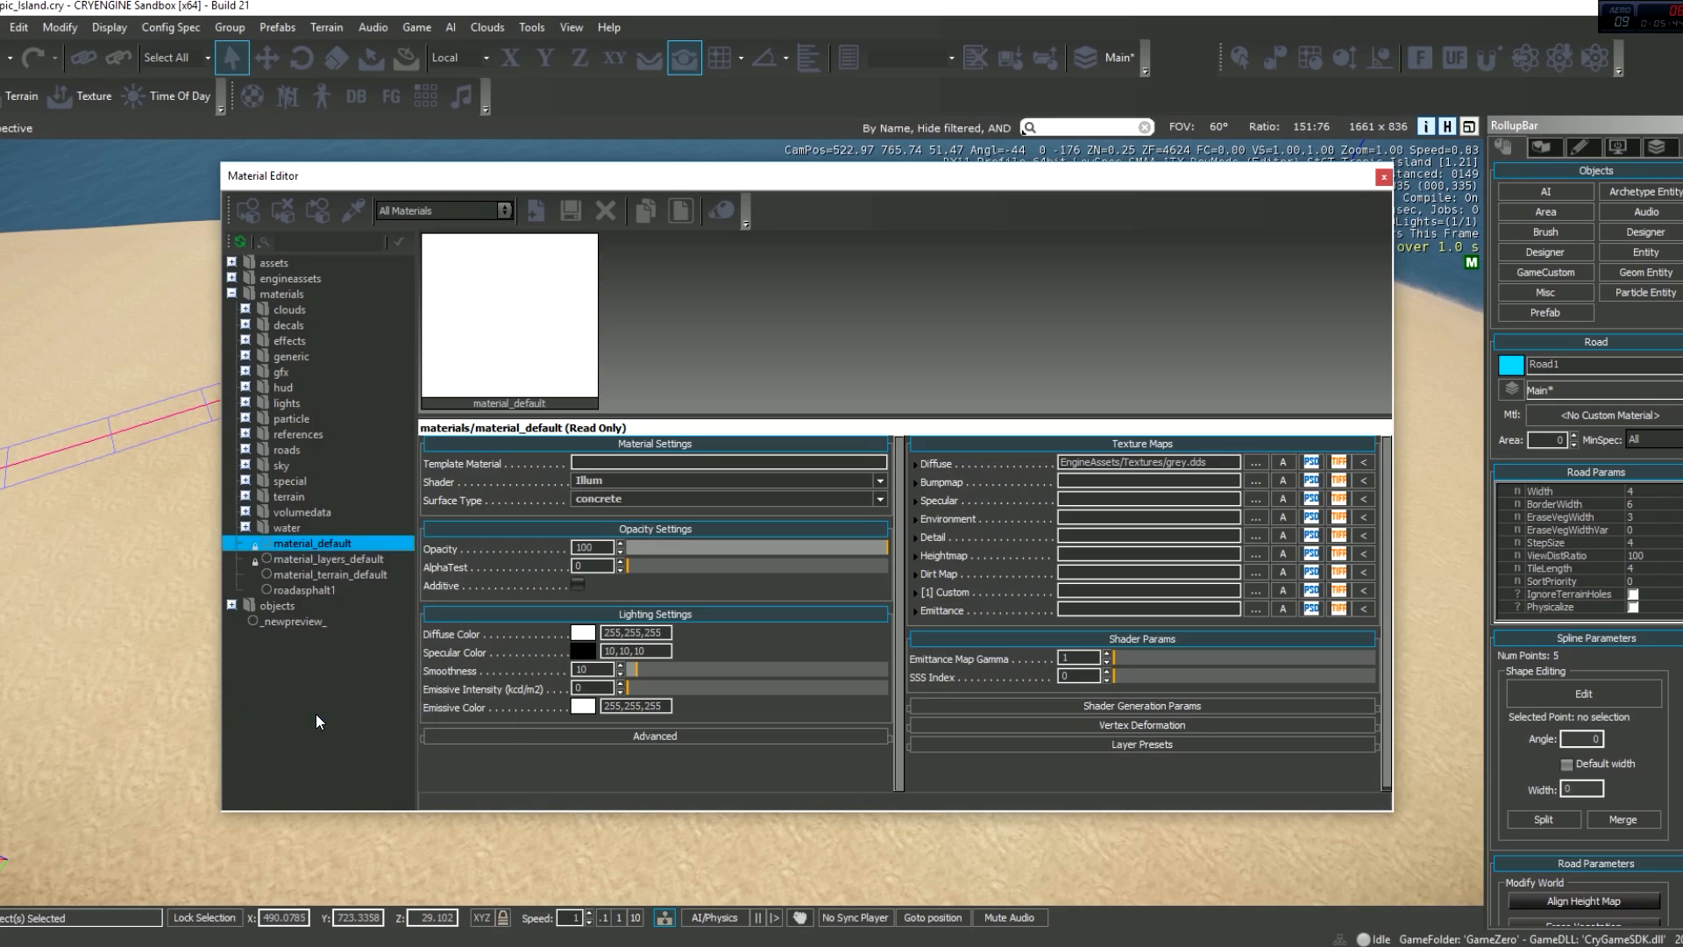
- Add a new material named 'roadtest' and save it into gamezero's materials folder
{"action": "left_click", "coordinate": [570, 211]}
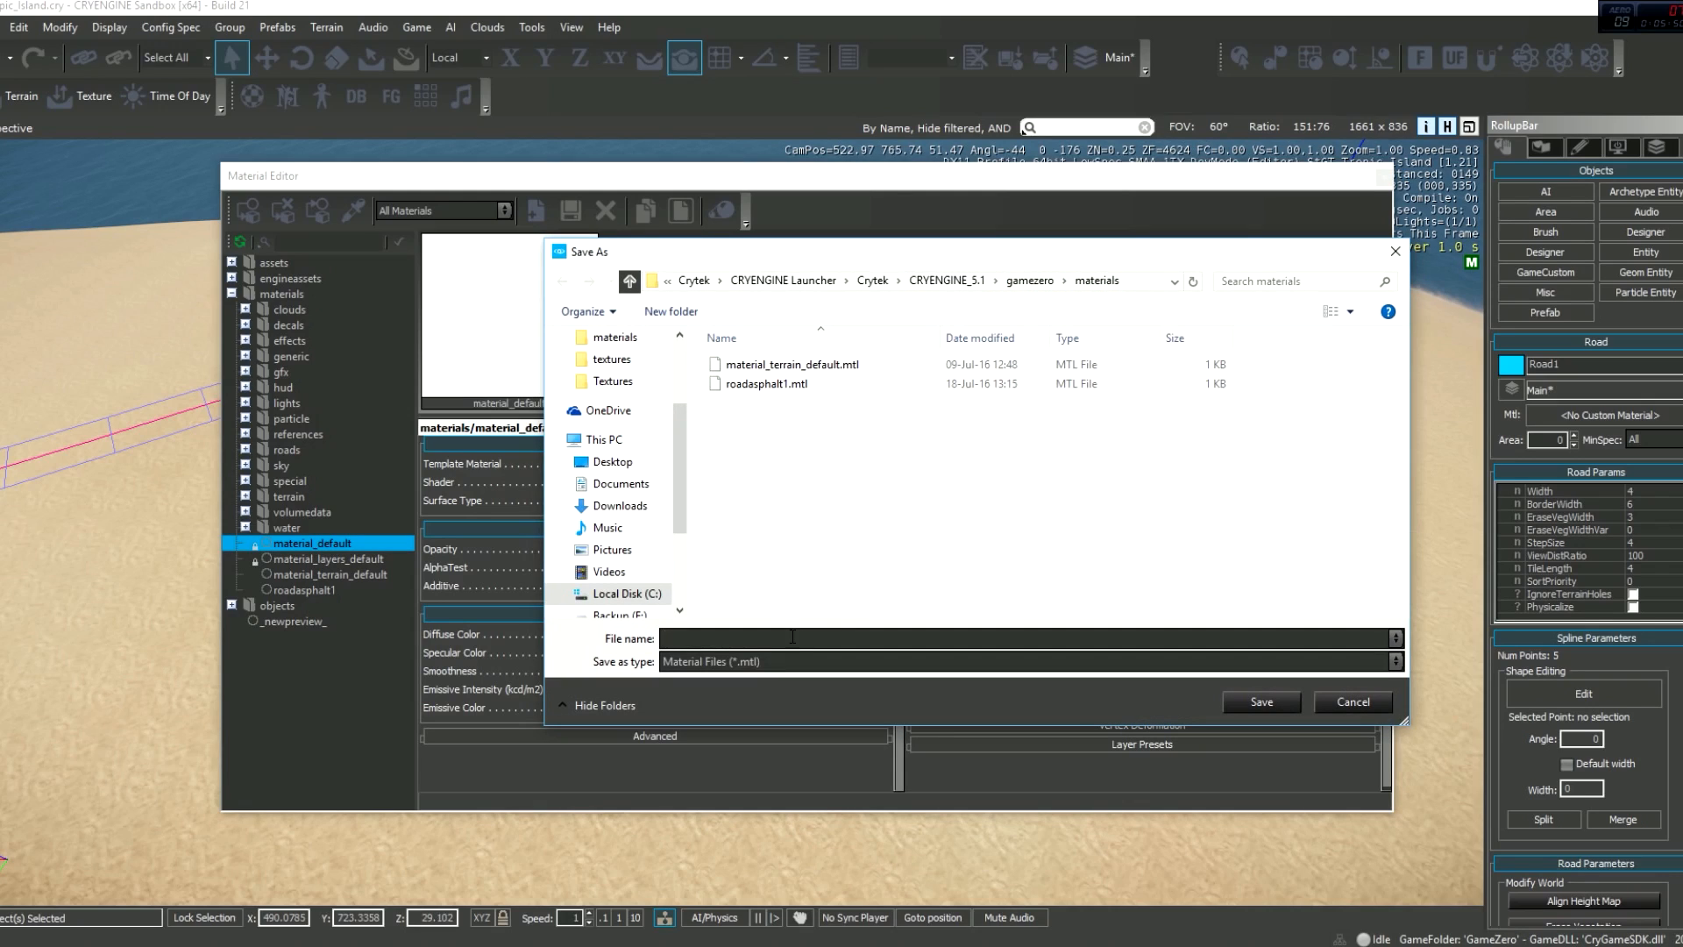
{"action": "type", "text": "roadtest"}
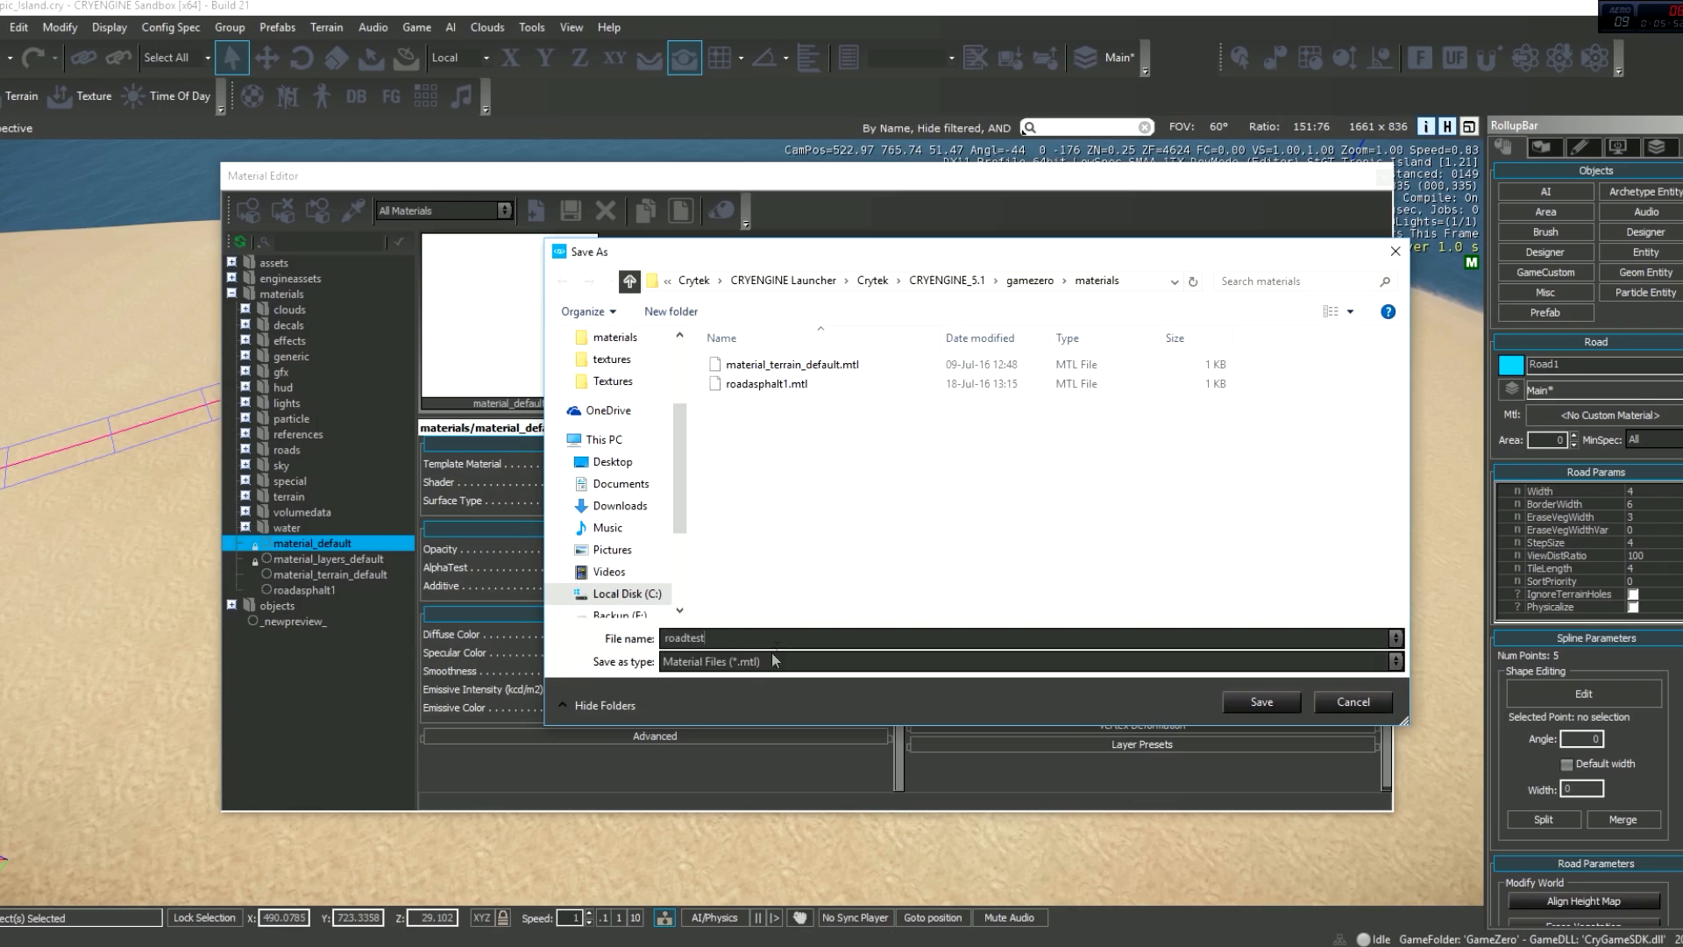
{"action": "left_click", "coordinate": [1261, 701]}
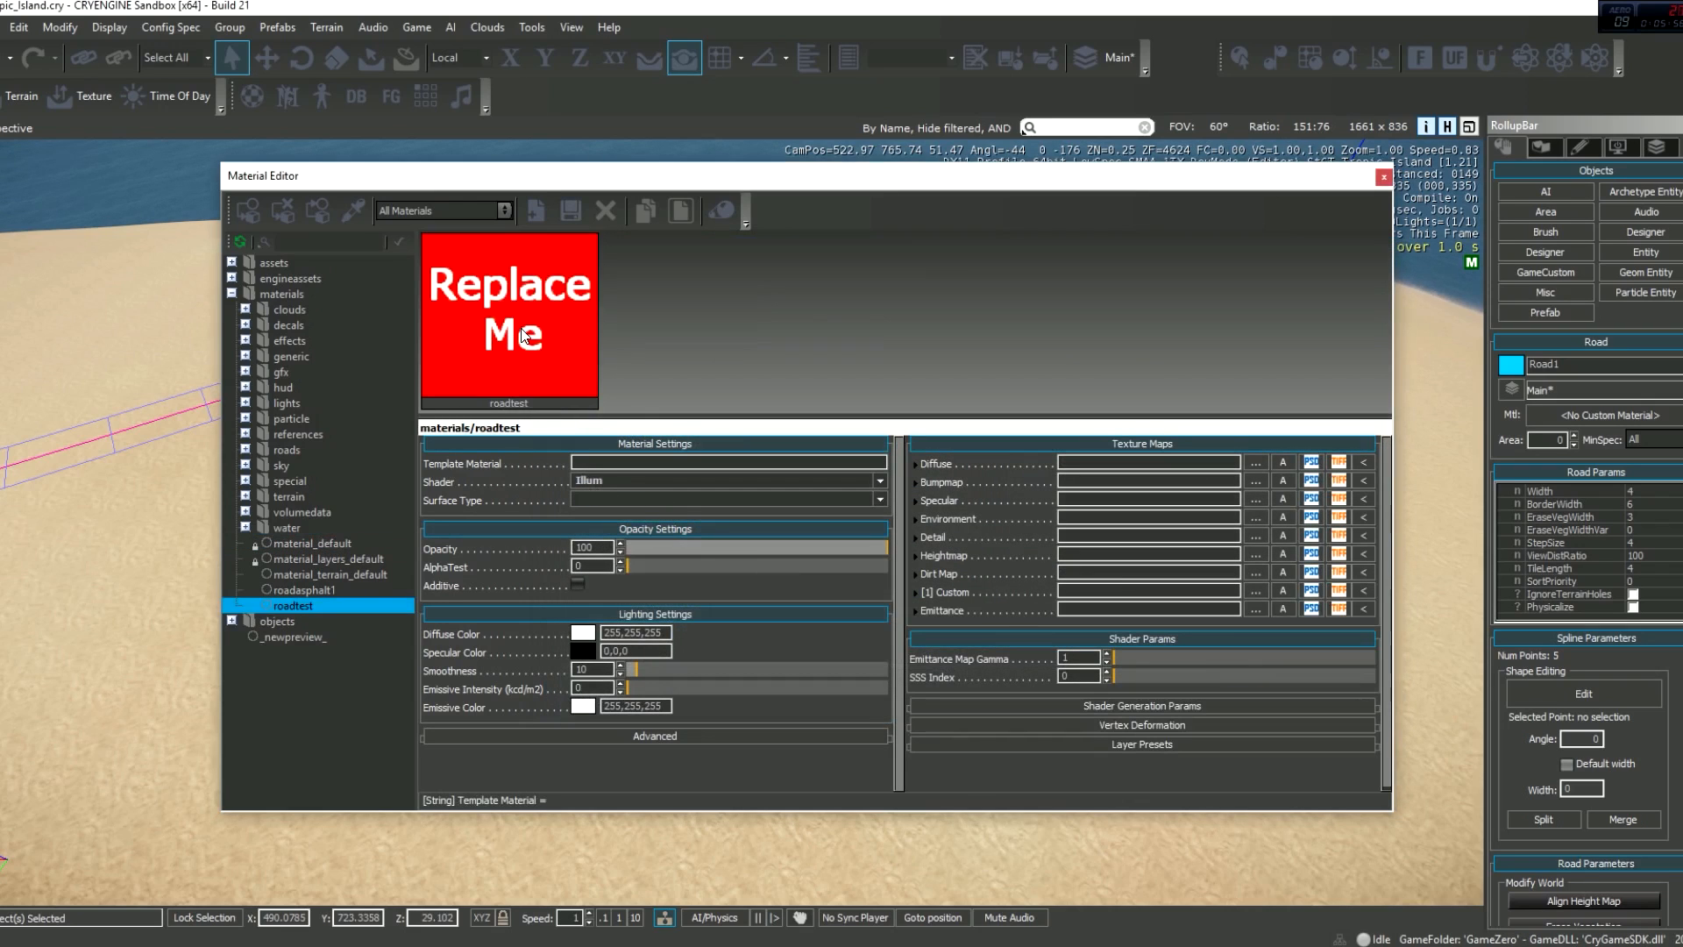
- Assign gamezero/assets/textures/road3.dds as the roadtest material's diffuse texture
{"action": "left_click", "coordinate": [877, 499]}
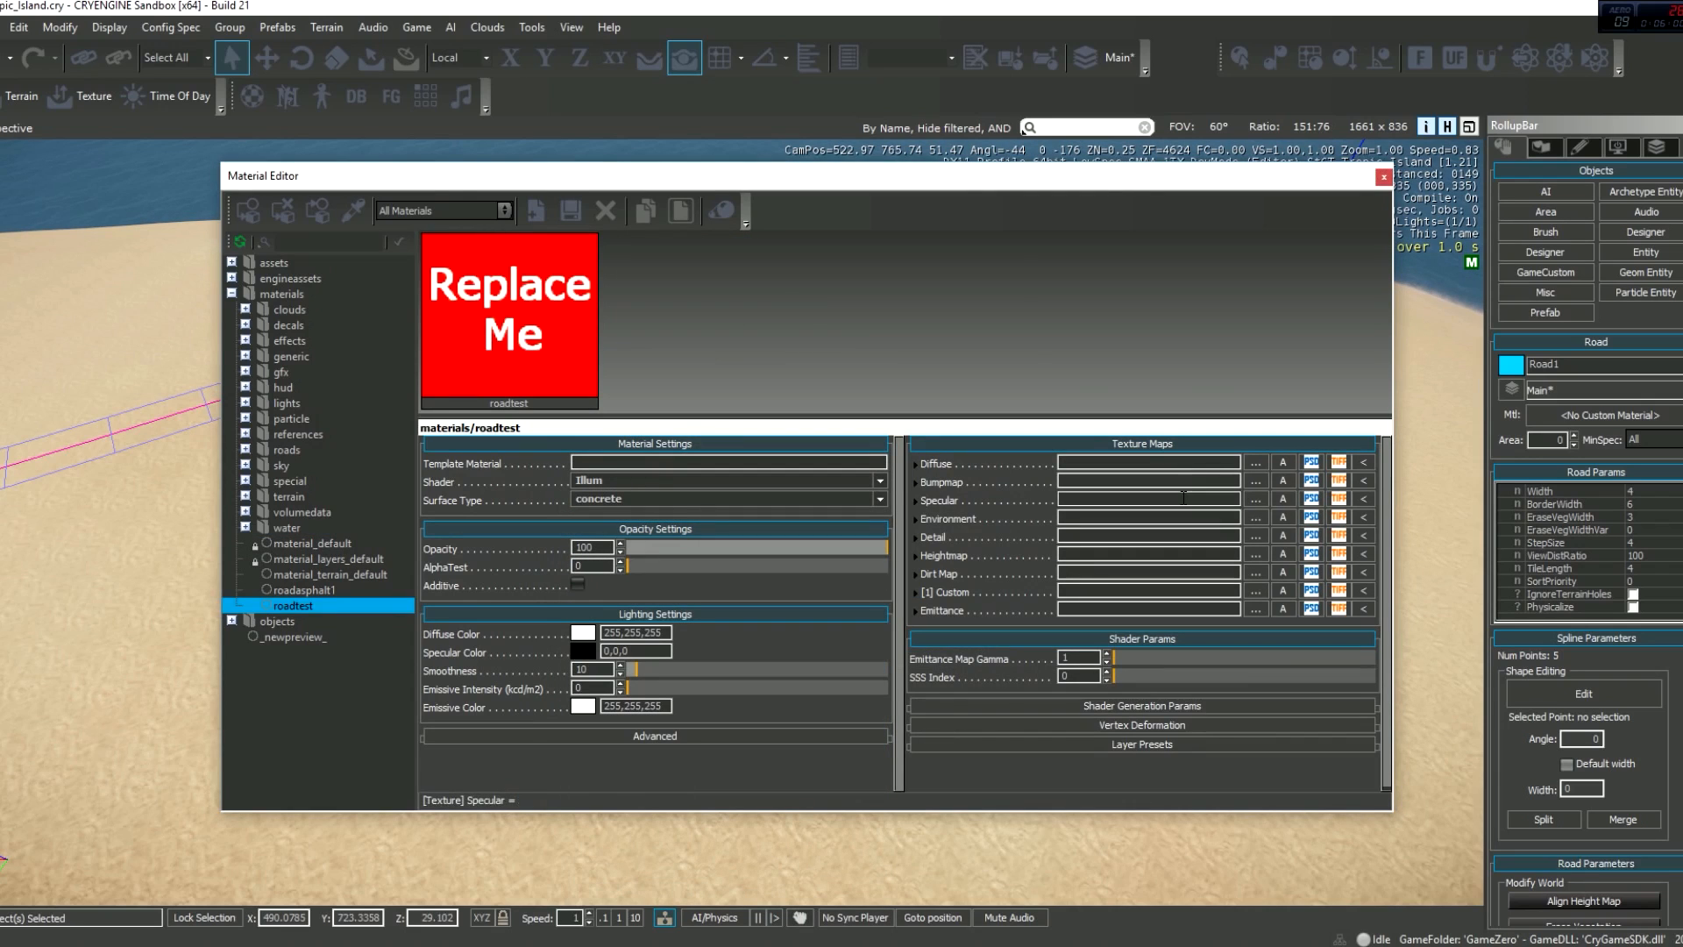
{"action": "left_click", "coordinate": [1255, 463]}
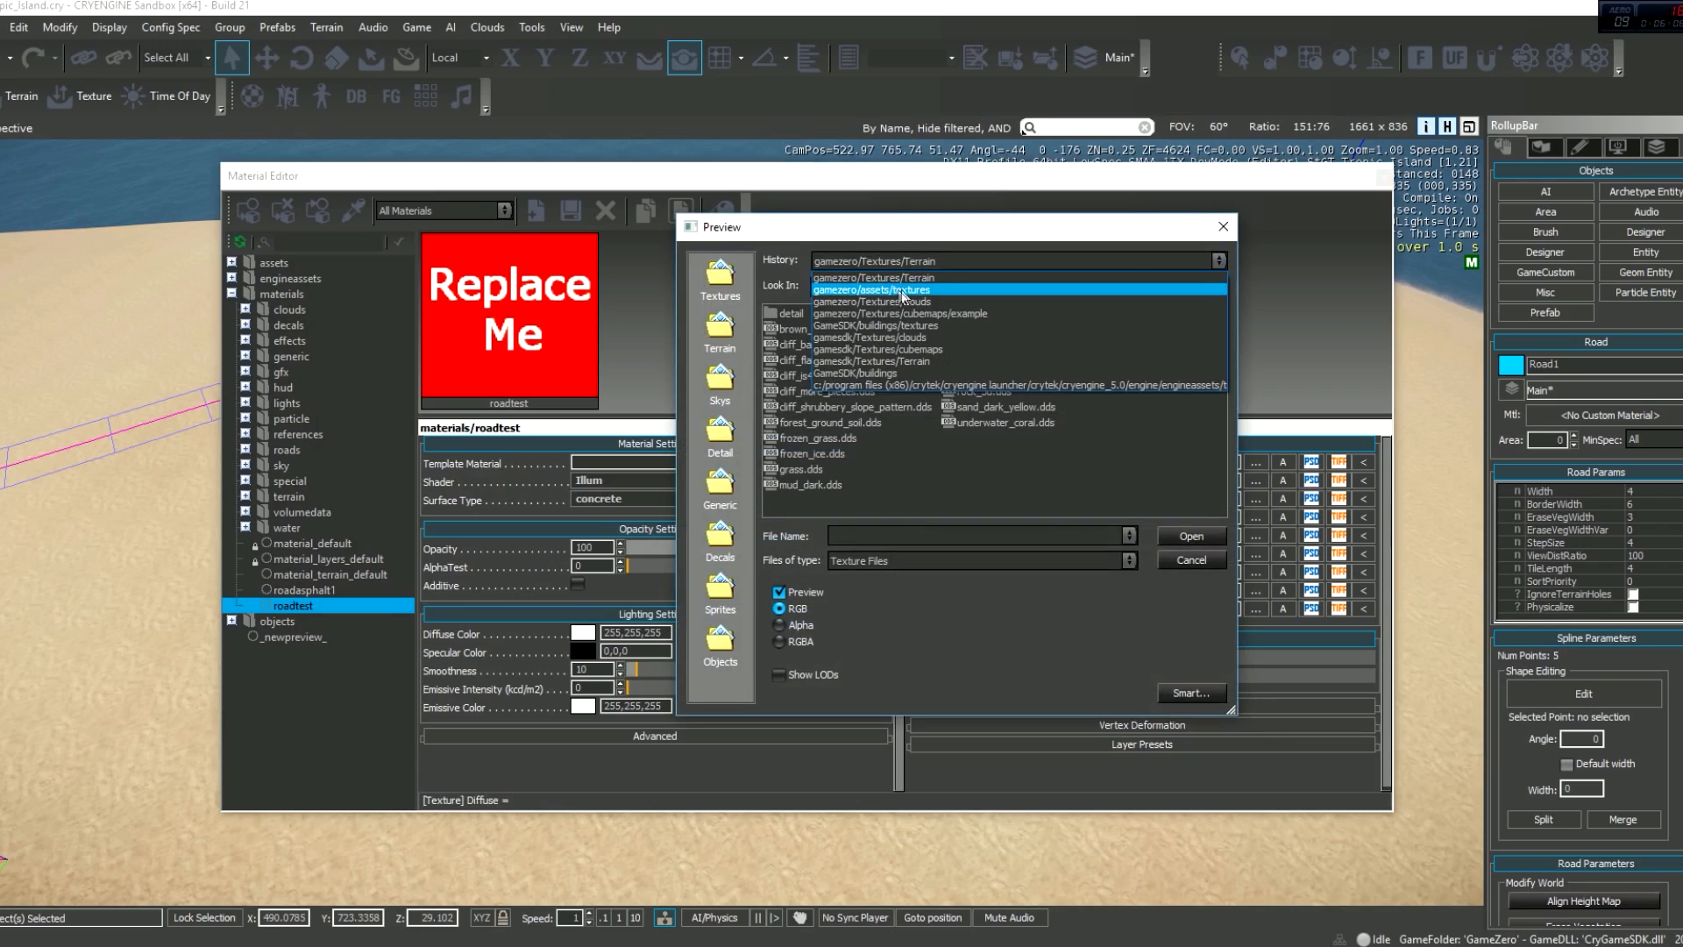
{"action": "left_click", "coordinate": [870, 289]}
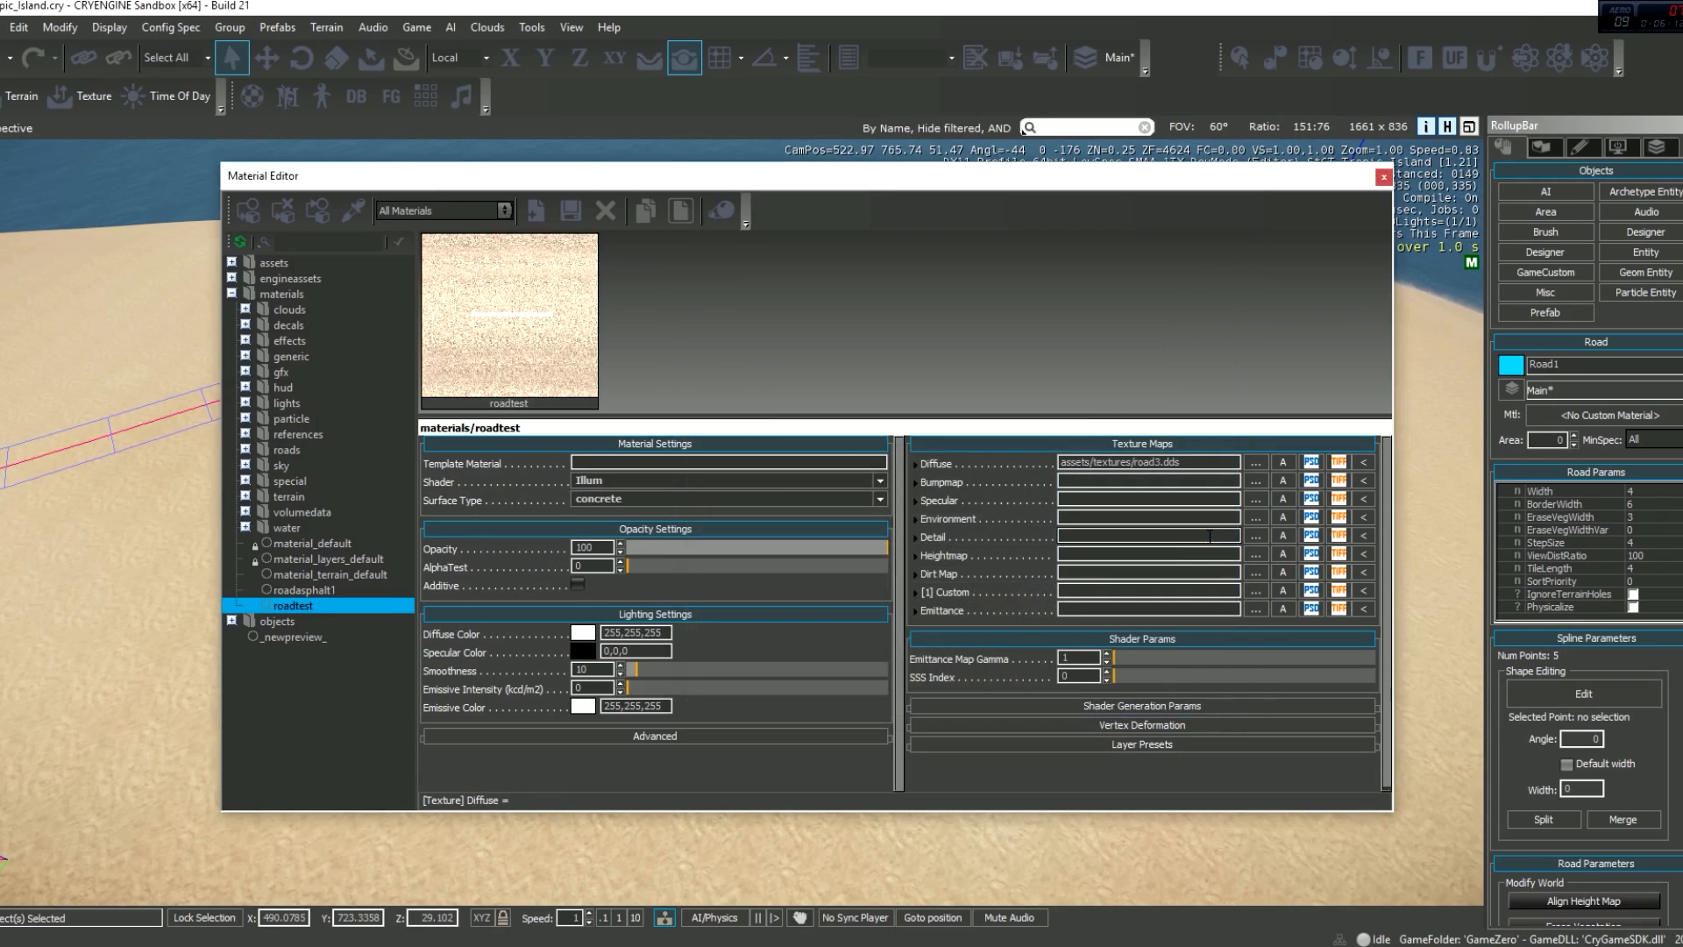
{"action": "left_click", "coordinate": [509, 319]}
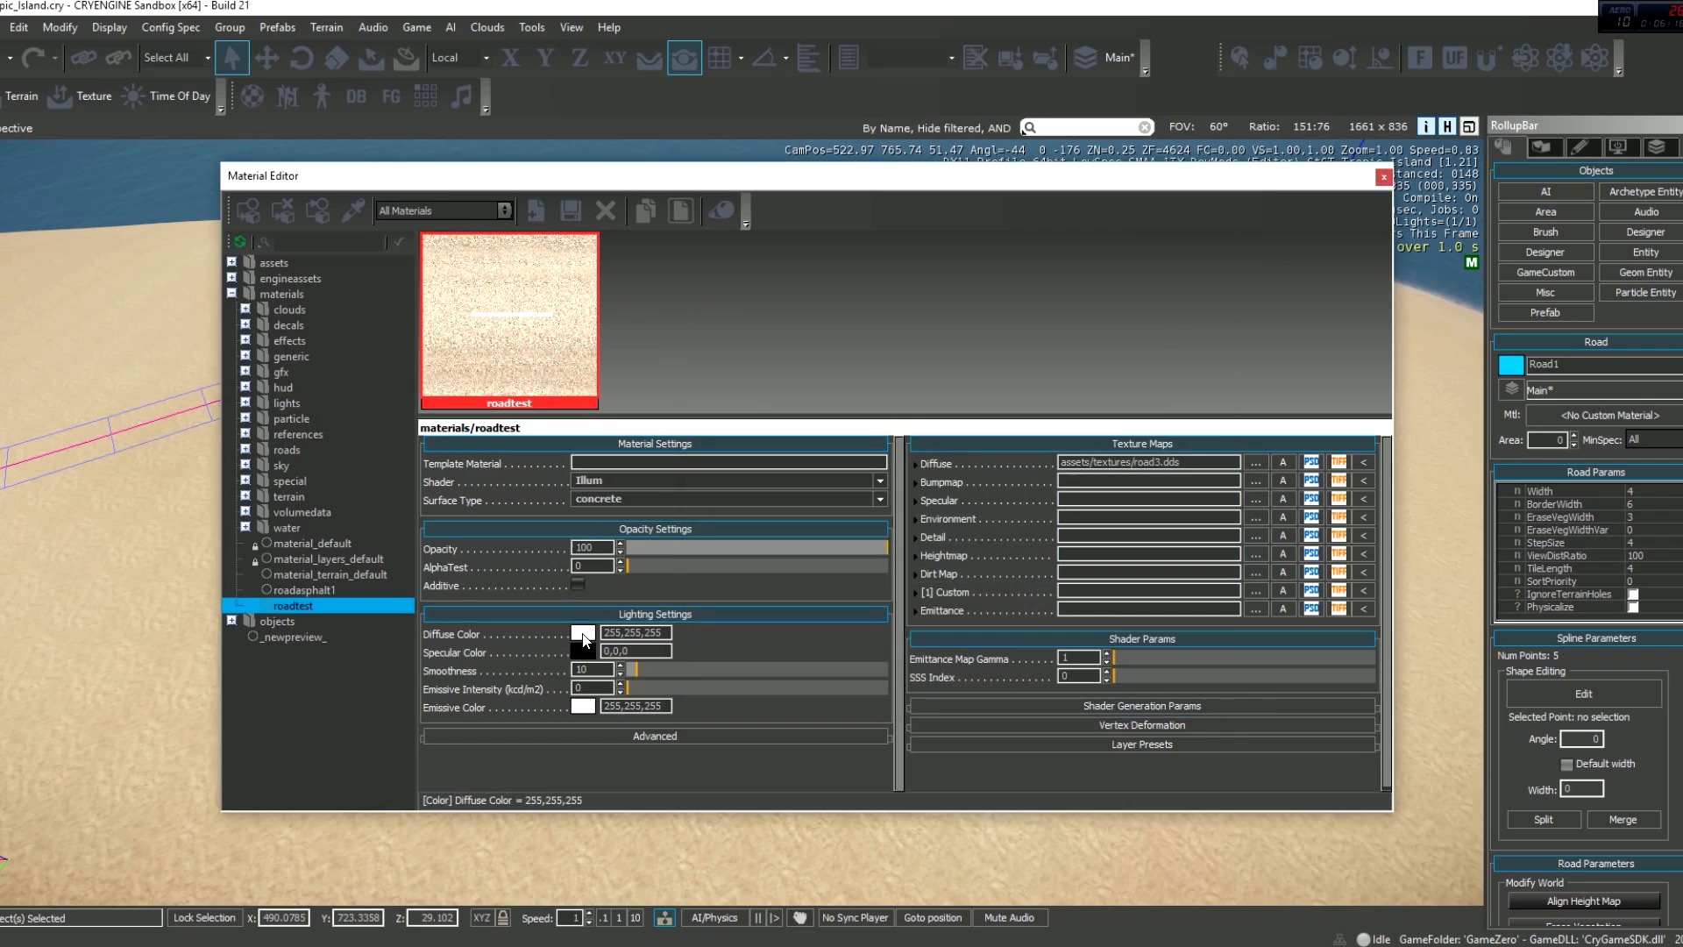
- Lower the roadtest diffuse colour swatch to mid-grey 157,157,157
{"action": "left_click", "coordinate": [582, 635]}
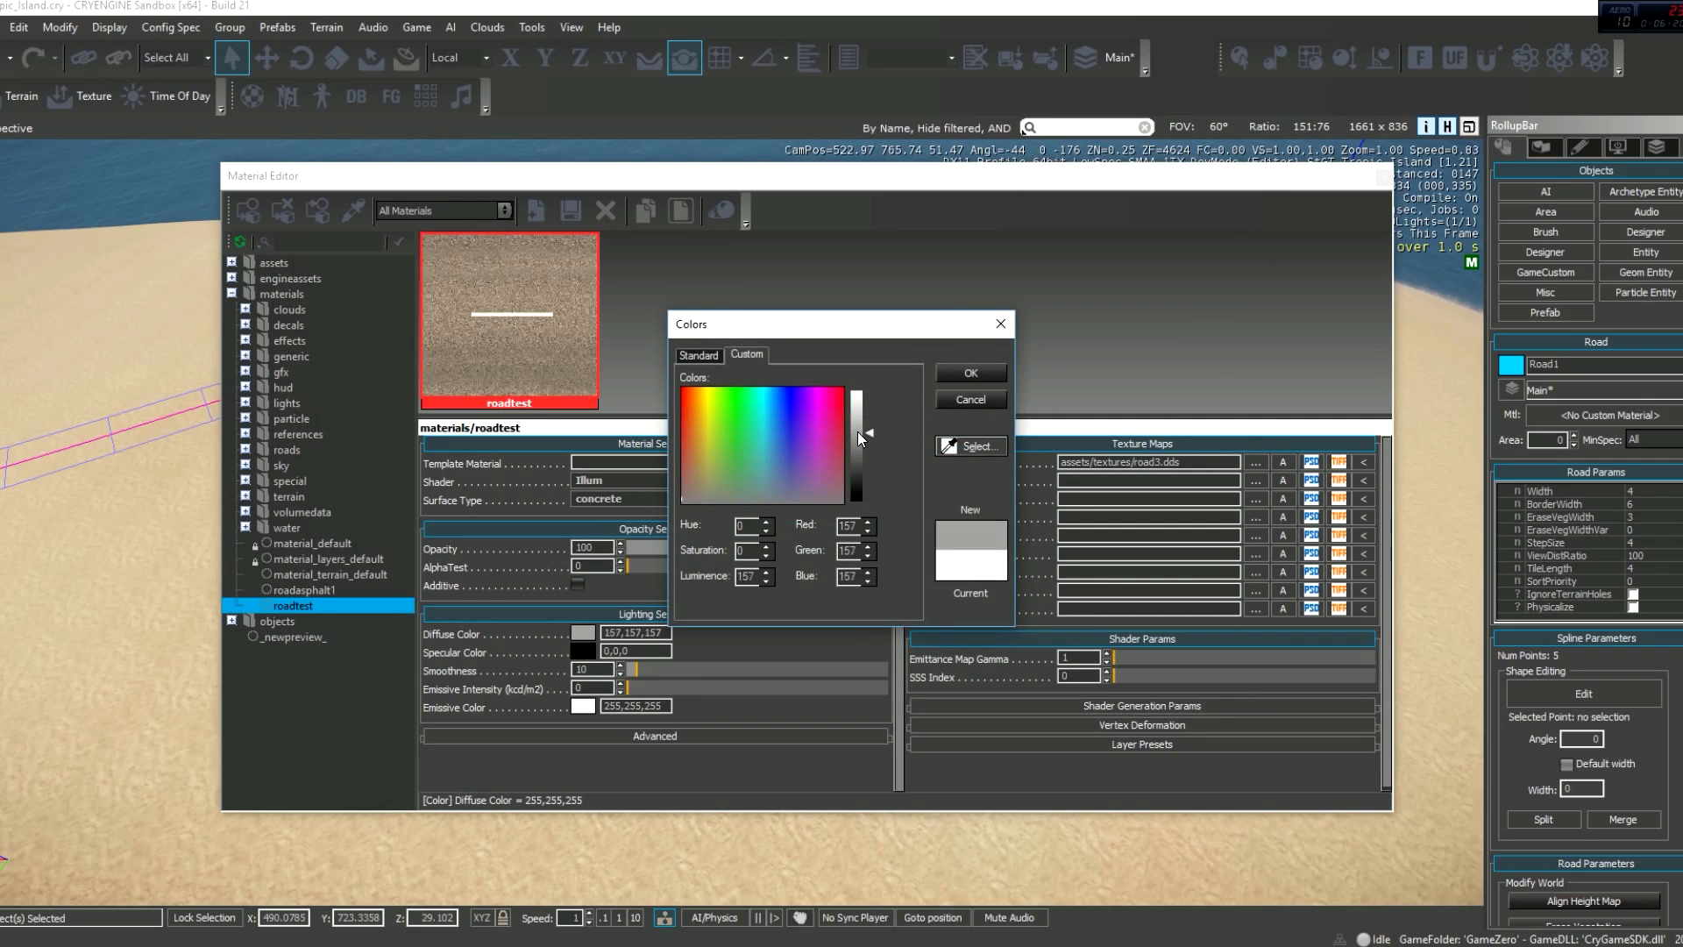